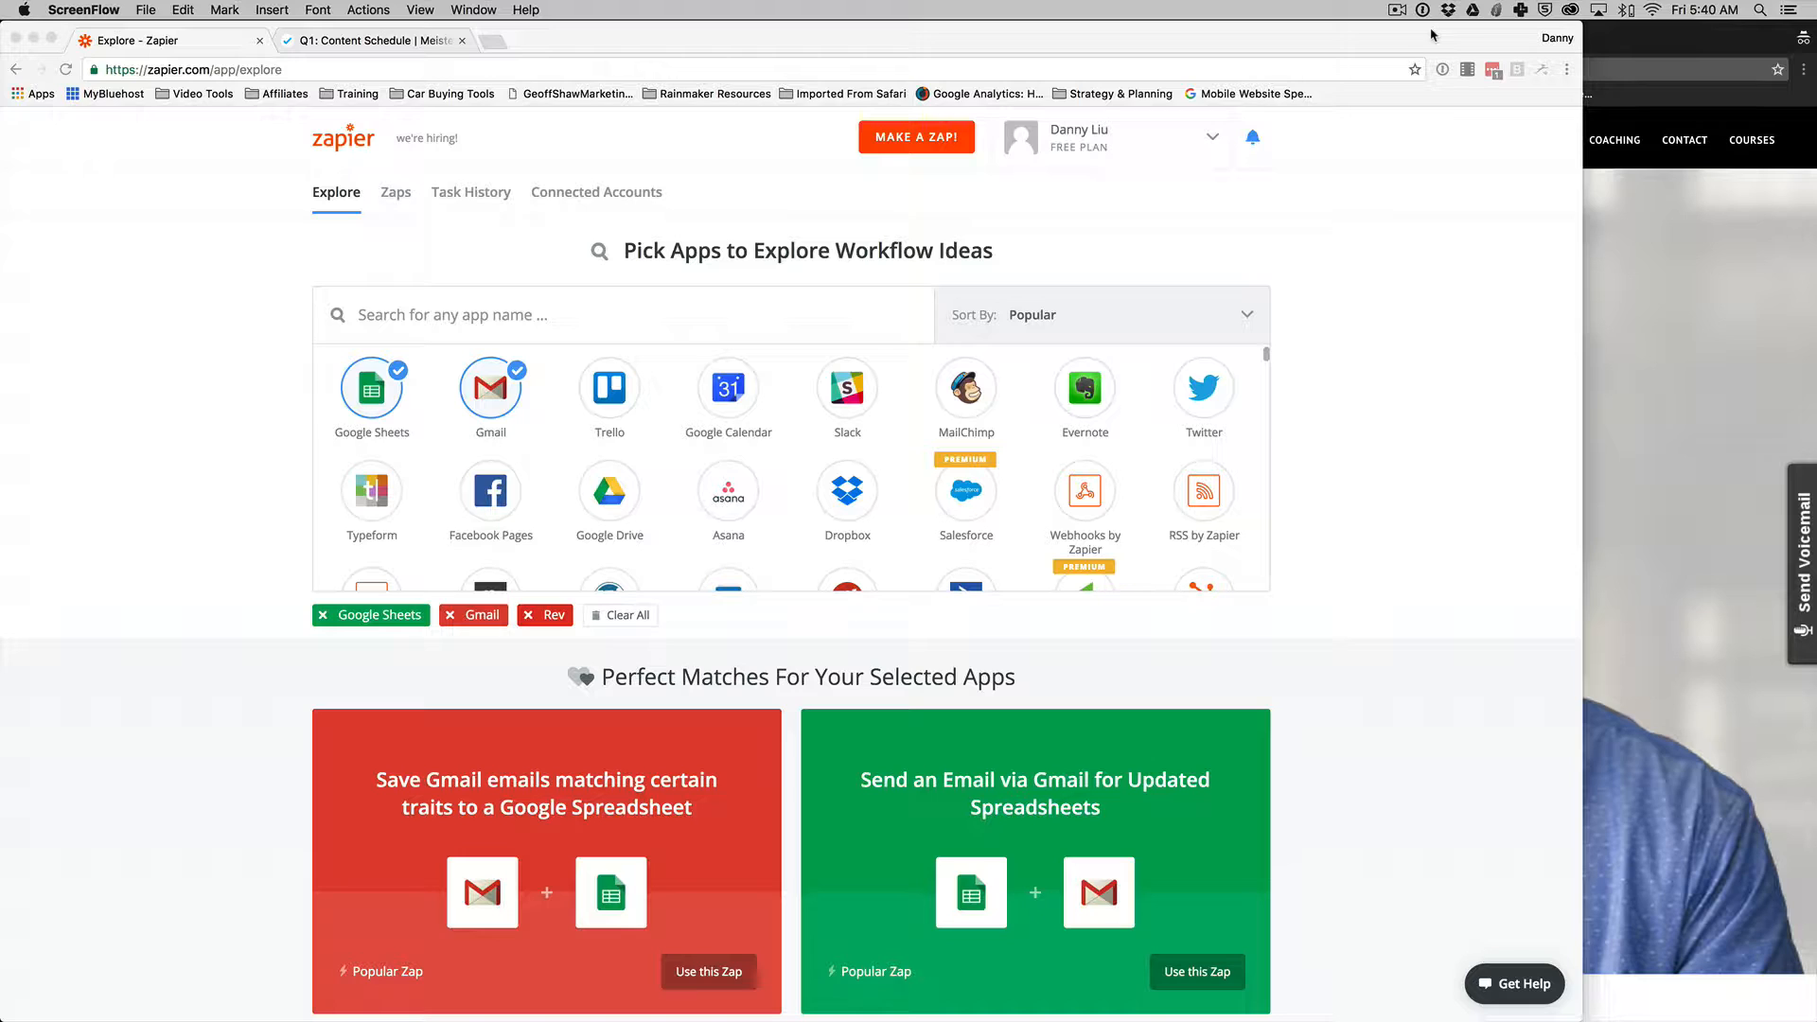
{"action": "mouse_move", "coordinate": [1587, 45]}
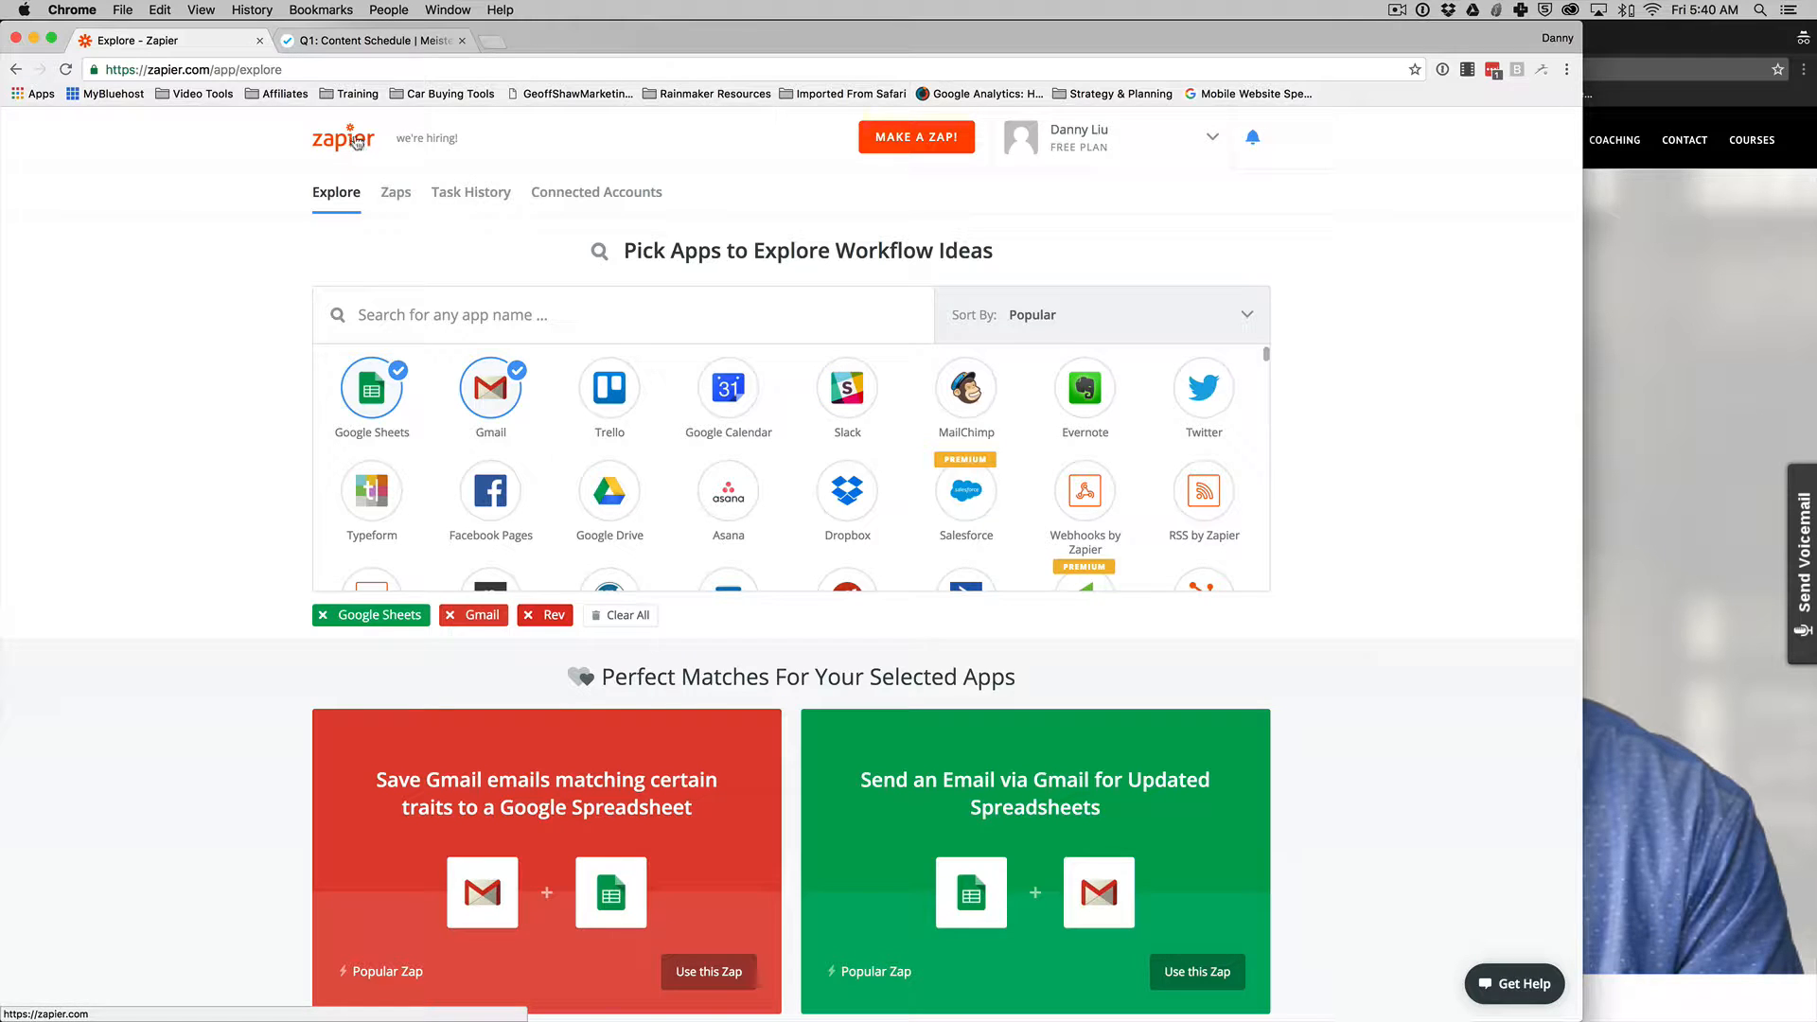
{"action": "mouse_move", "coordinate": [605, 314]}
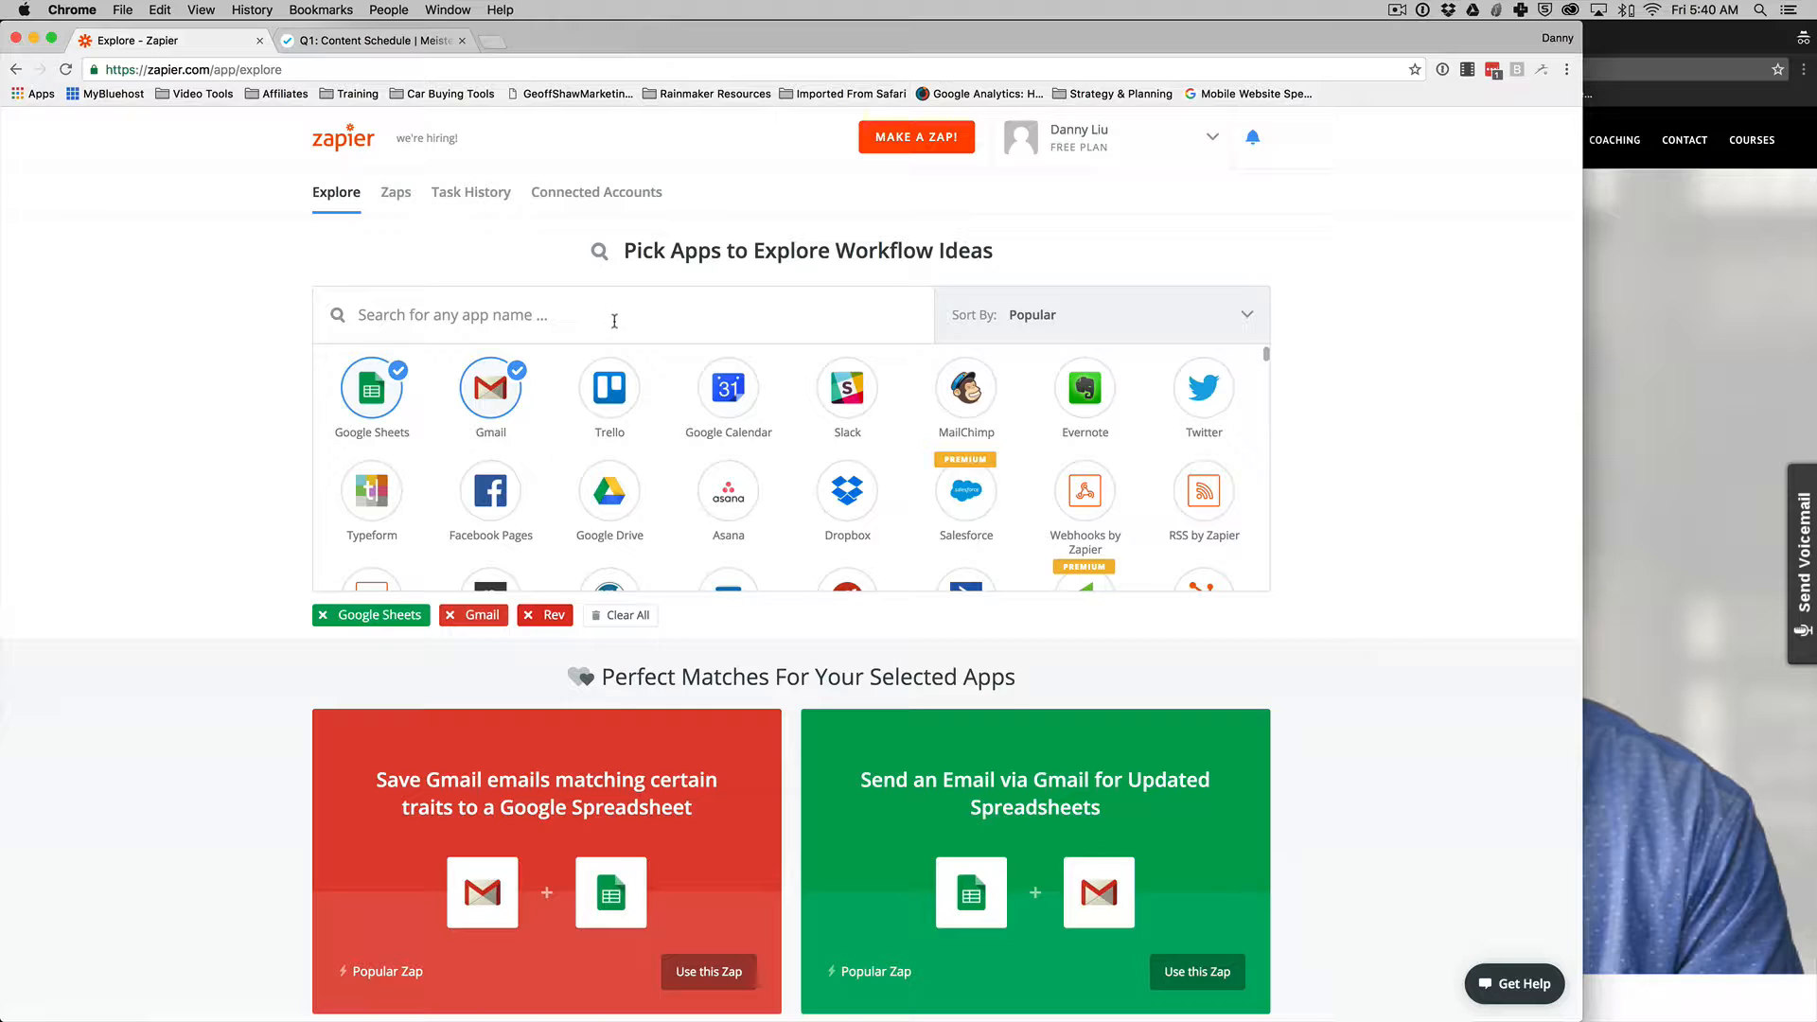
{"action": "mouse_move", "coordinate": [681, 354]}
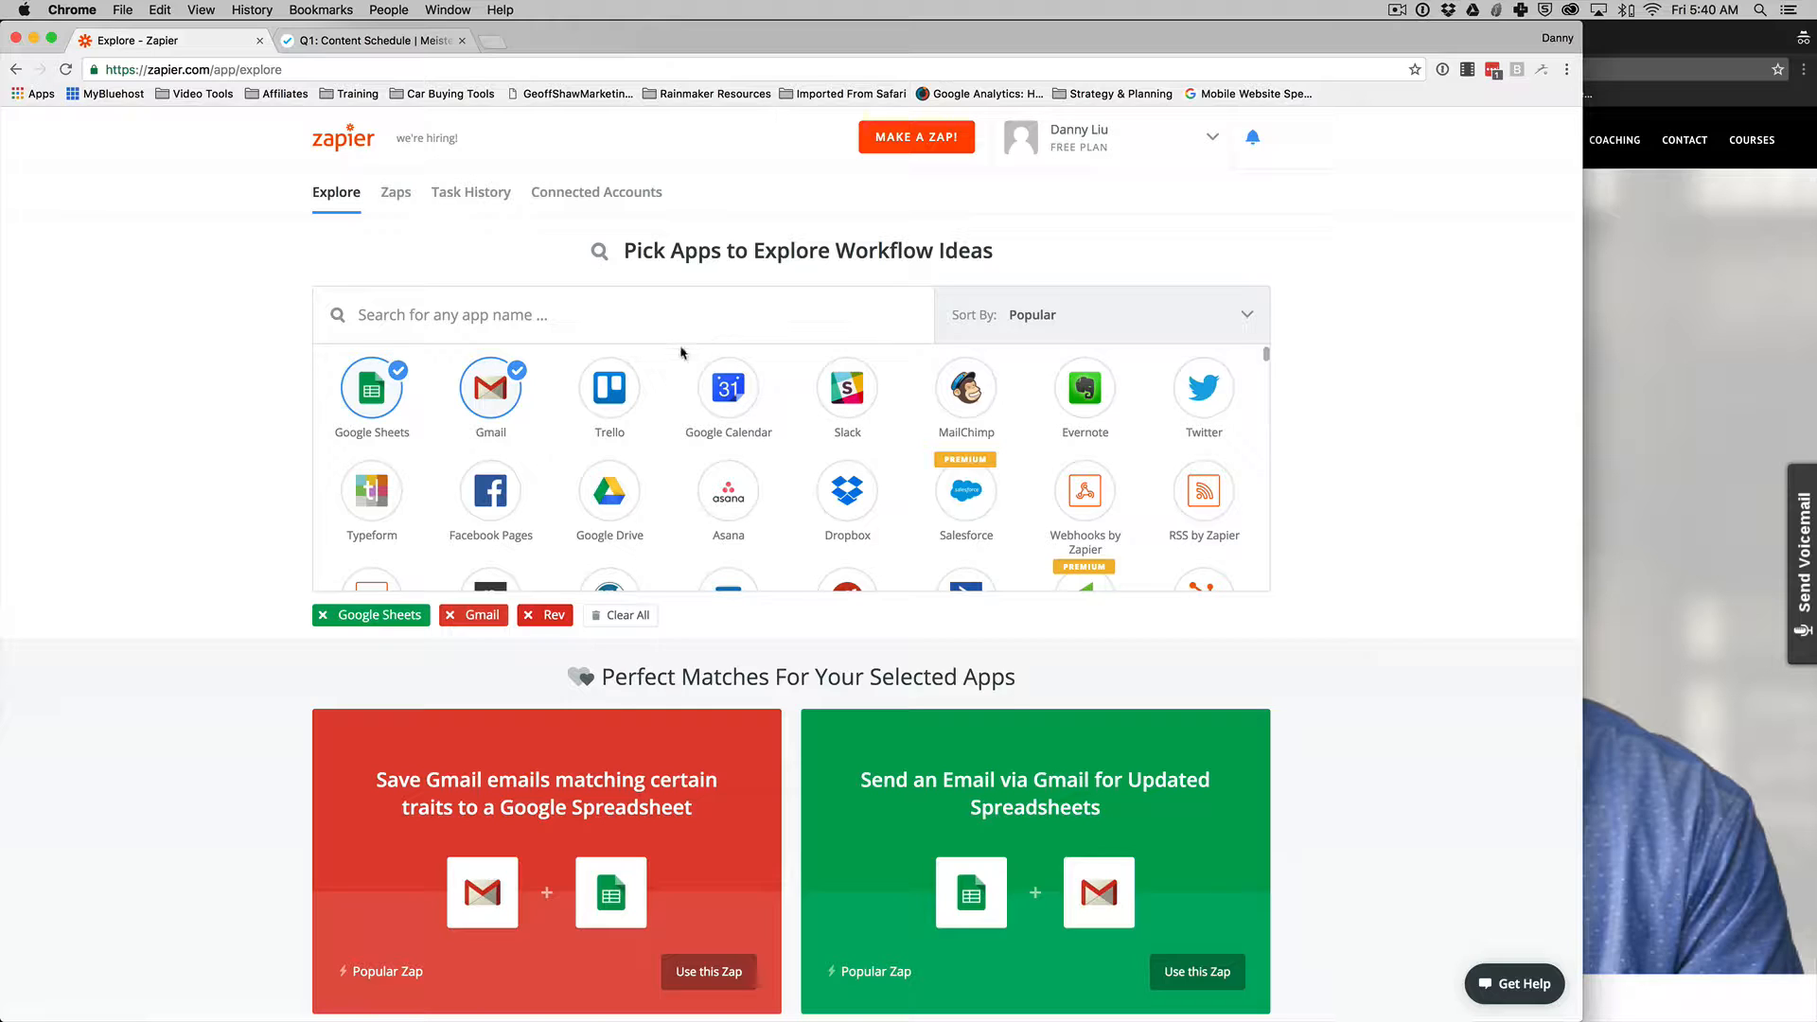
Step: Show the Zaps dashboard listing every zap and its on/off state
{"action": "left_click", "coordinate": [607, 386]}
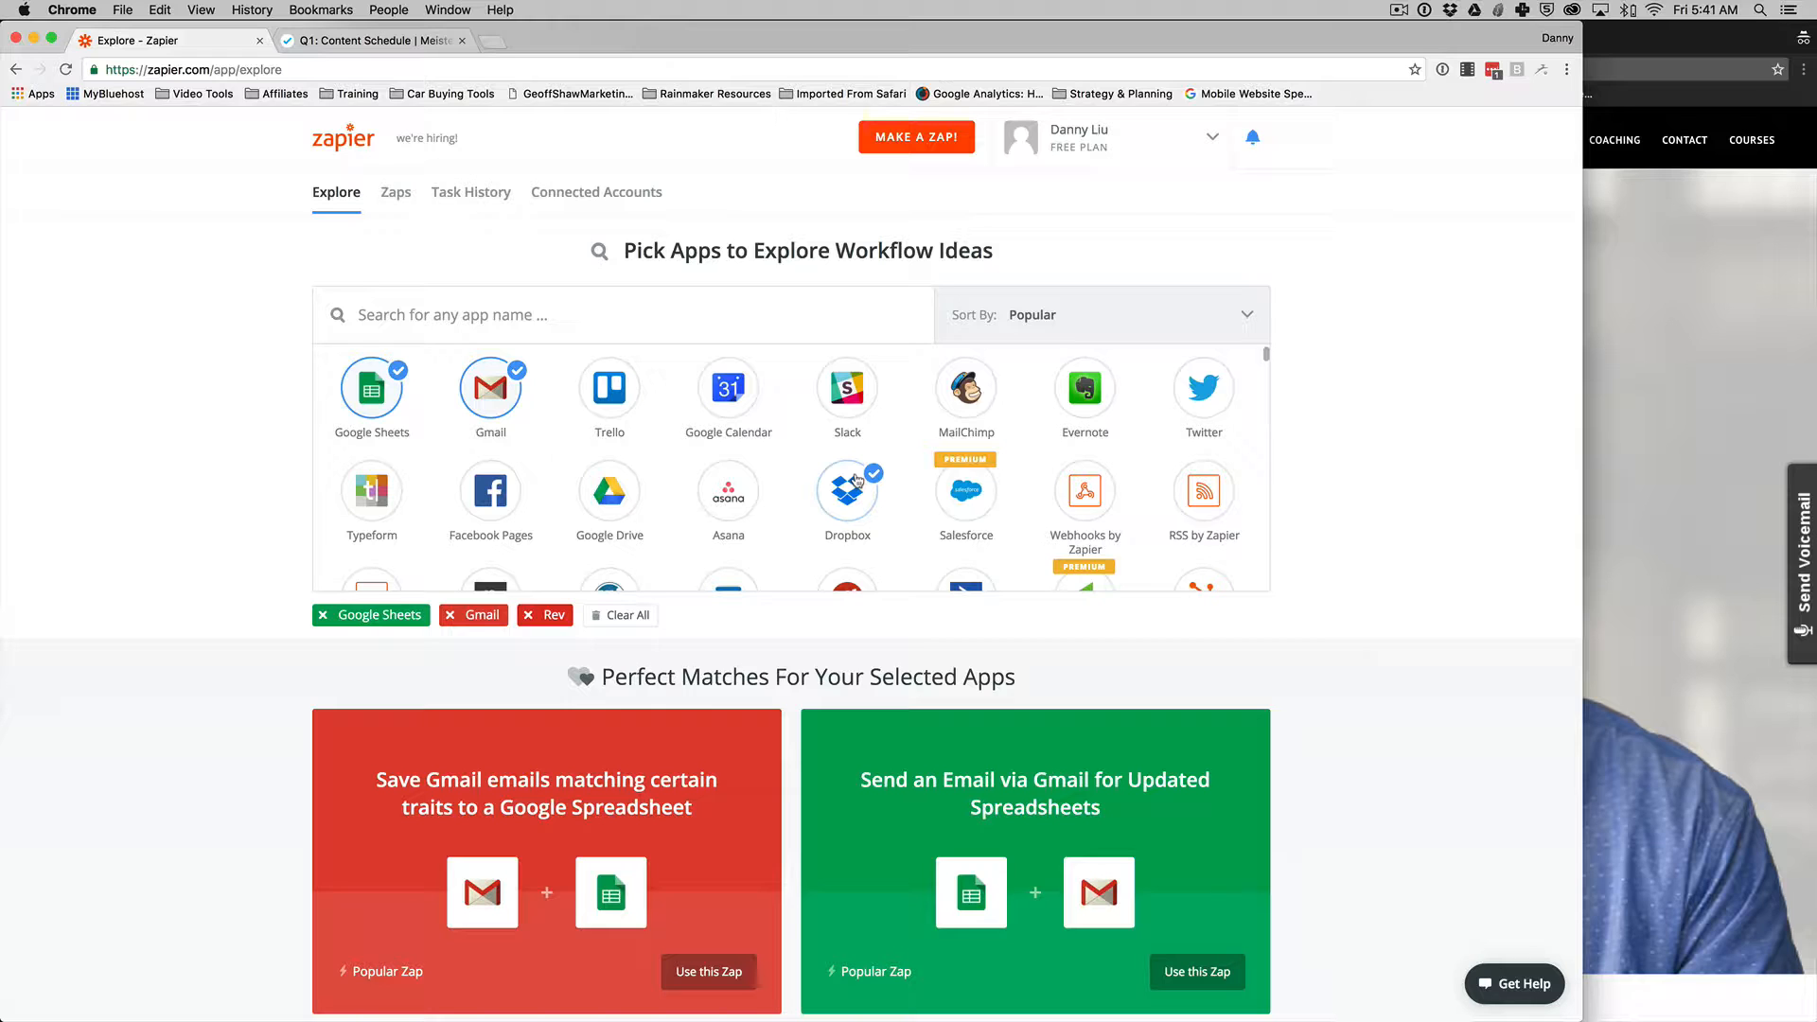
{"action": "left_click", "coordinate": [848, 488]}
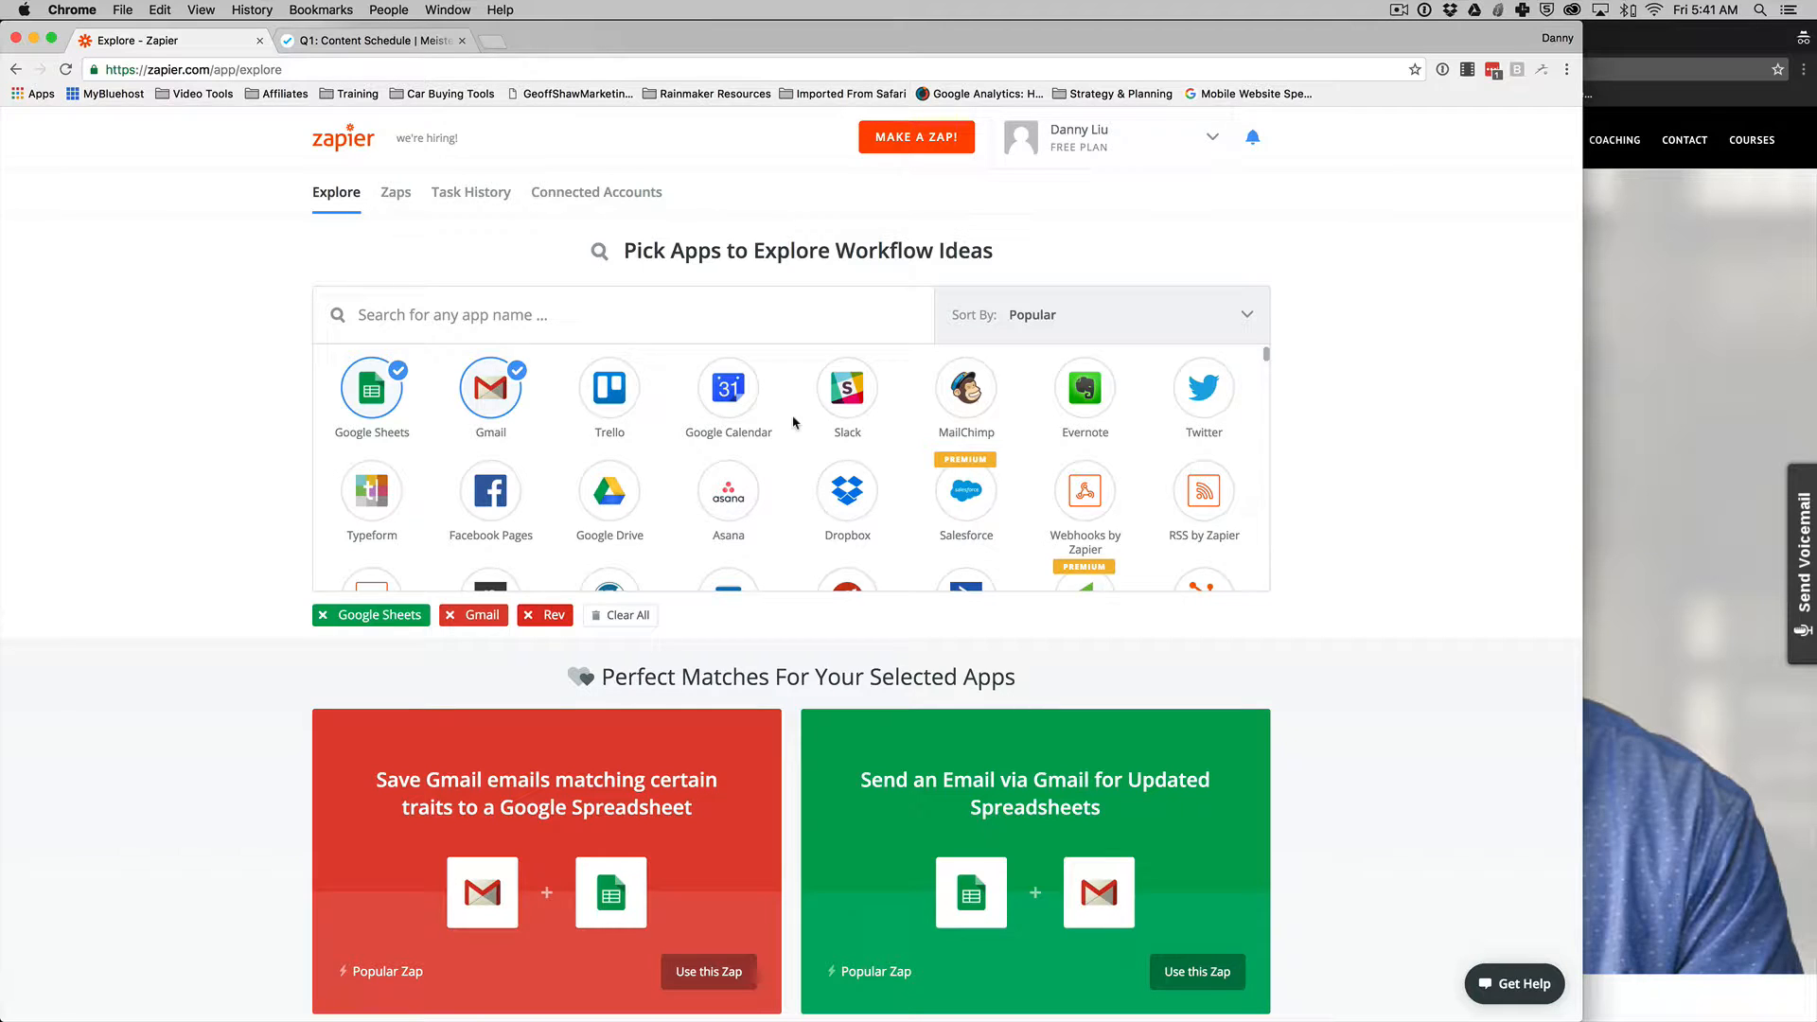
{"action": "mouse_move", "coordinate": [884, 345]}
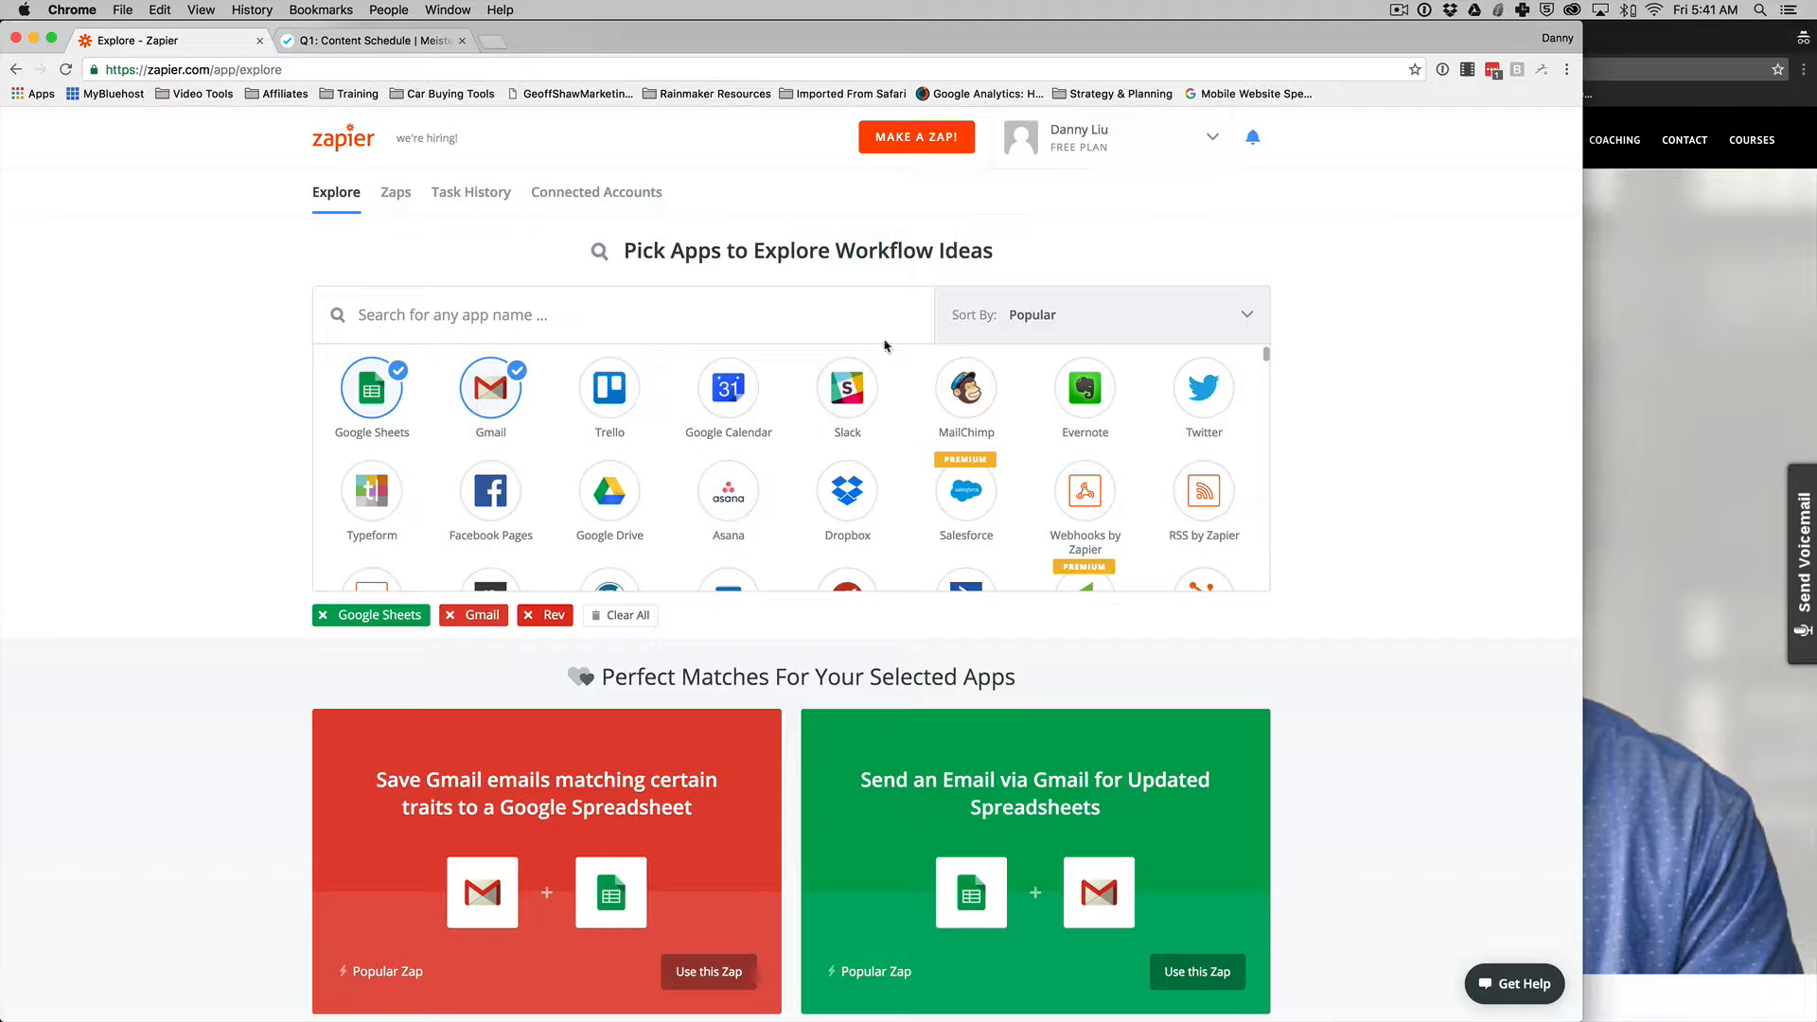
{"action": "mouse_move", "coordinate": [863, 234]}
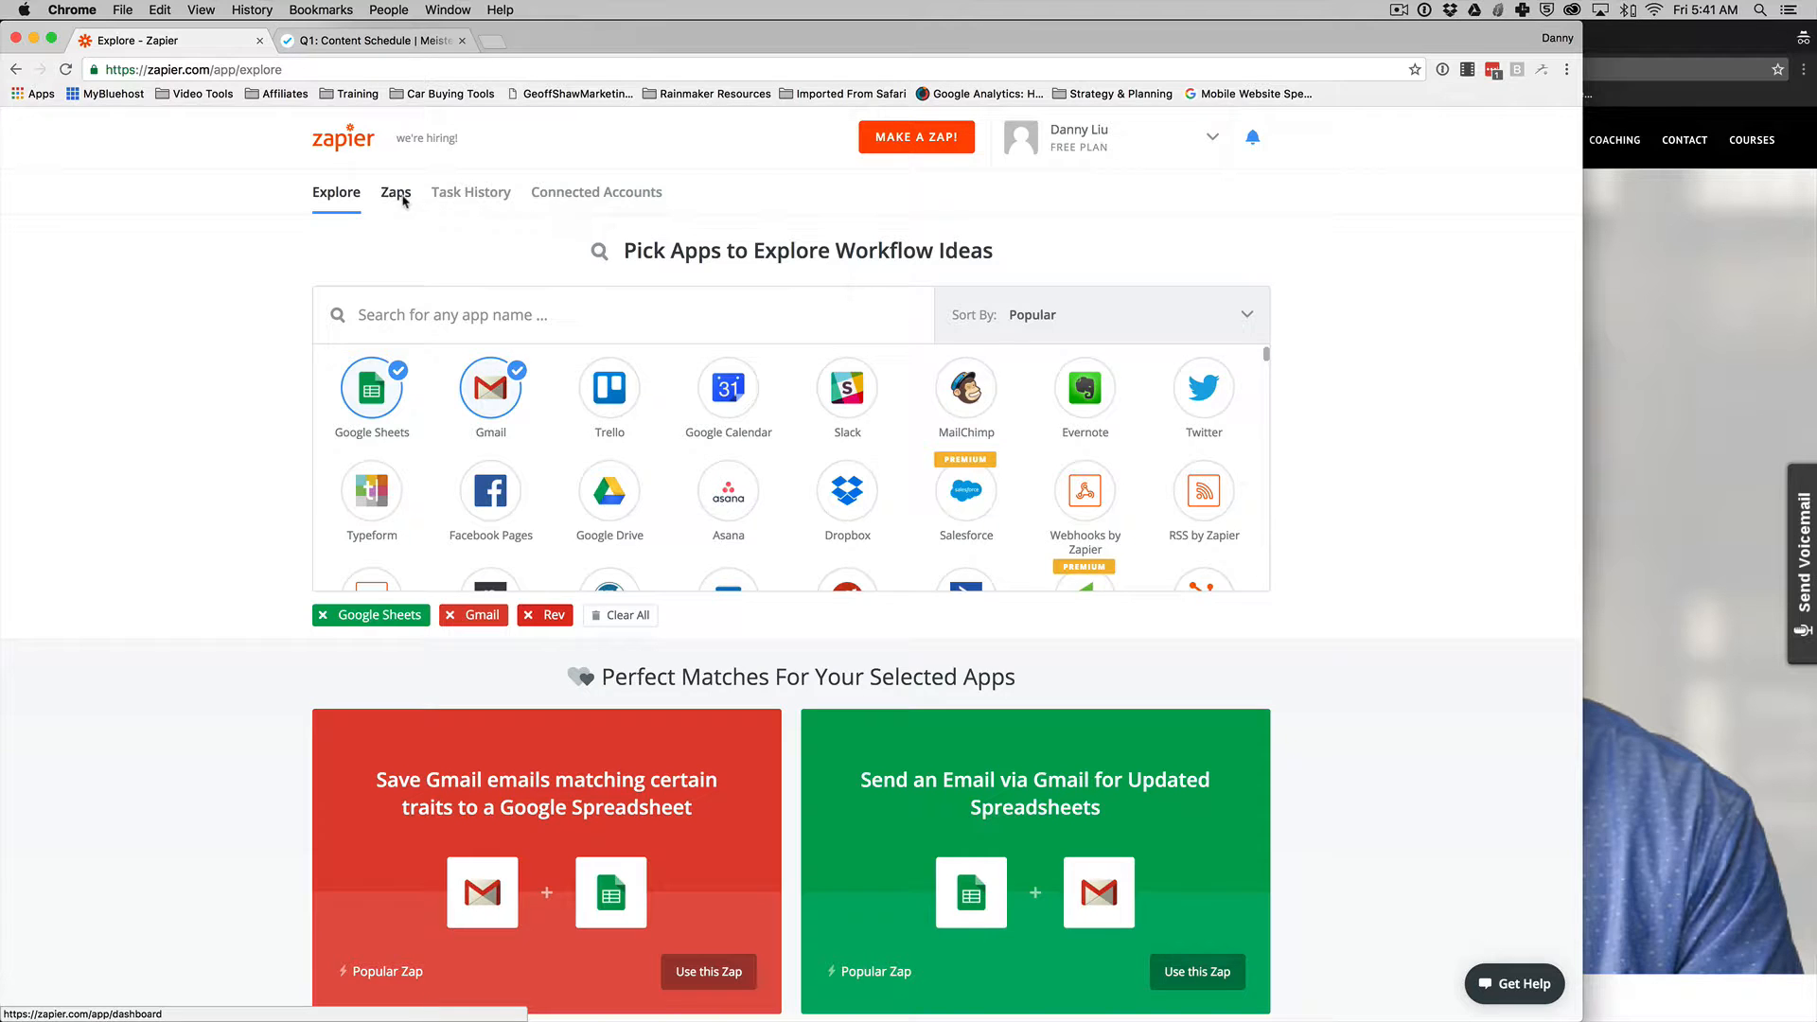
{"action": "left_click", "coordinate": [395, 191]}
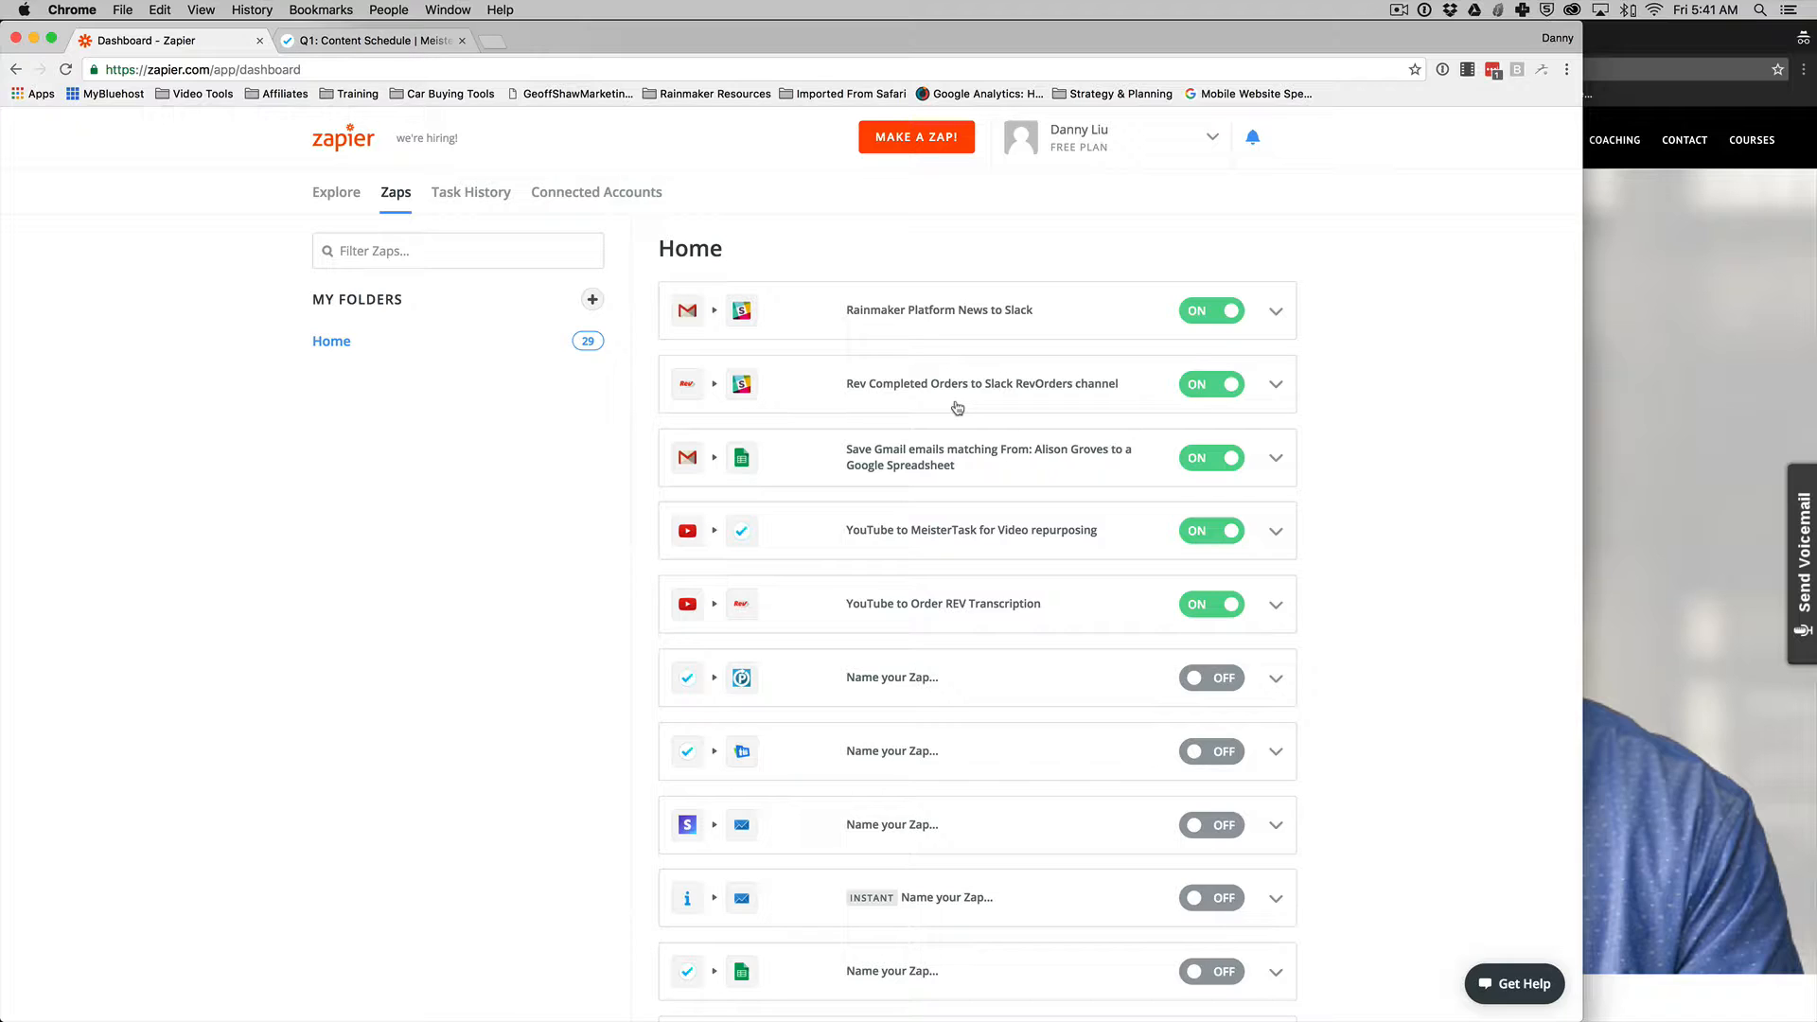
{"action": "mouse_move", "coordinate": [1224, 651]}
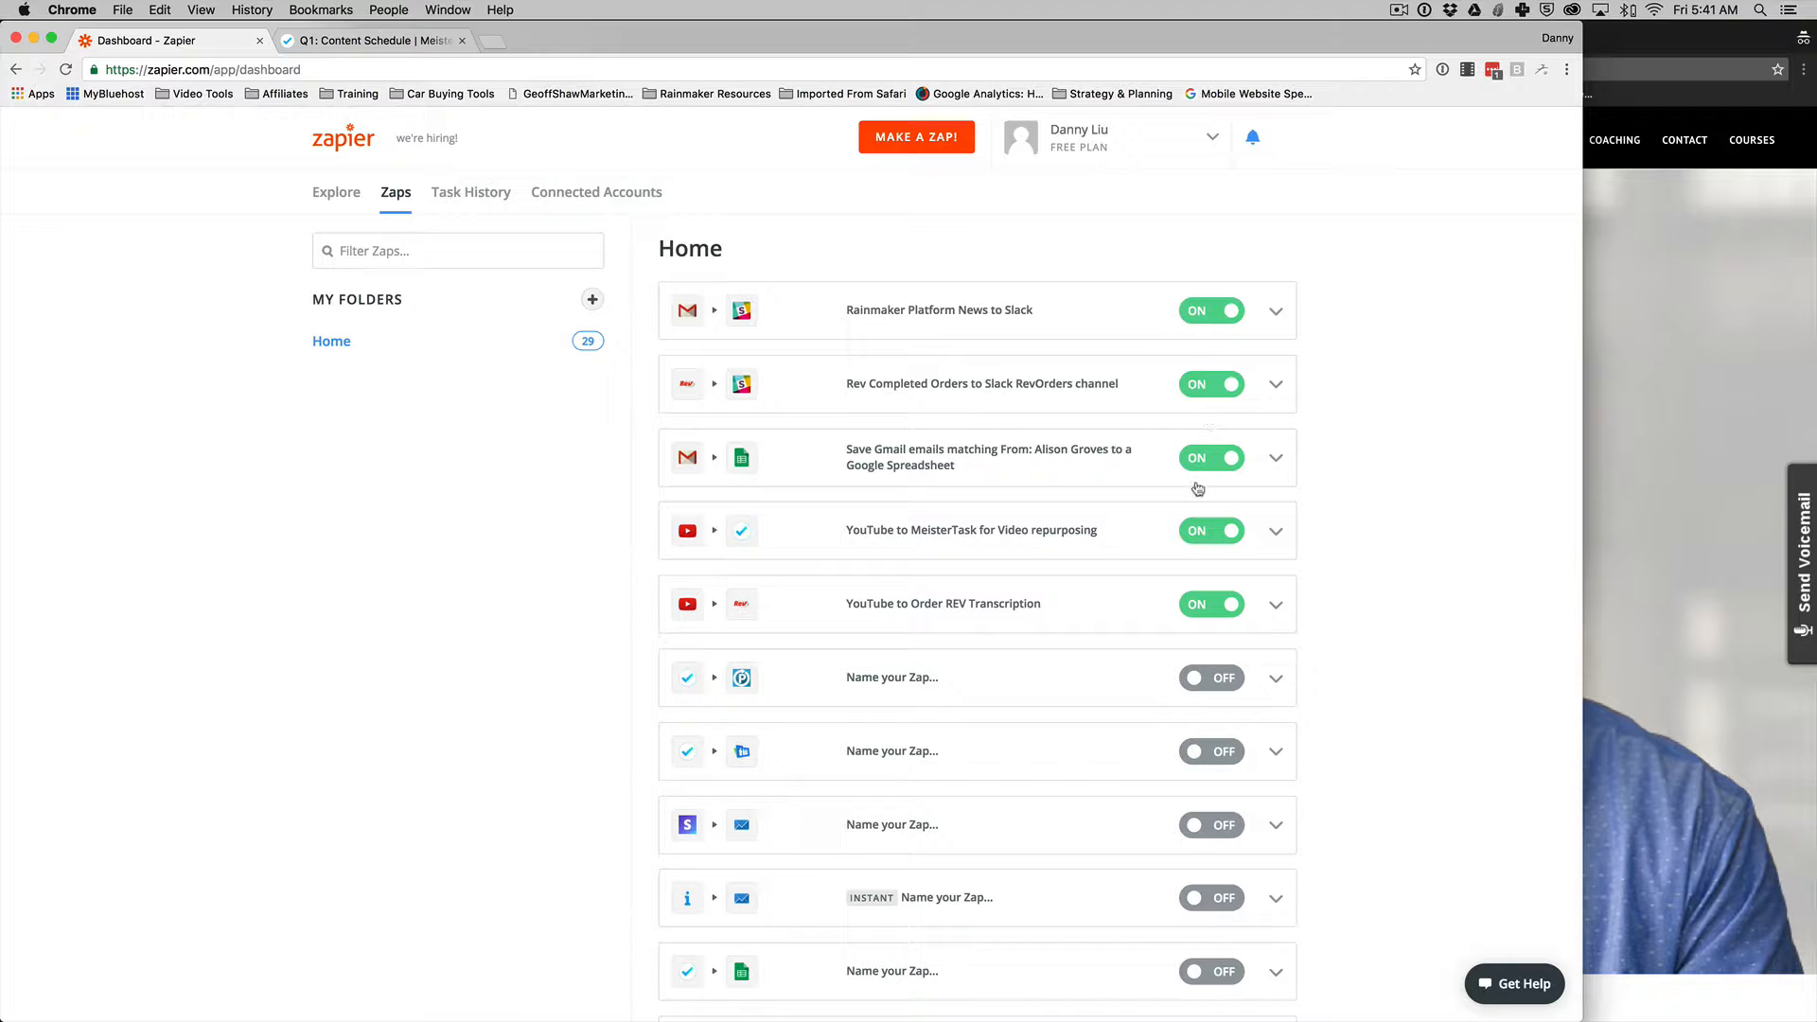
{"action": "mouse_move", "coordinate": [1215, 600]}
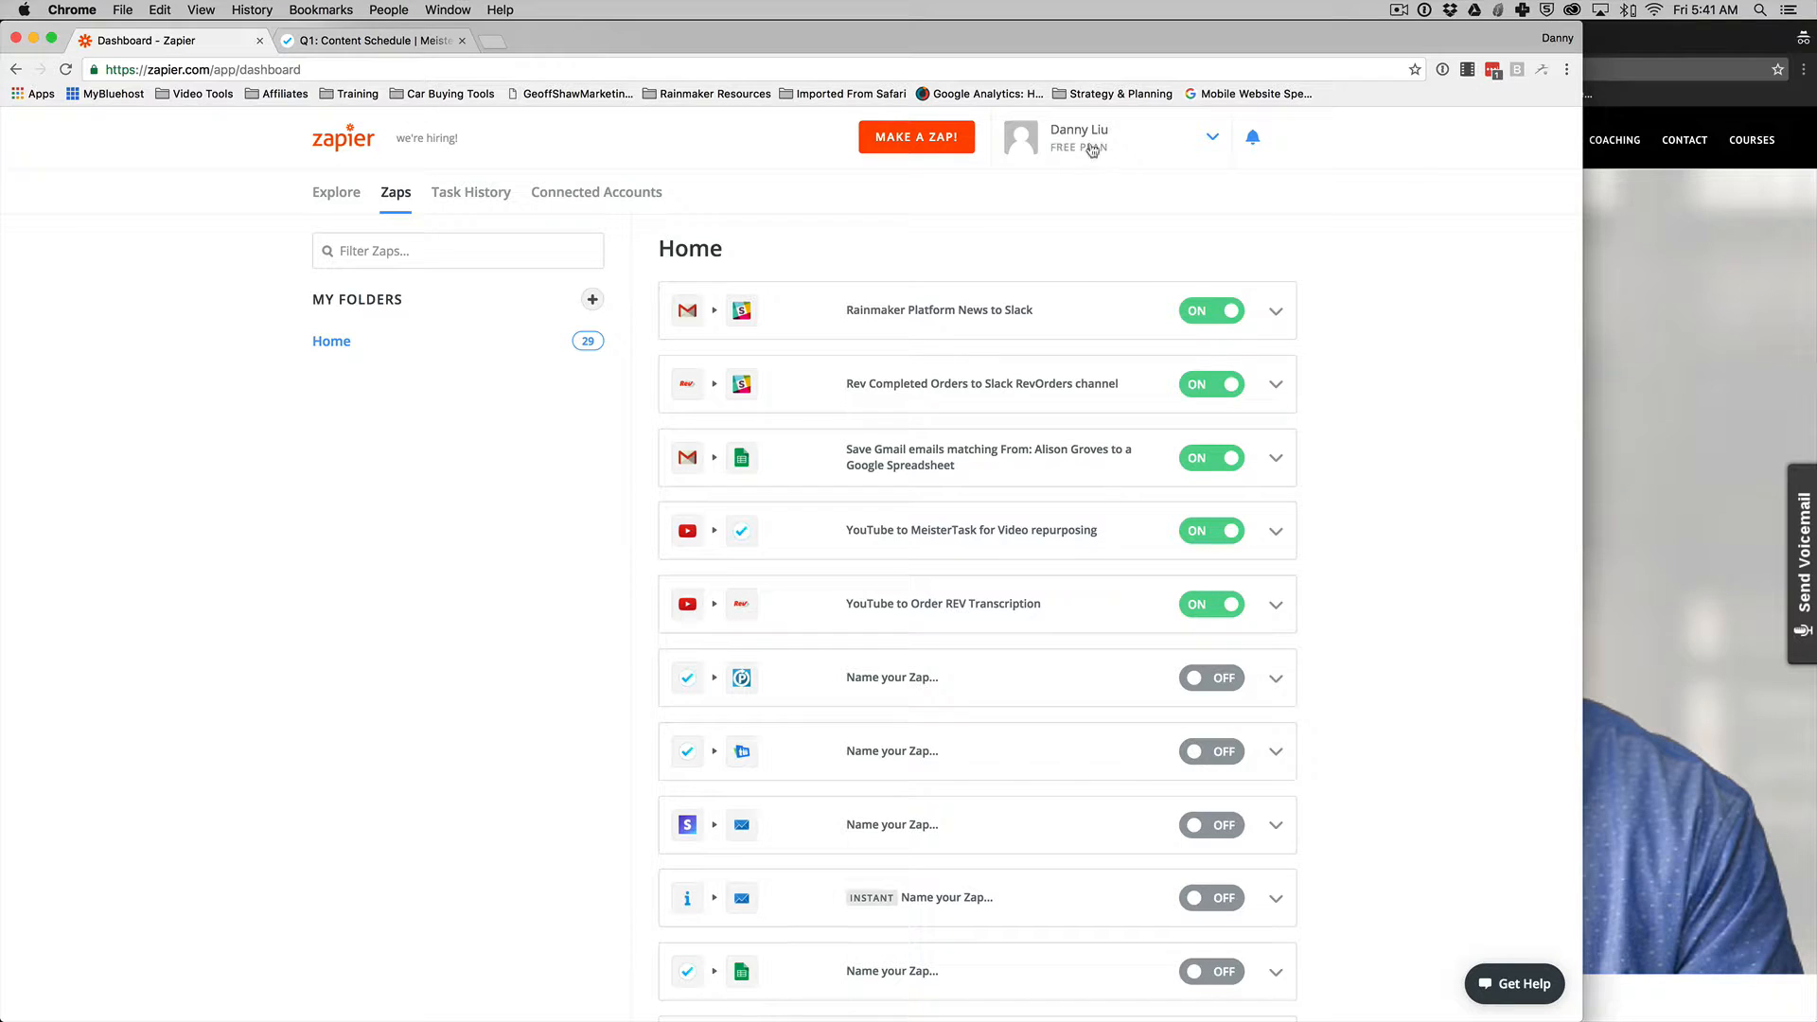
{"action": "mouse_move", "coordinate": [1086, 151]}
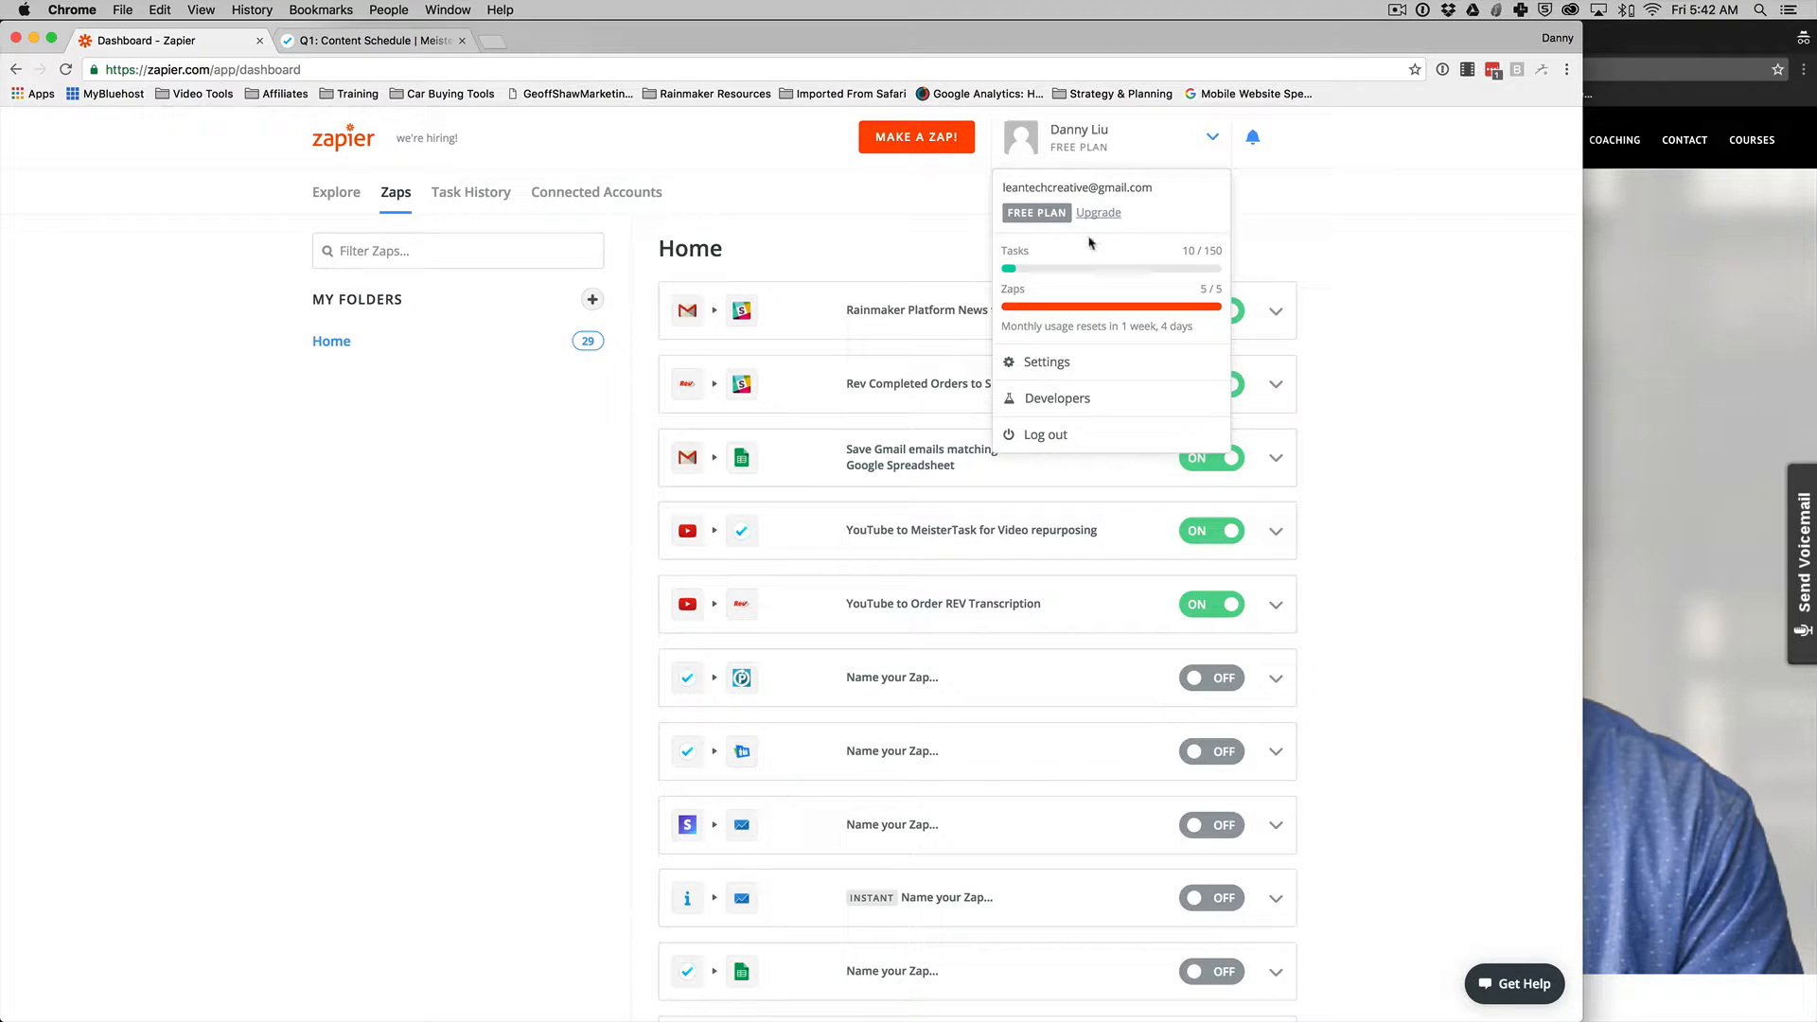
{"action": "mouse_move", "coordinate": [1179, 265]}
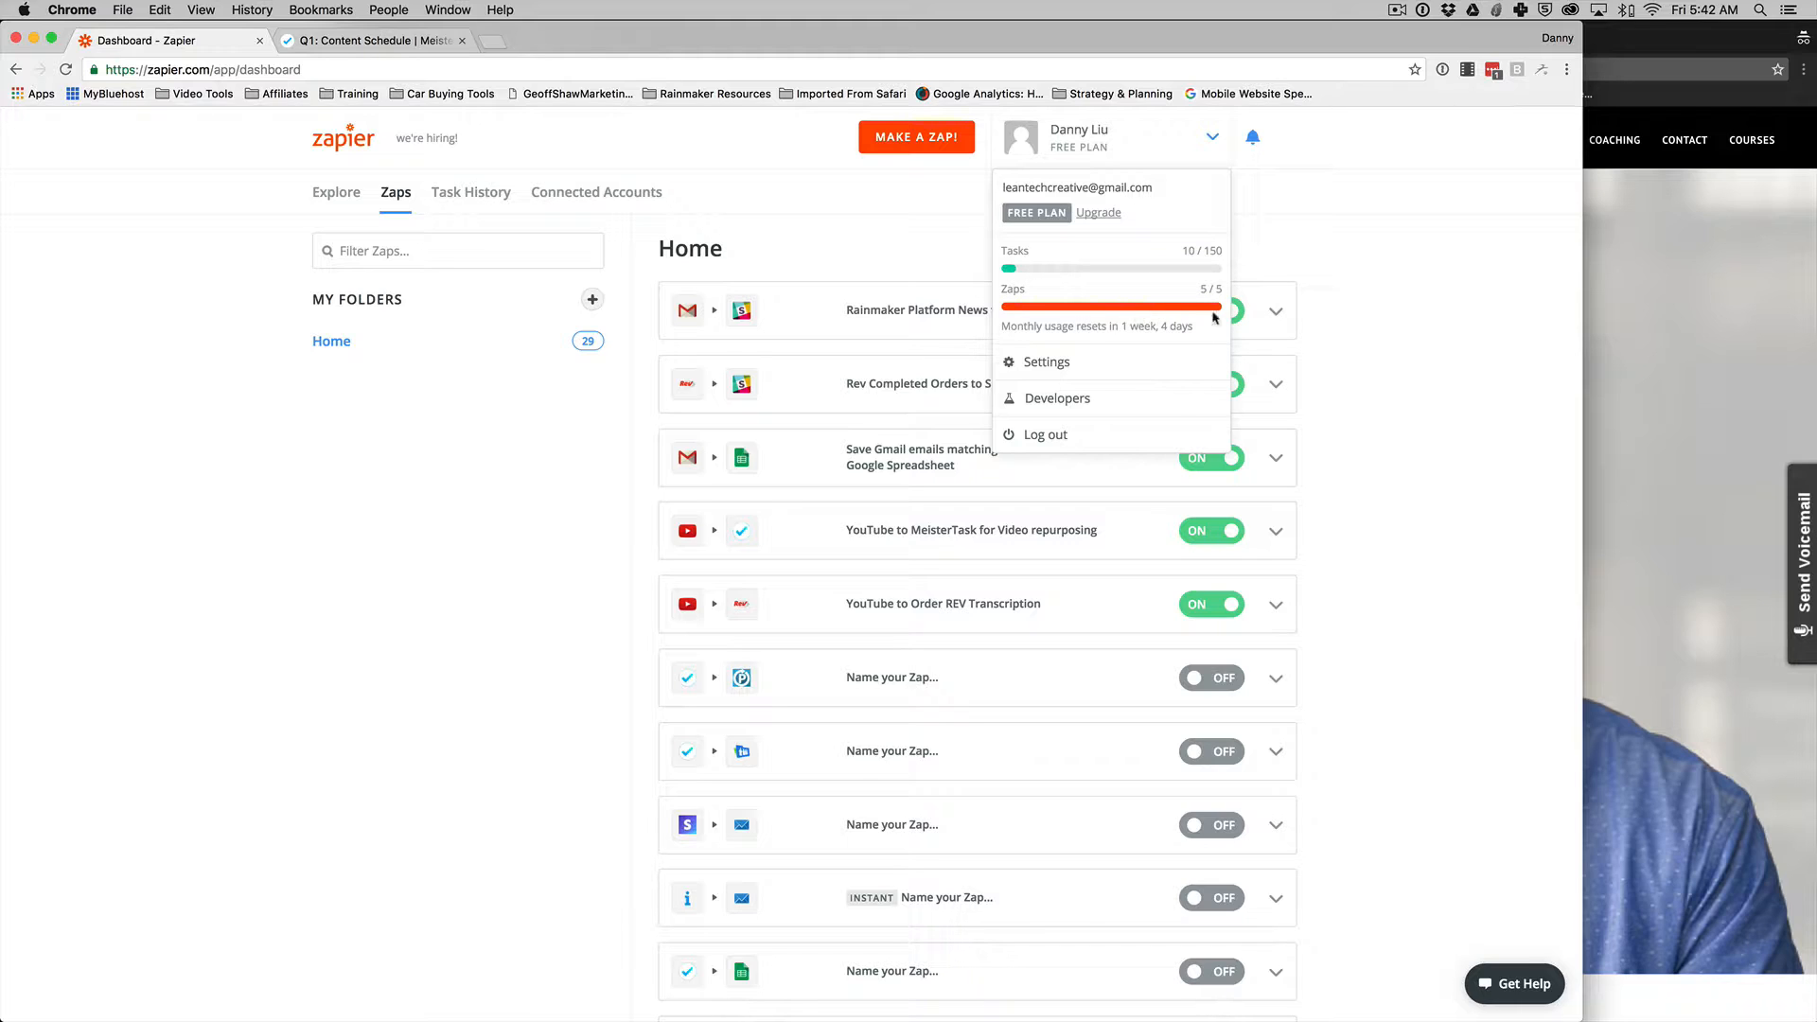
{"action": "mouse_move", "coordinate": [1018, 272]}
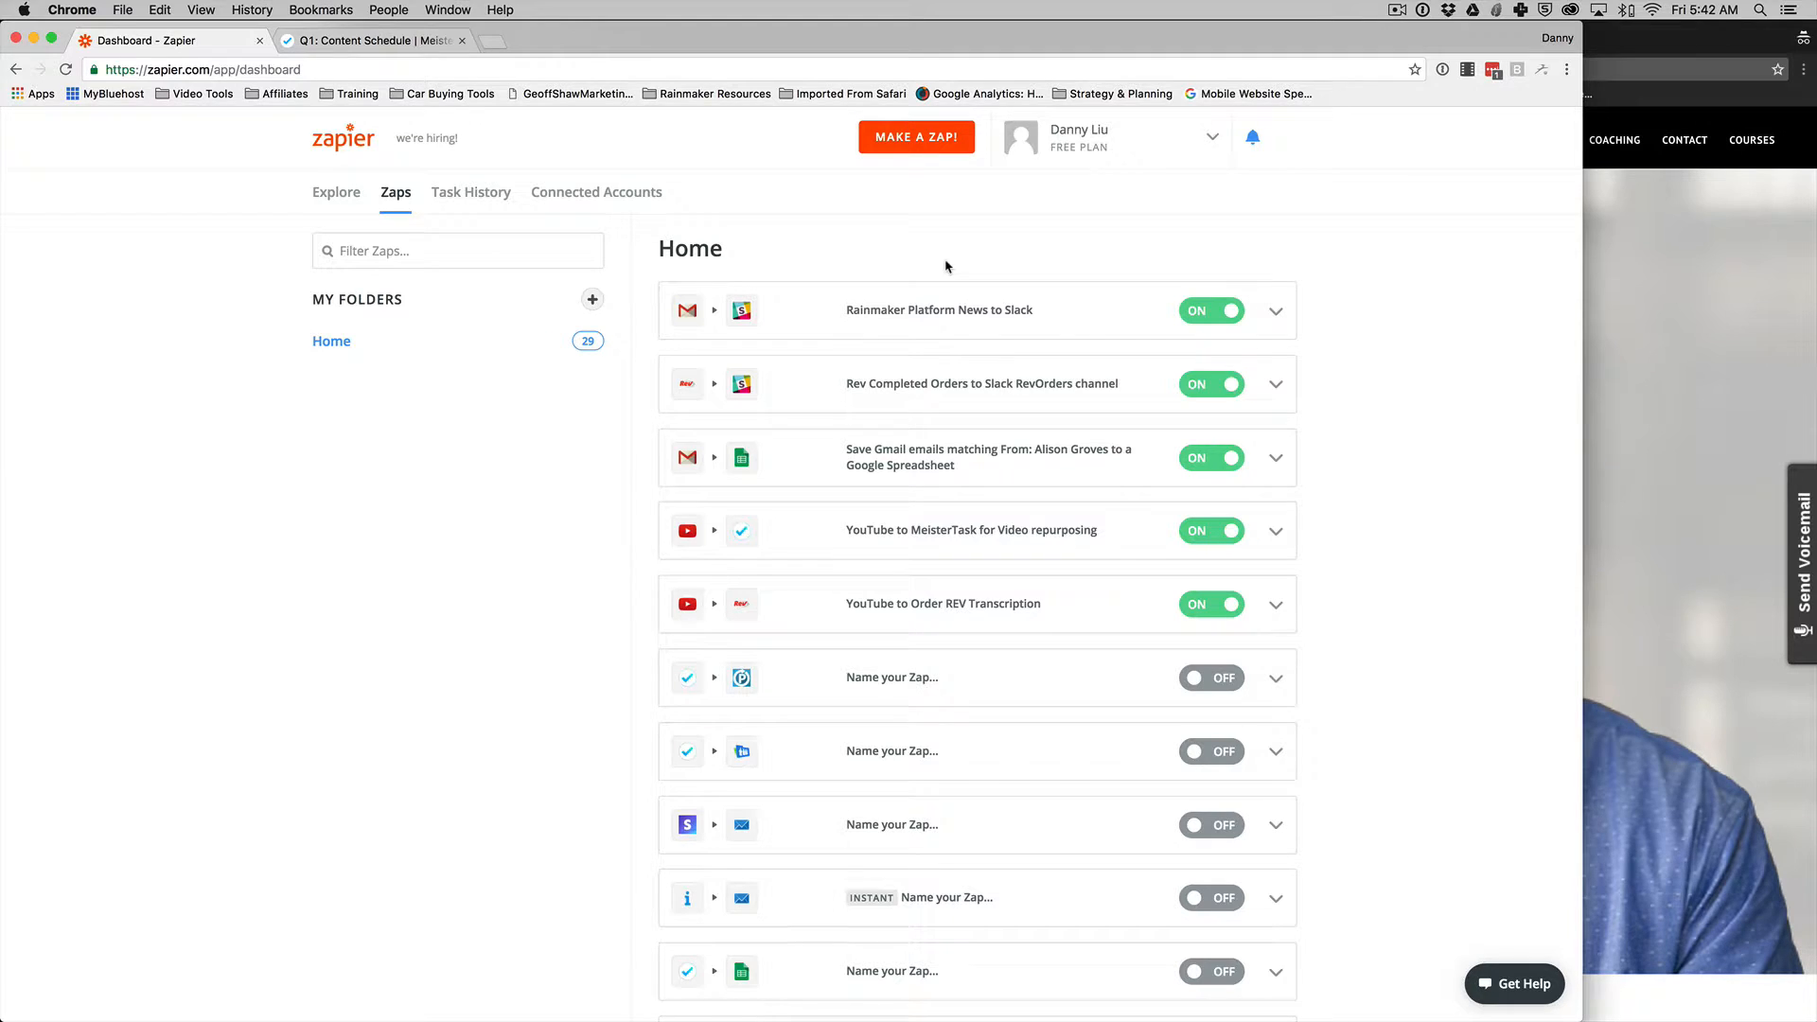
{"action": "mouse_move", "coordinate": [906, 605]}
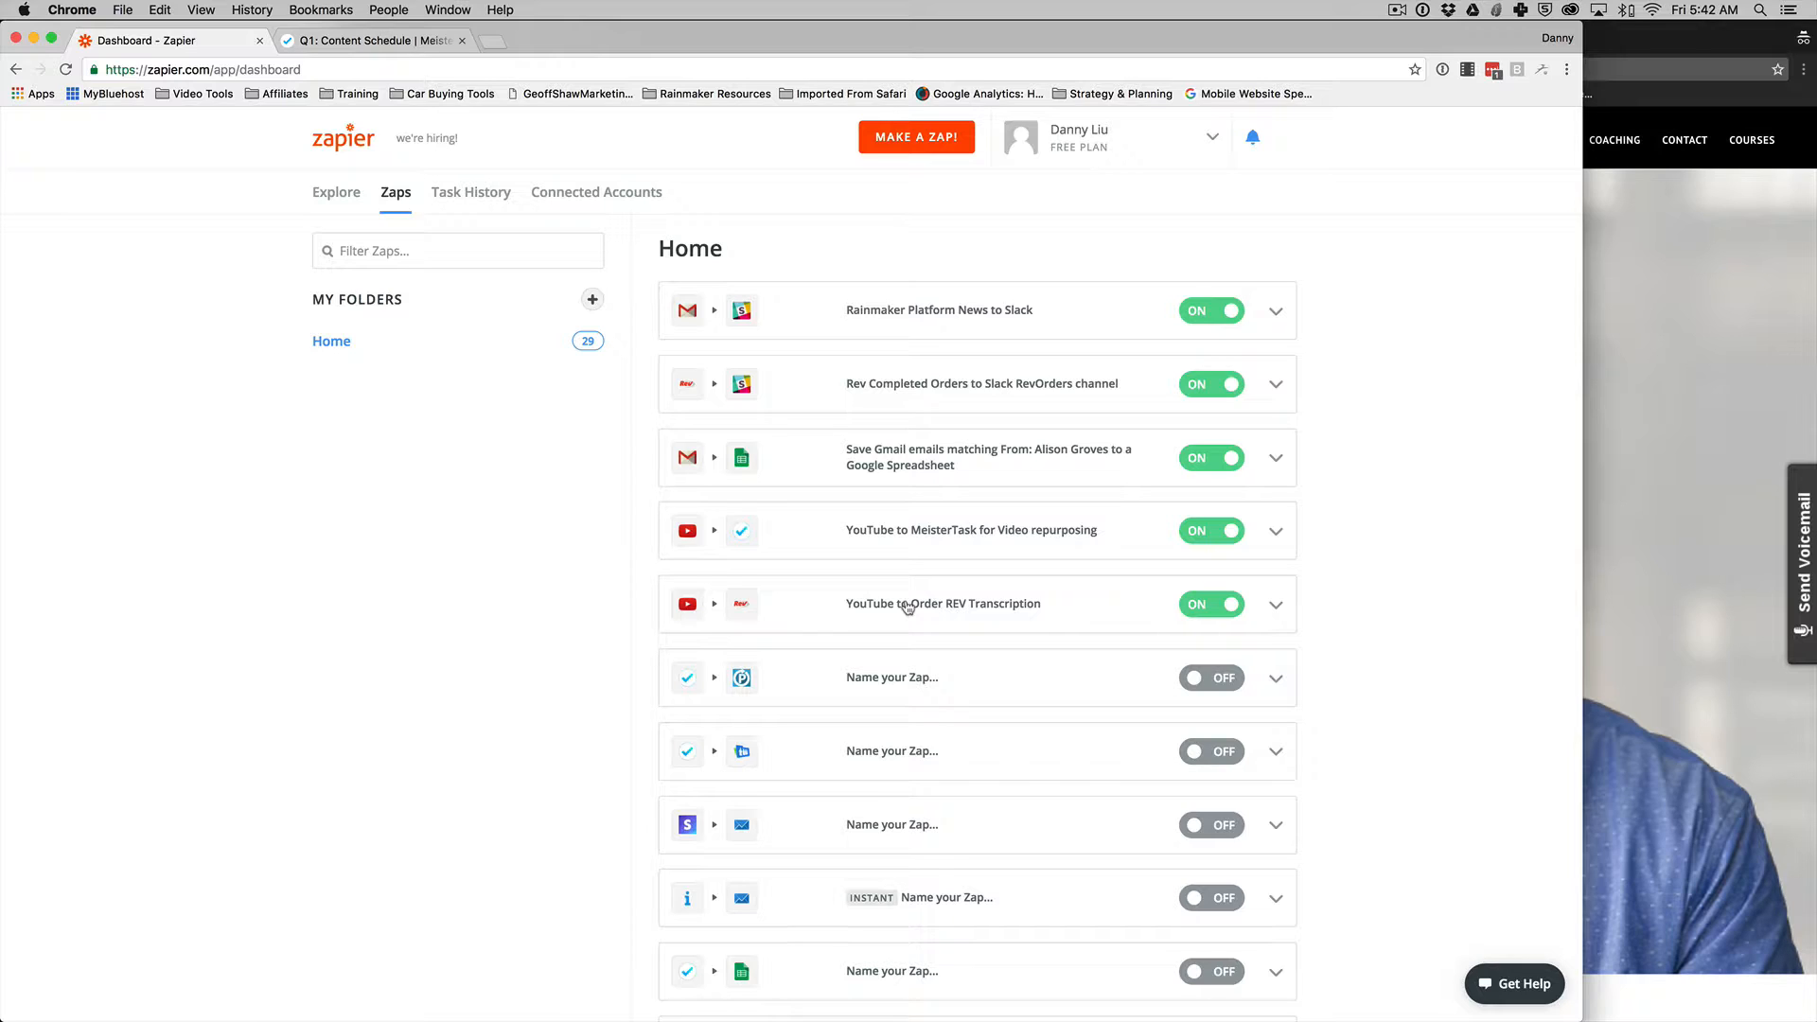
{"action": "mouse_move", "coordinate": [880, 605]}
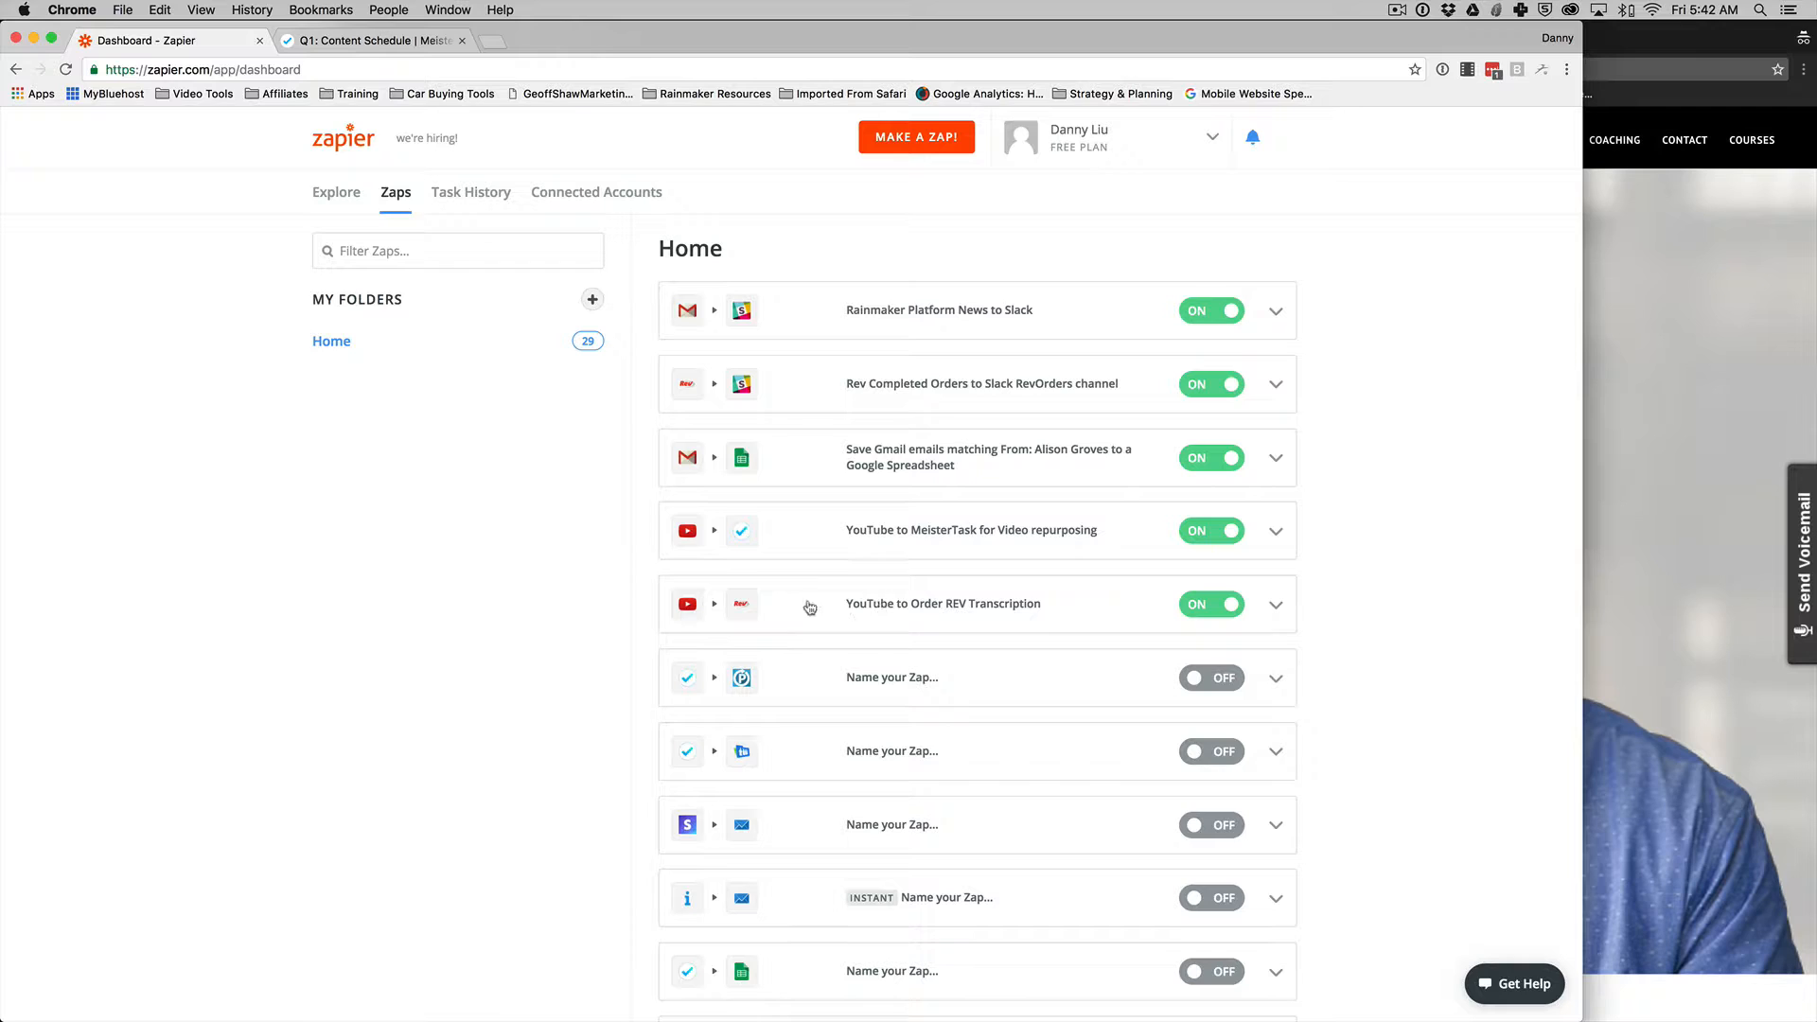
{"action": "mouse_move", "coordinate": [856, 535]}
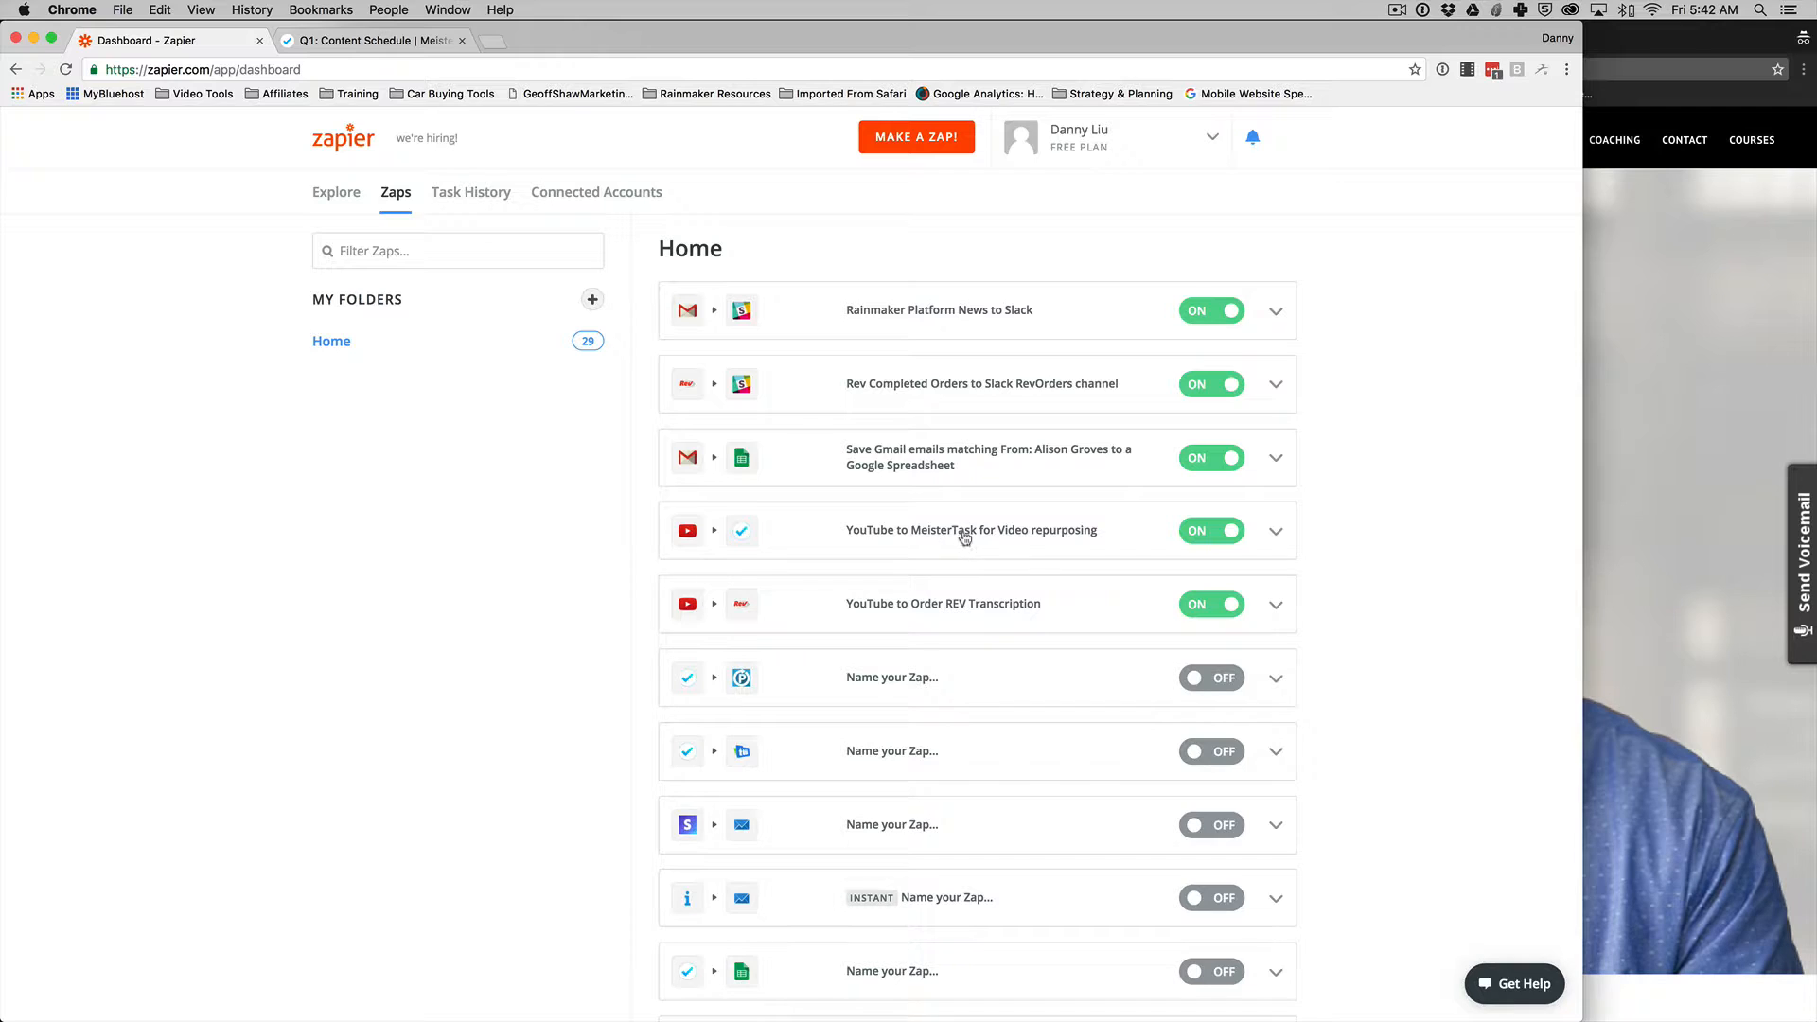
{"action": "mouse_move", "coordinate": [1043, 539]}
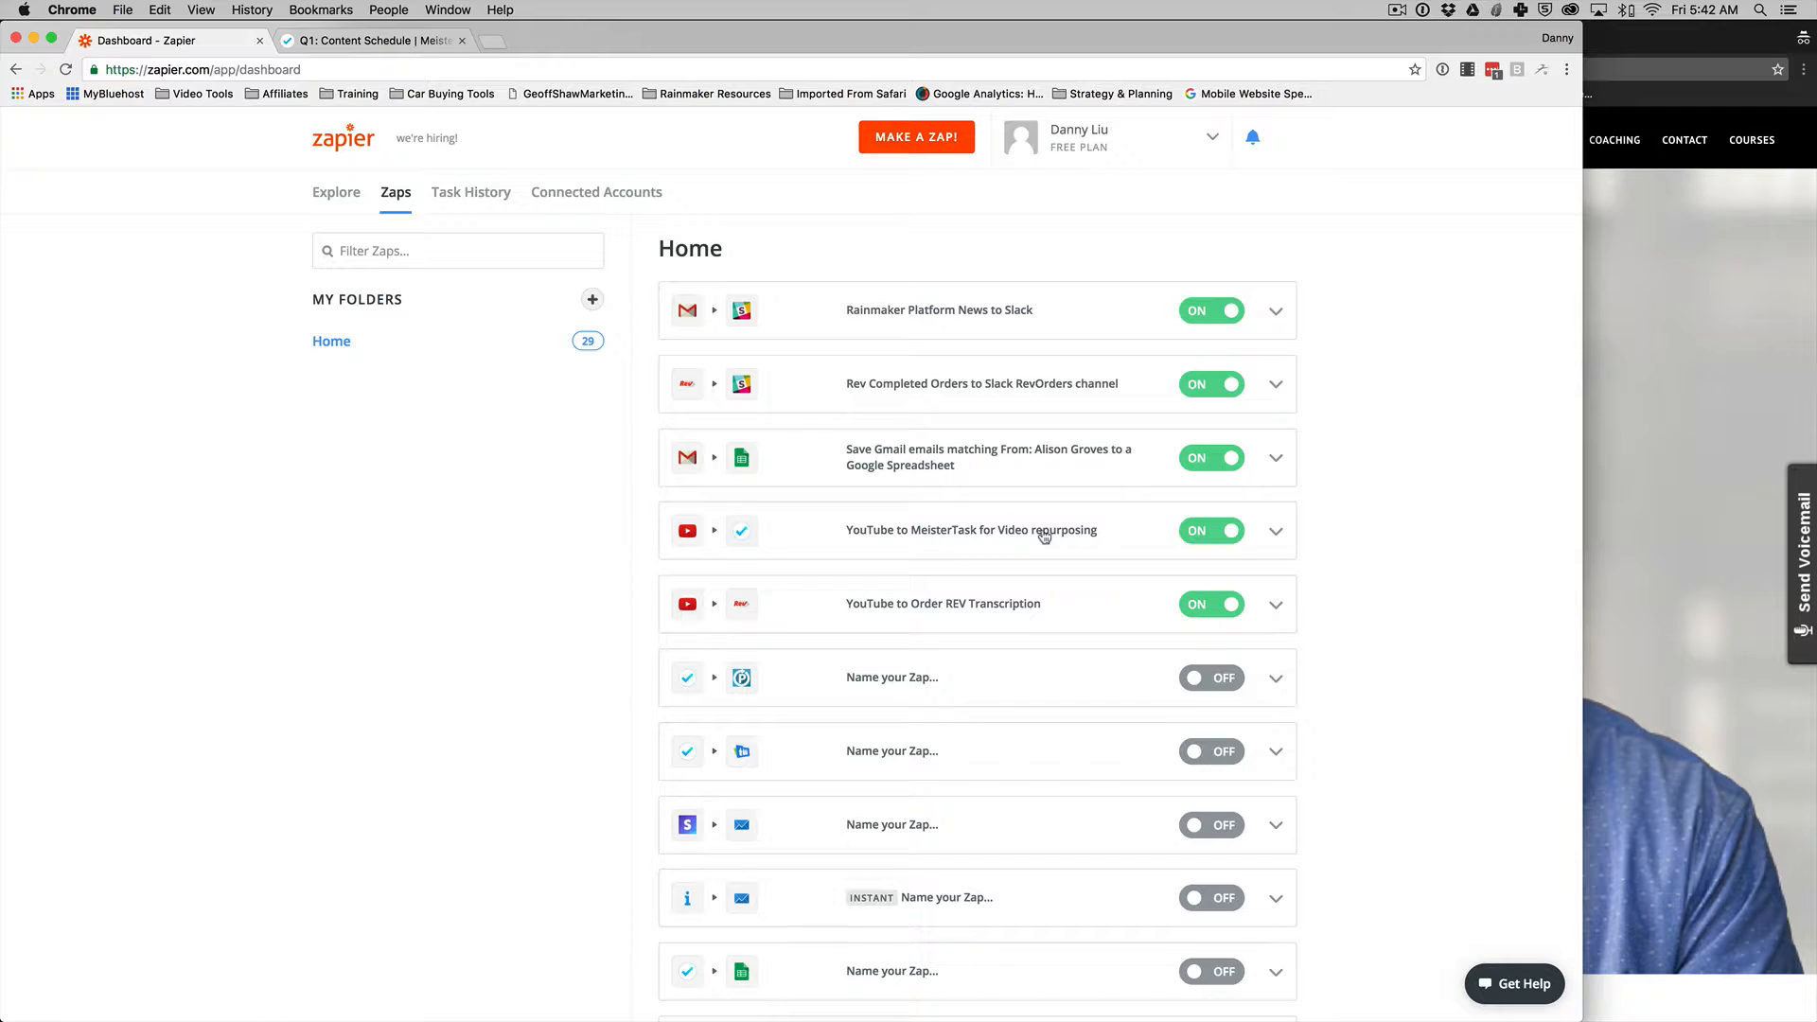
Step: Switch to the MeisterTask Q1: Content Schedule project board
{"action": "left_click", "coordinate": [371, 40]}
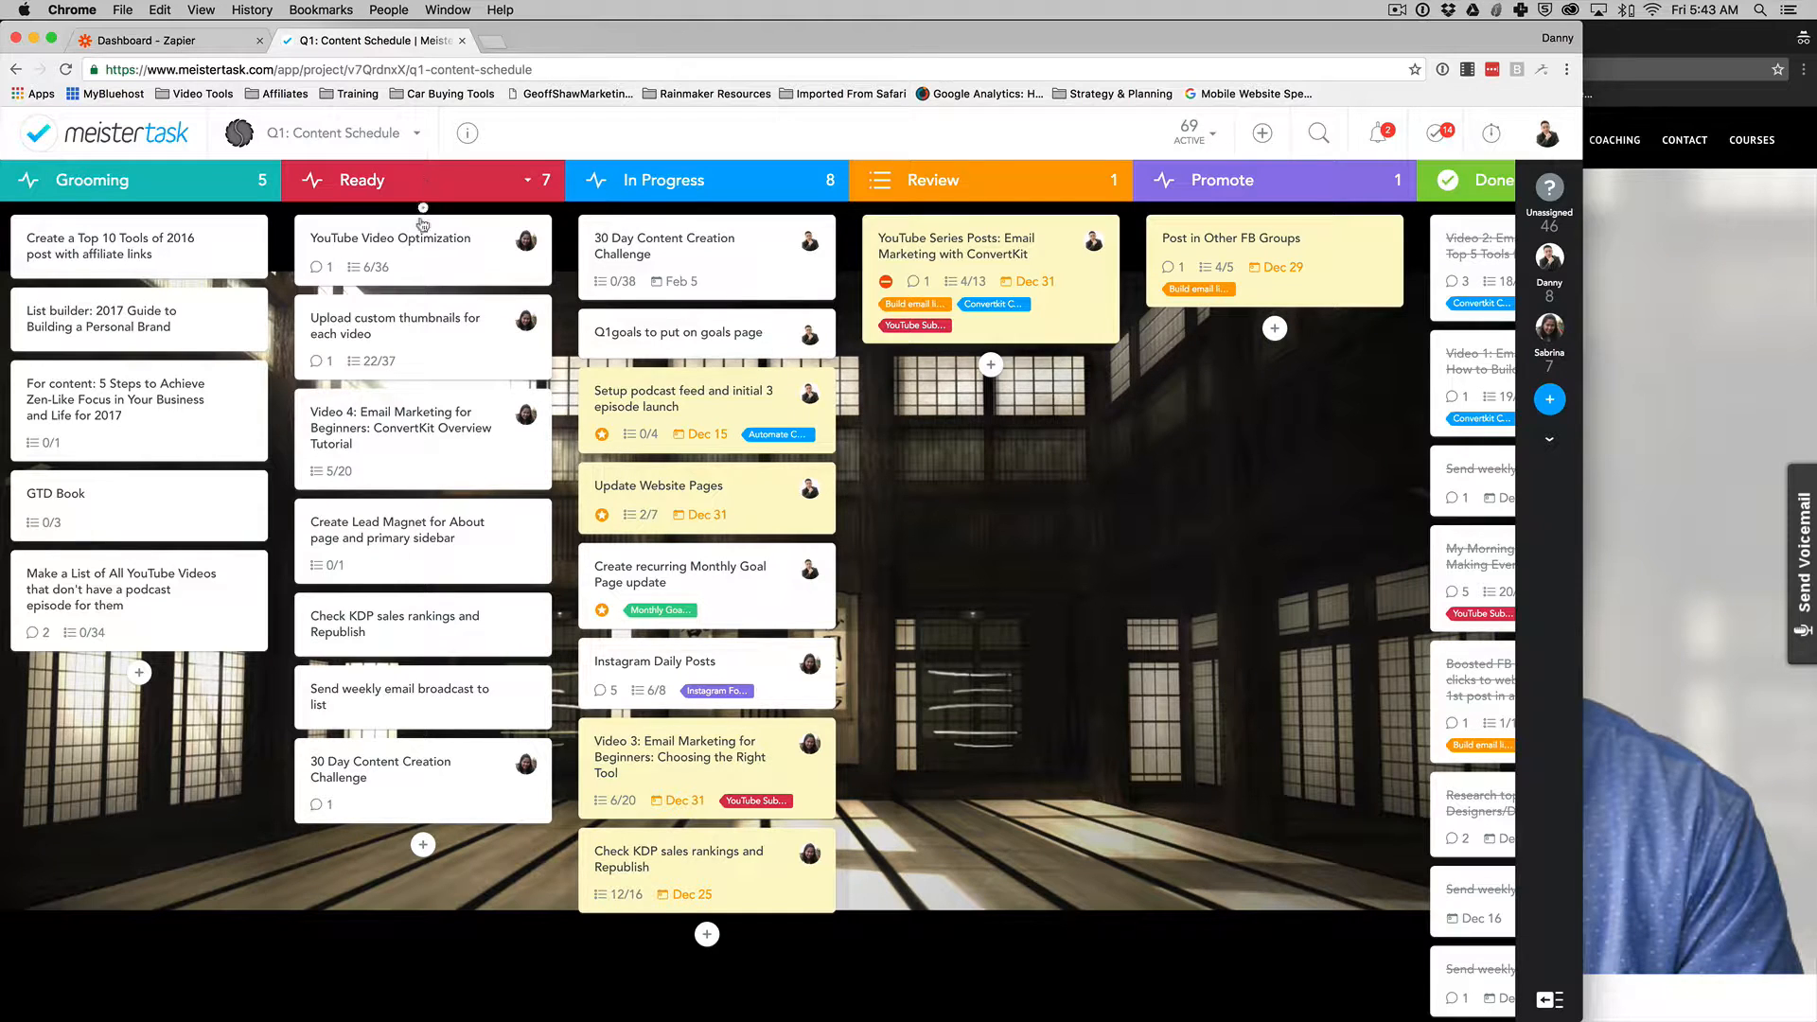
{"action": "mouse_move", "coordinate": [450, 611]}
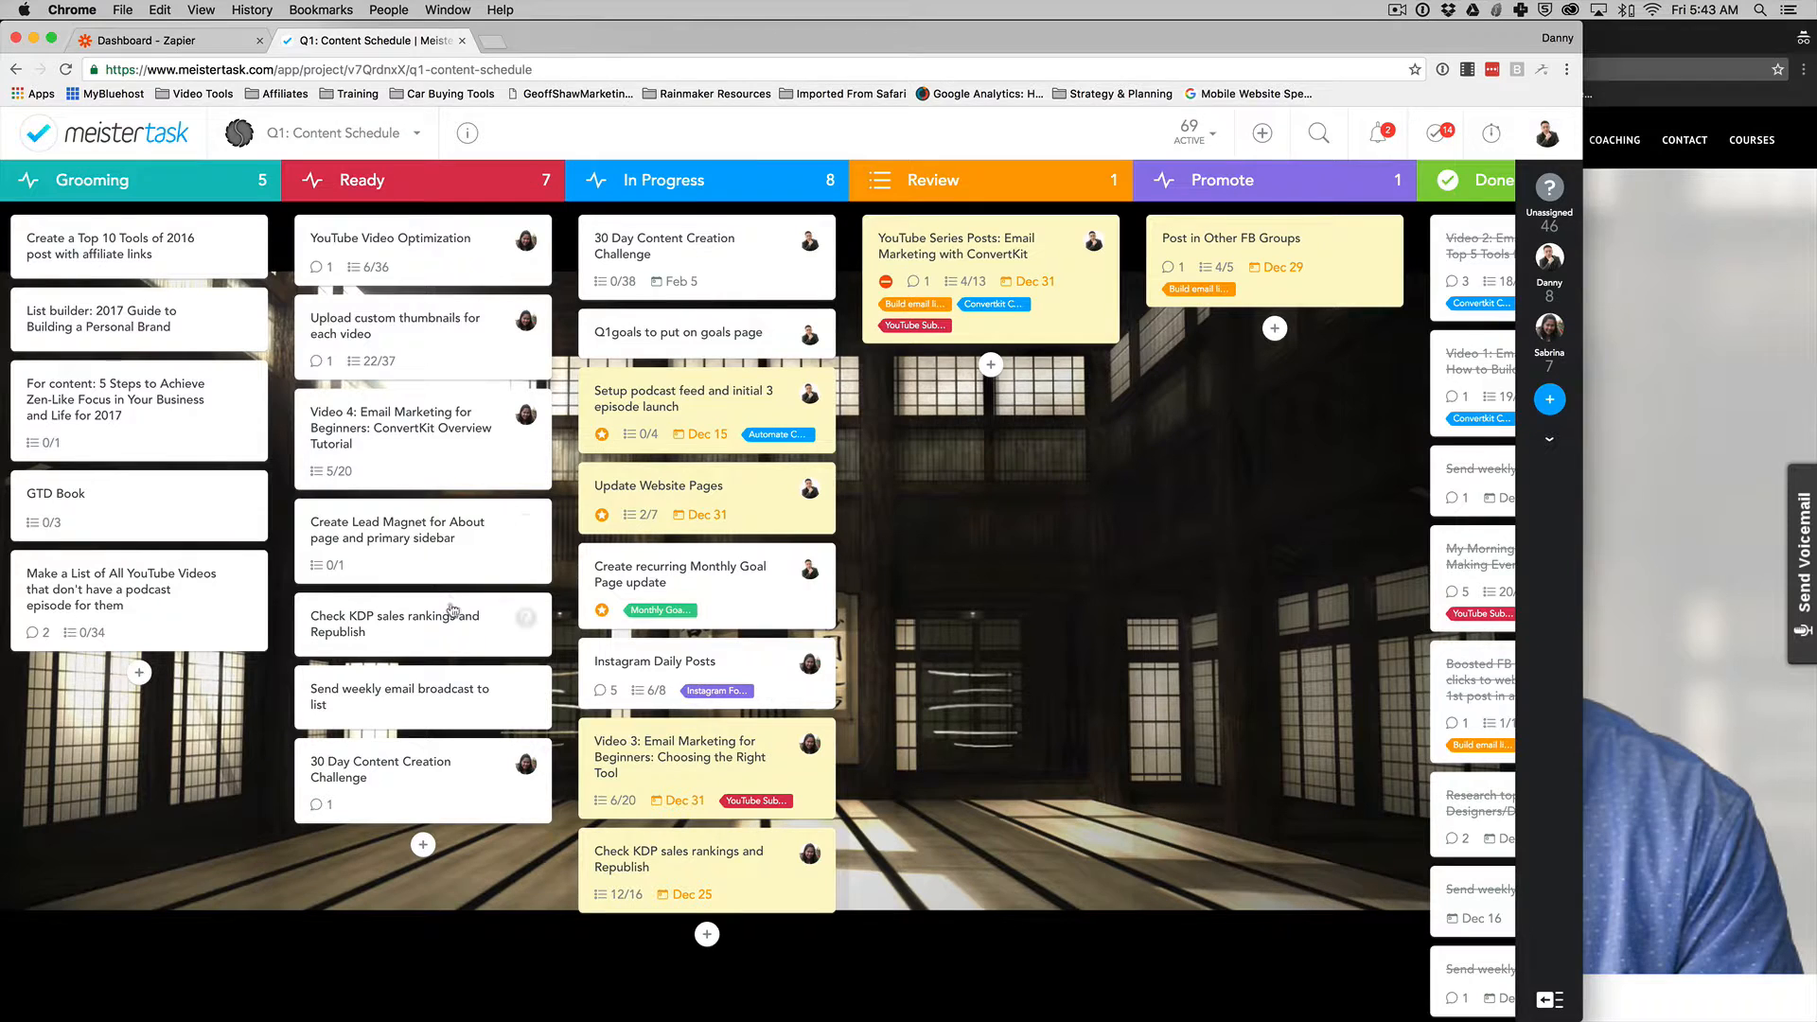
{"action": "mouse_move", "coordinate": [416, 745]}
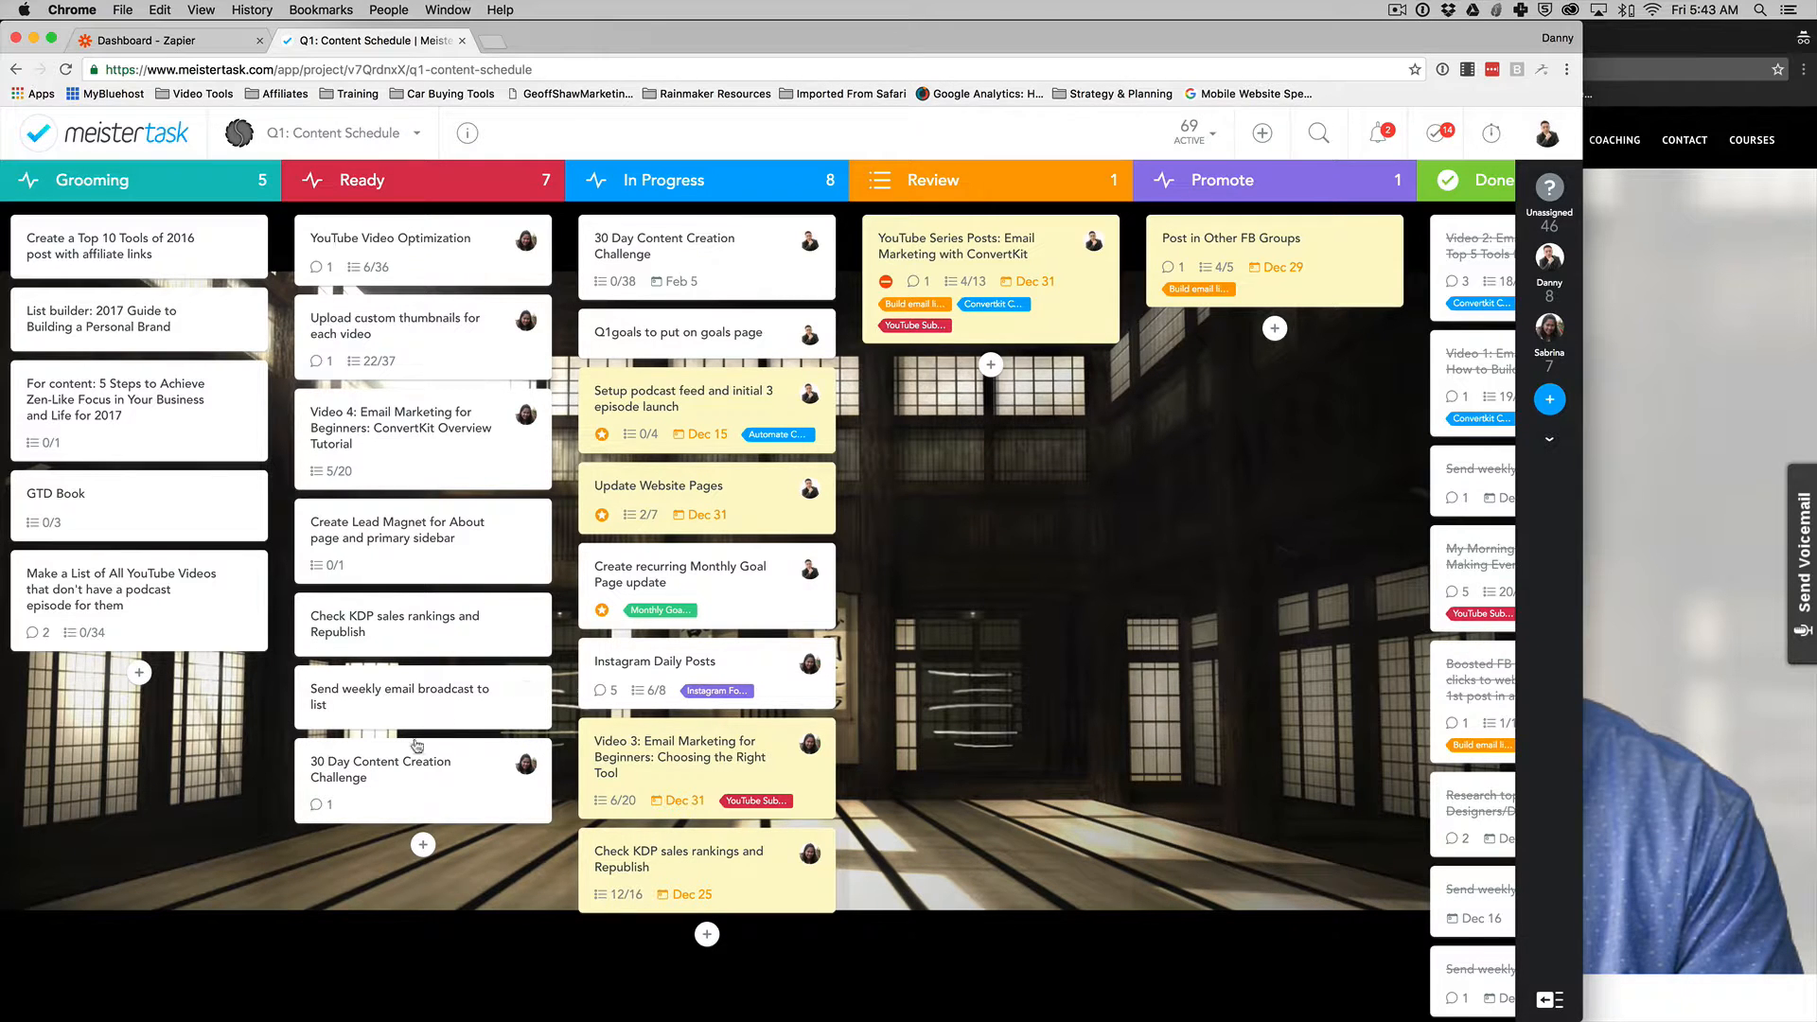
Step: Bring up the 30 Day Content Creation Challenge card from the Ready column
{"action": "left_click", "coordinate": [380, 770]}
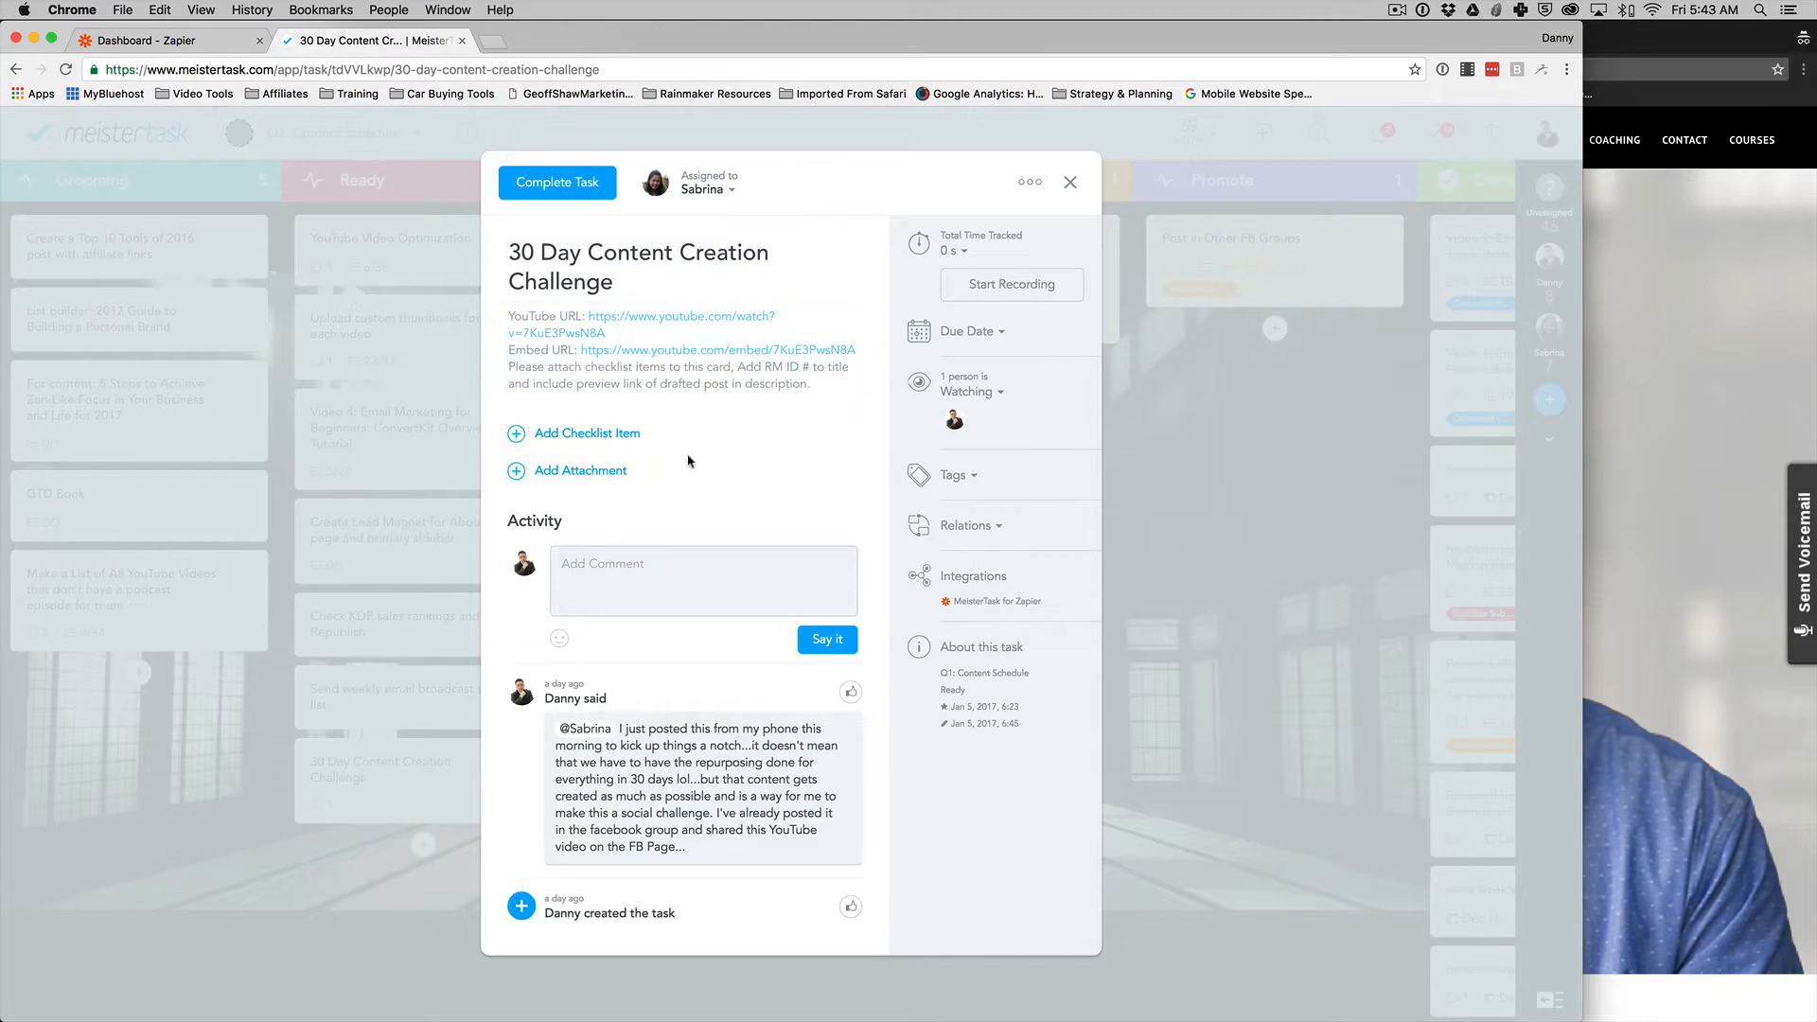
{"action": "mouse_move", "coordinate": [695, 473]}
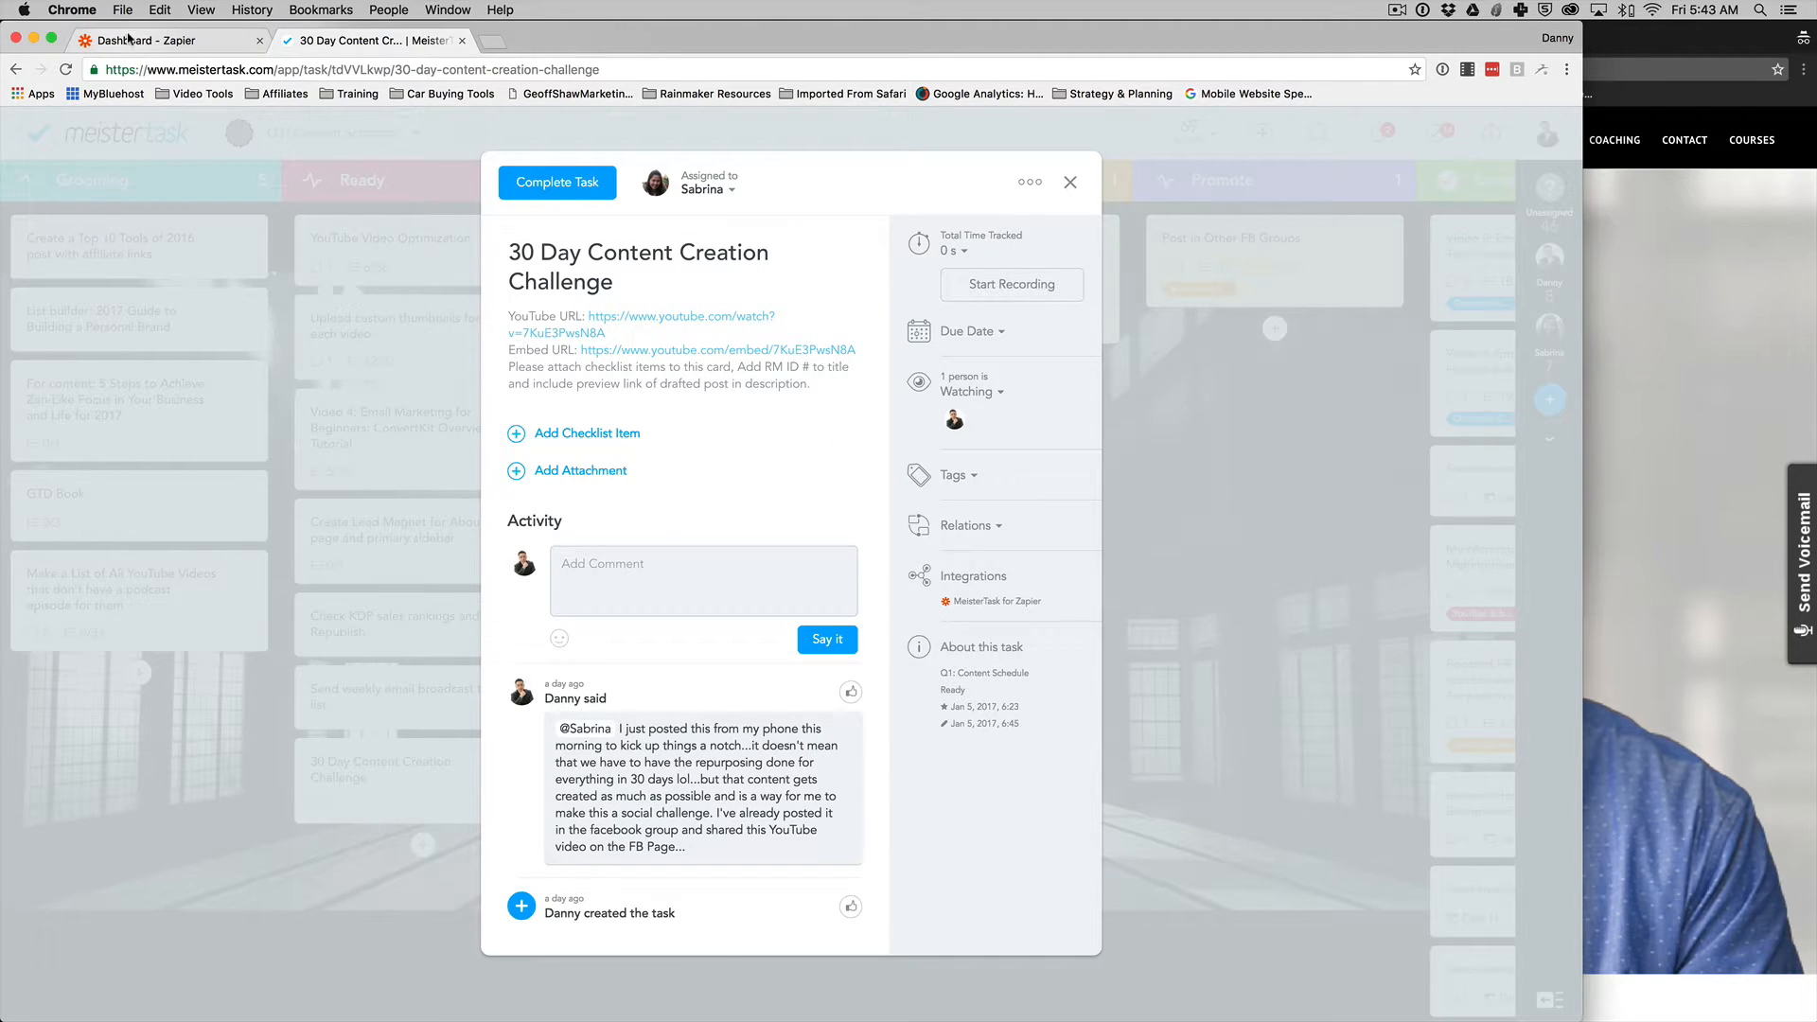
Step: Go back to the Zapier zaps dashboard in the other browser tab
{"action": "left_click", "coordinate": [168, 40]}
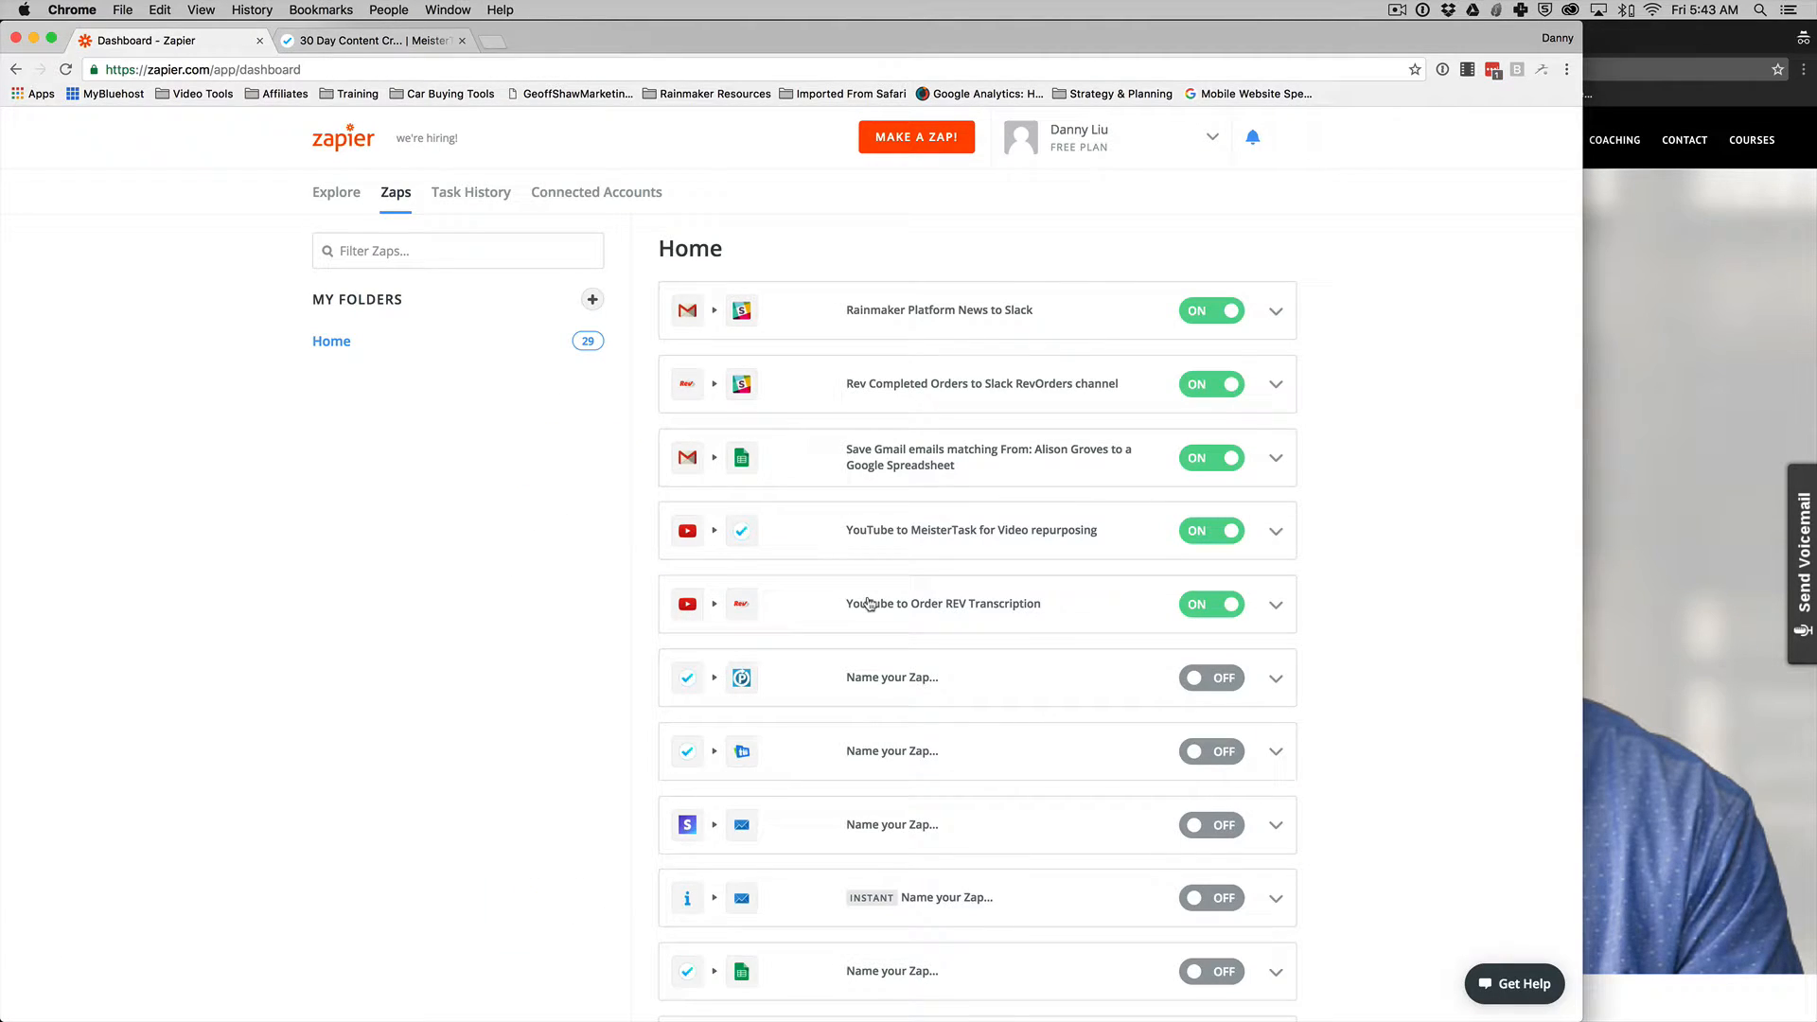
{"action": "mouse_move", "coordinate": [947, 562]}
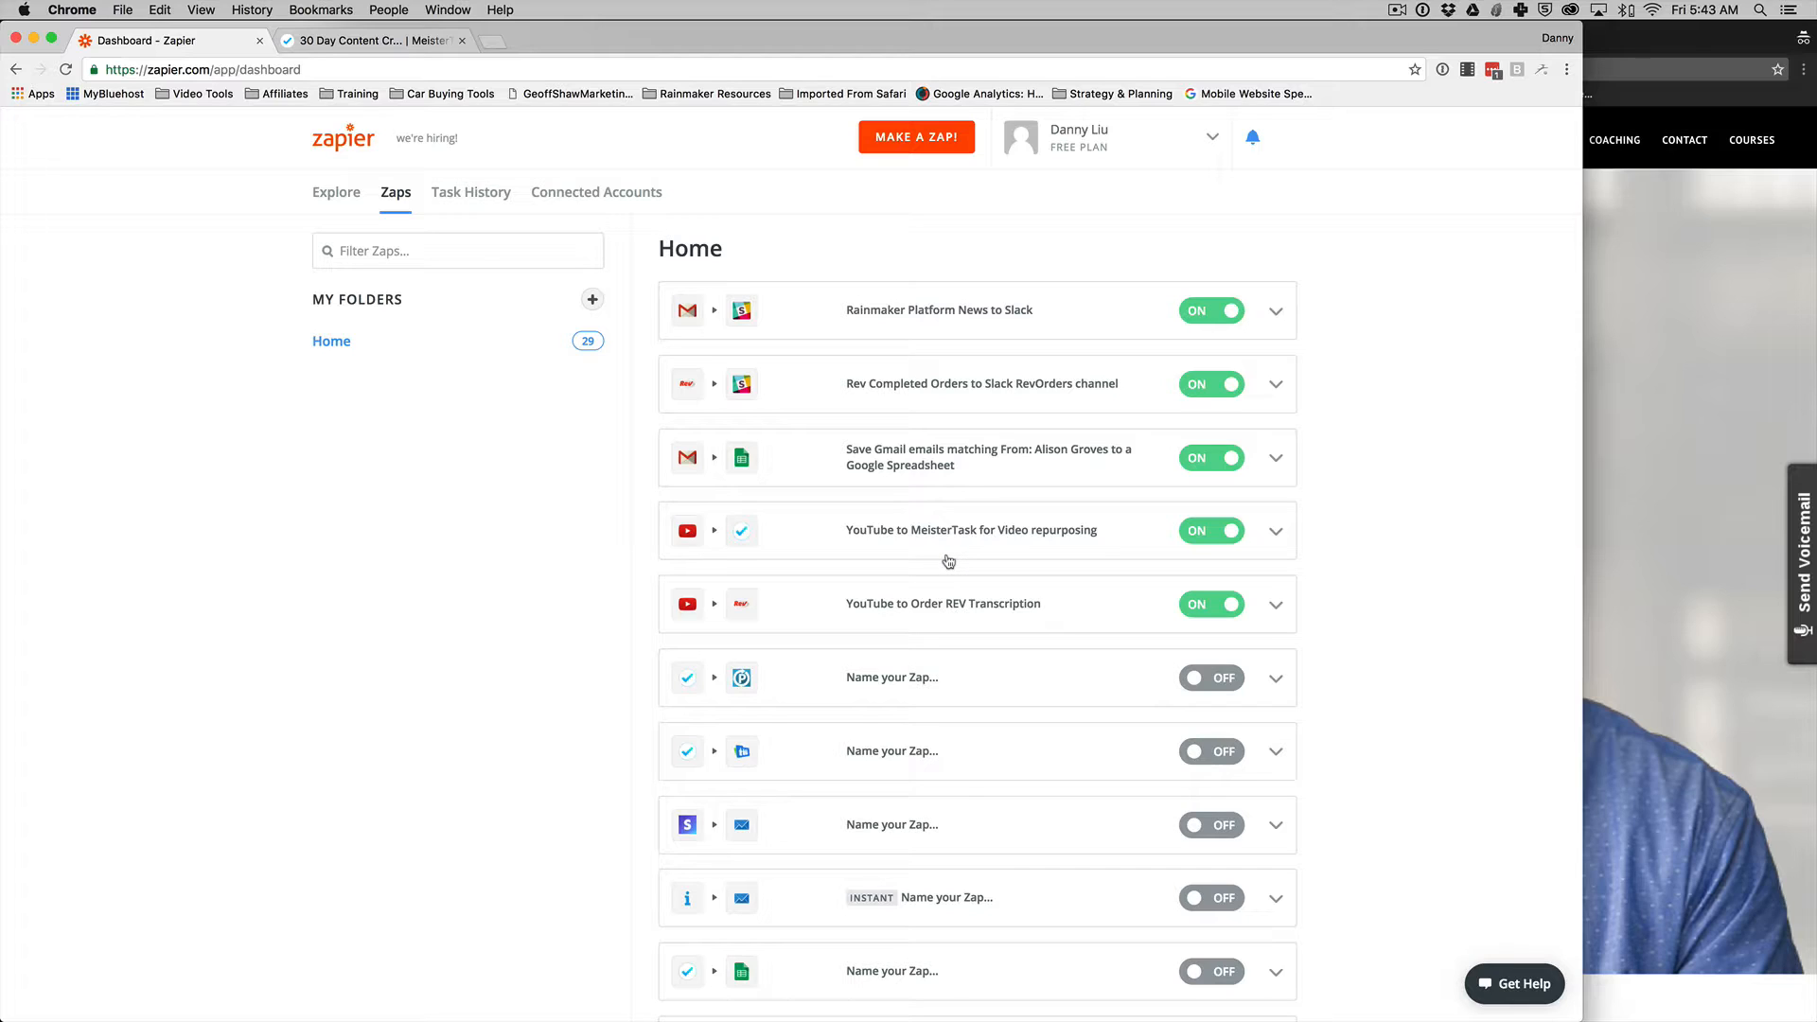
{"action": "mouse_move", "coordinate": [951, 560]}
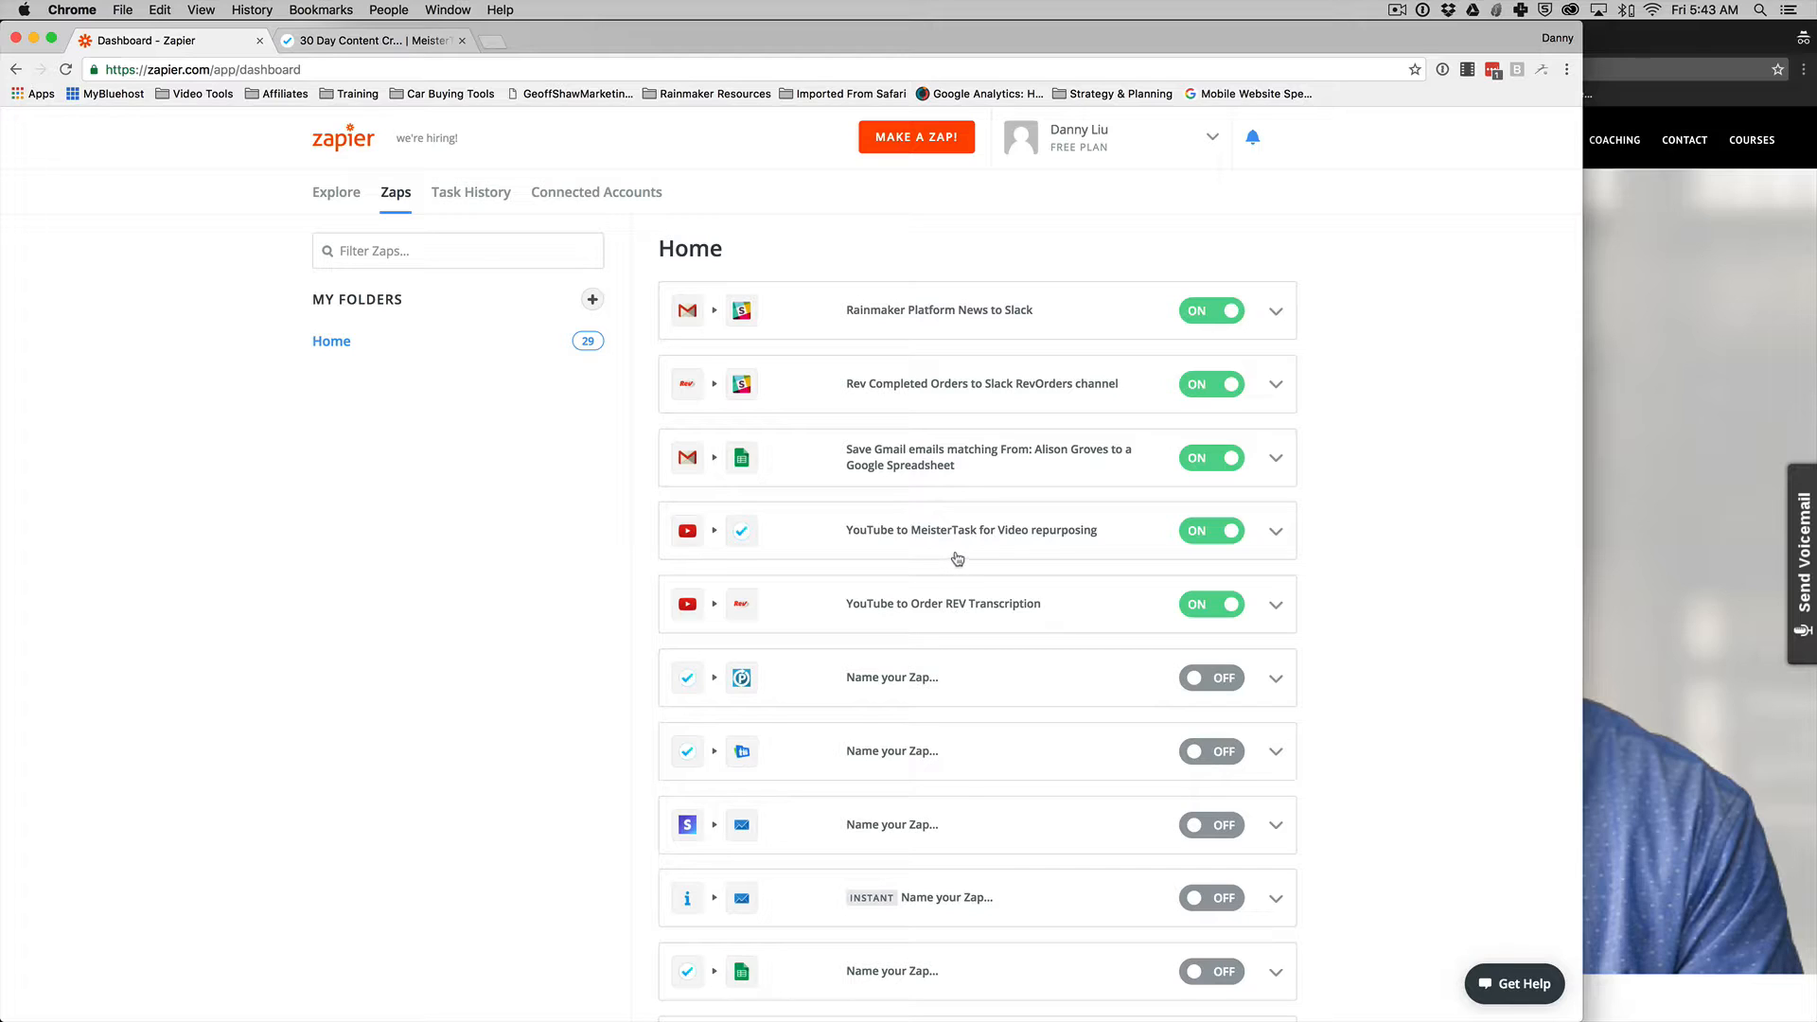
{"action": "mouse_move", "coordinate": [948, 611]}
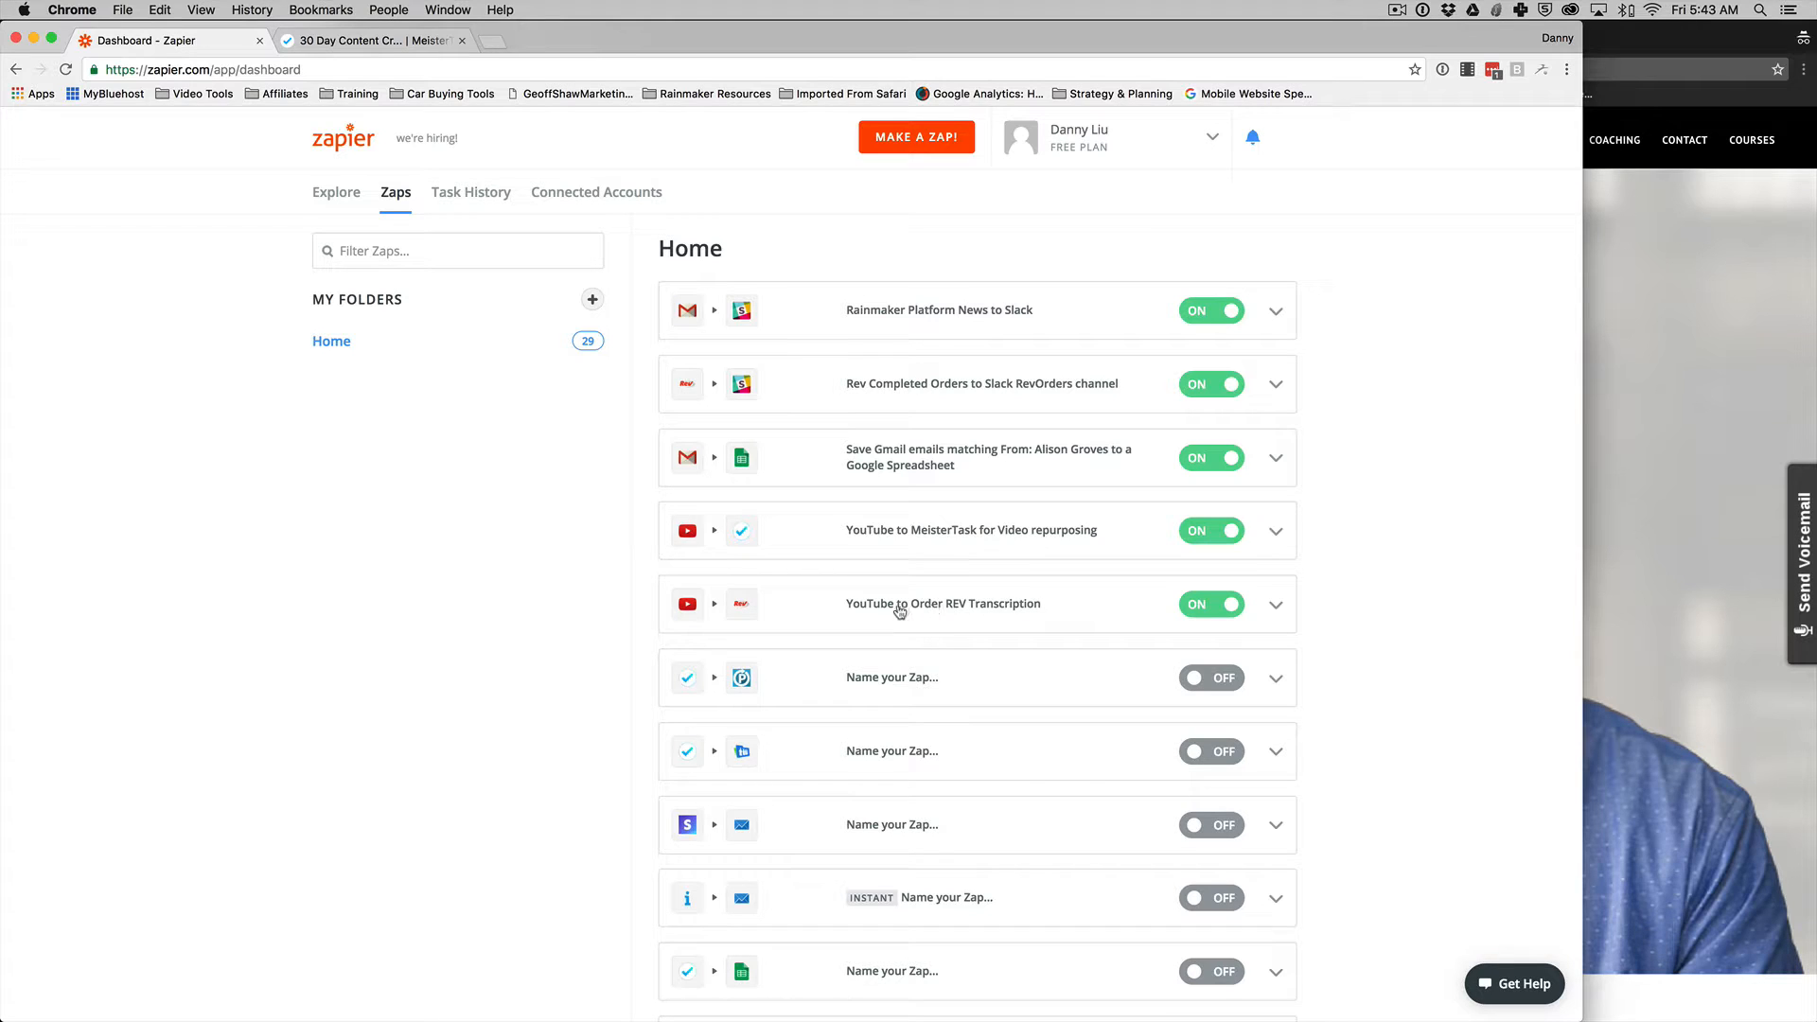
{"action": "mouse_move", "coordinate": [959, 613]}
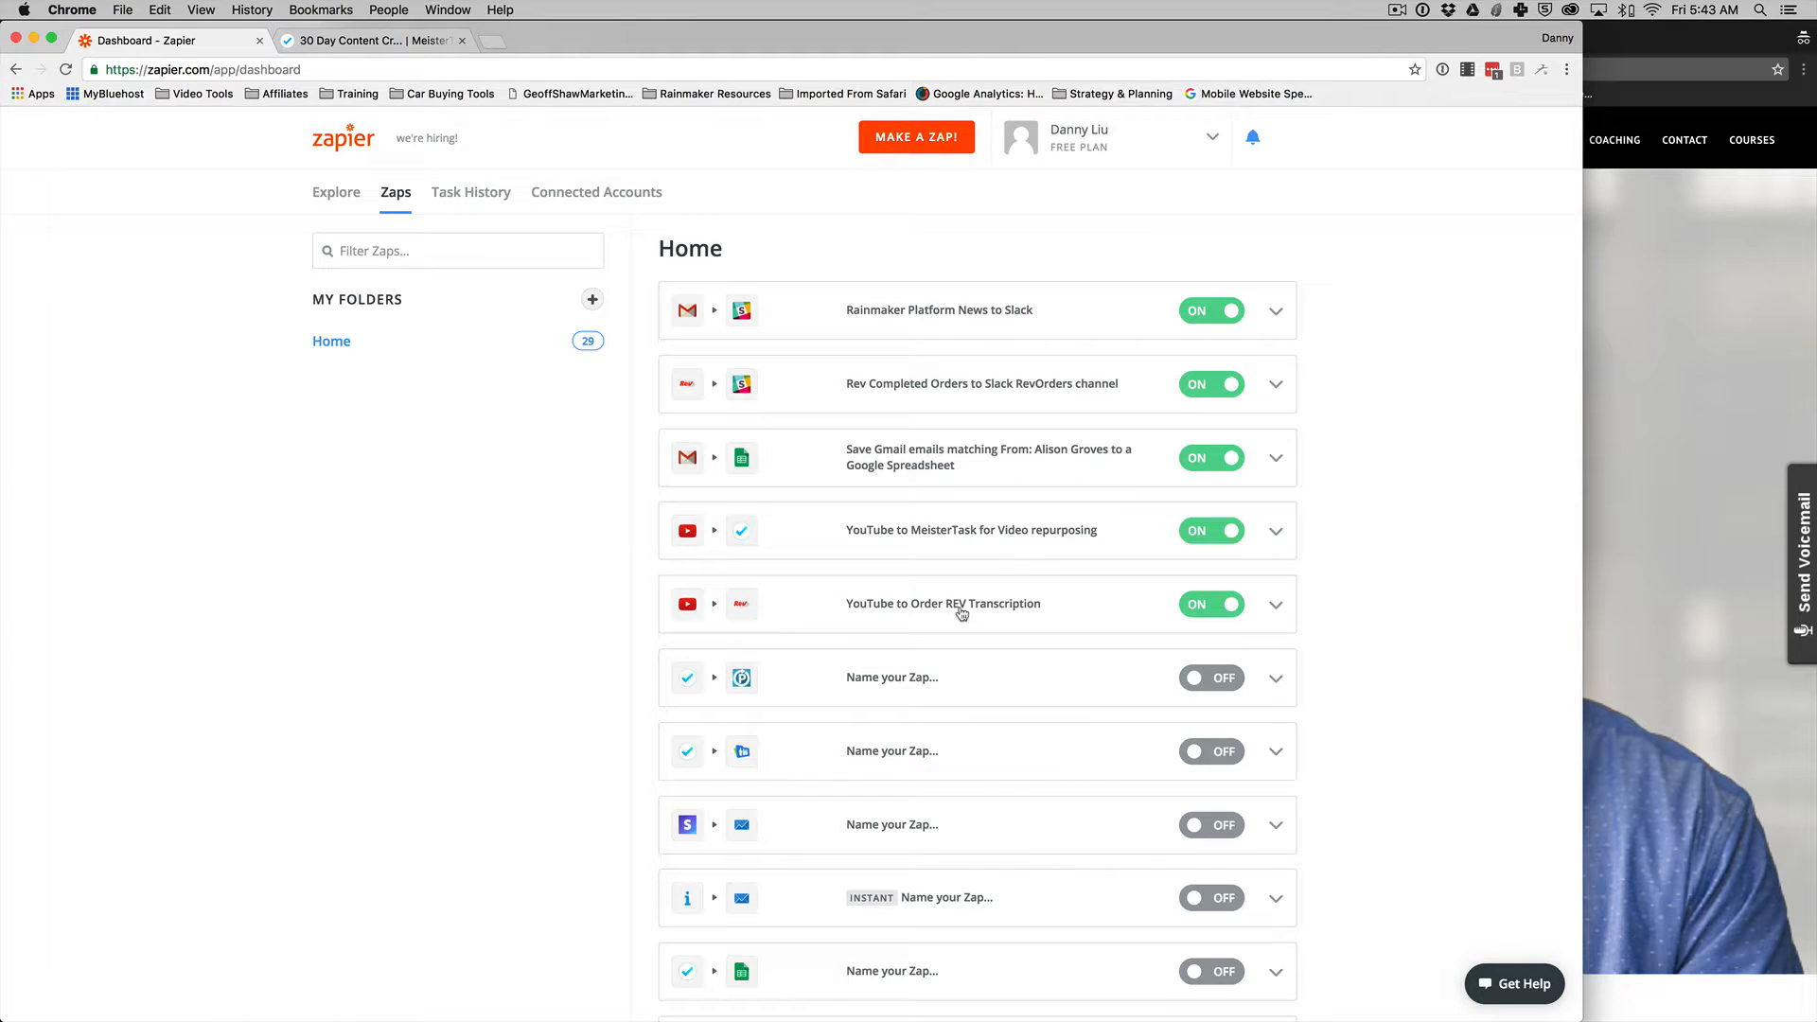
{"action": "mouse_move", "coordinate": [959, 613]}
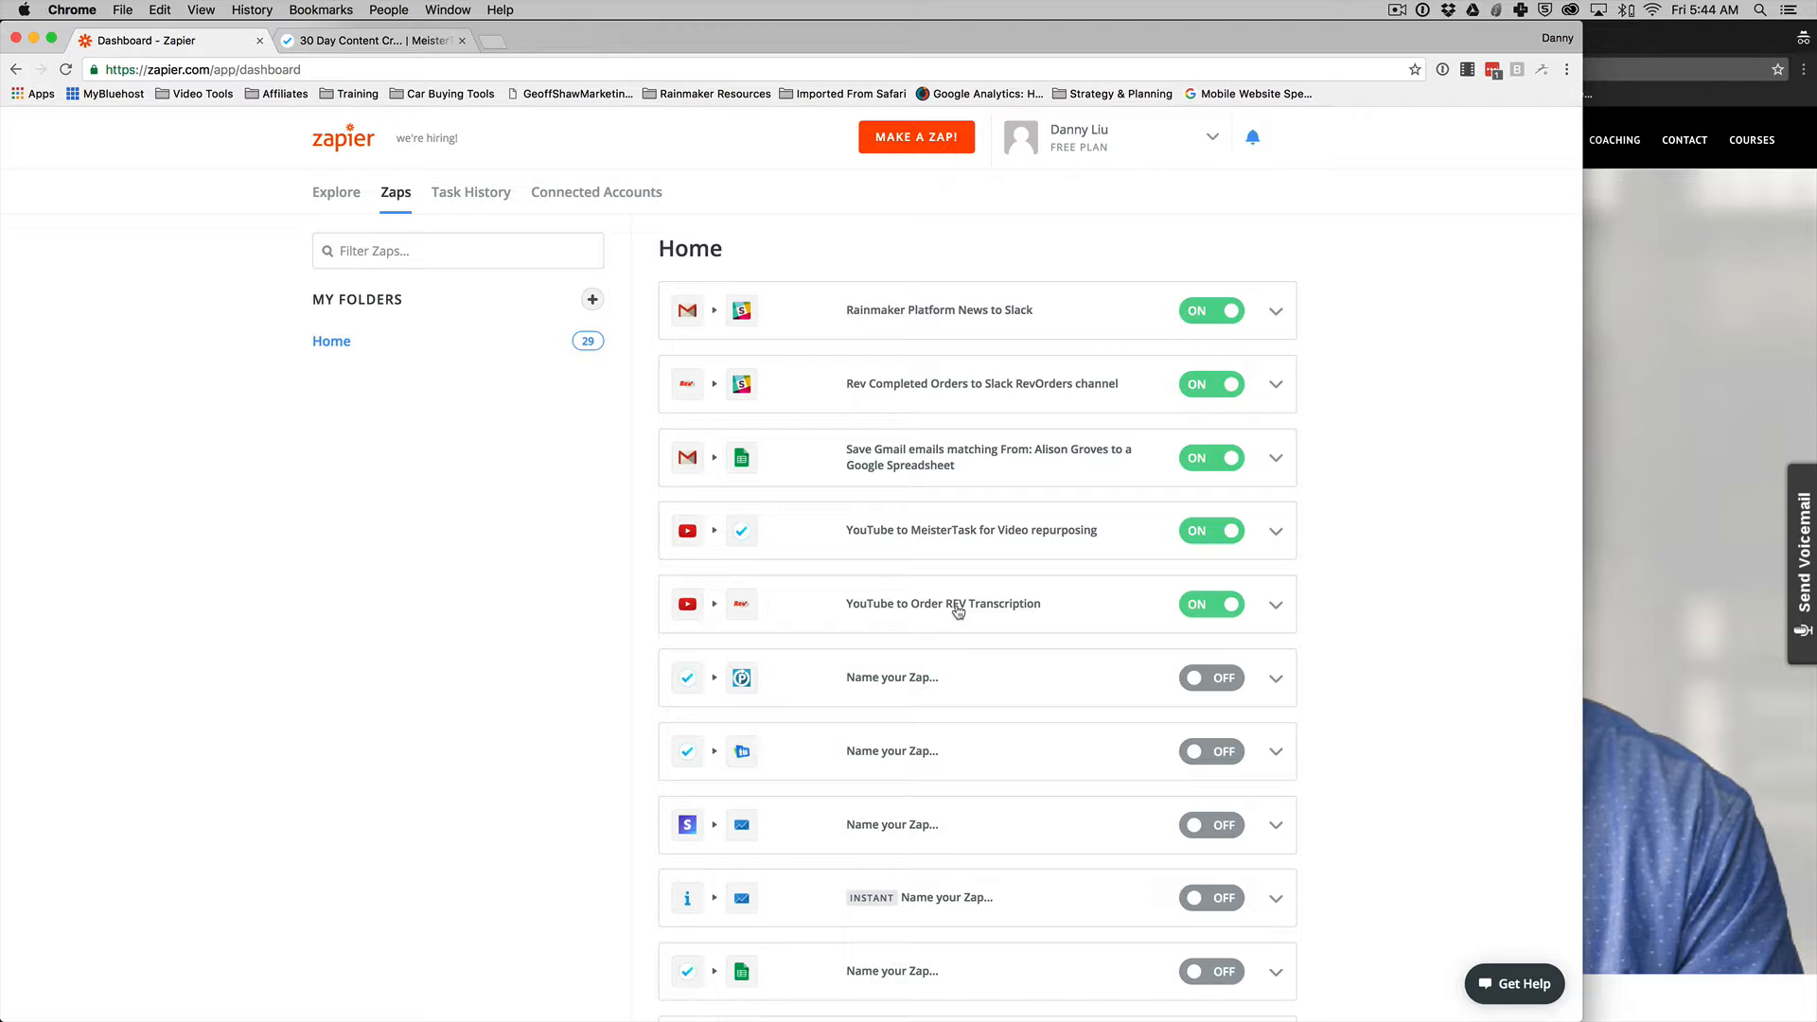
{"action": "mouse_move", "coordinate": [993, 596]}
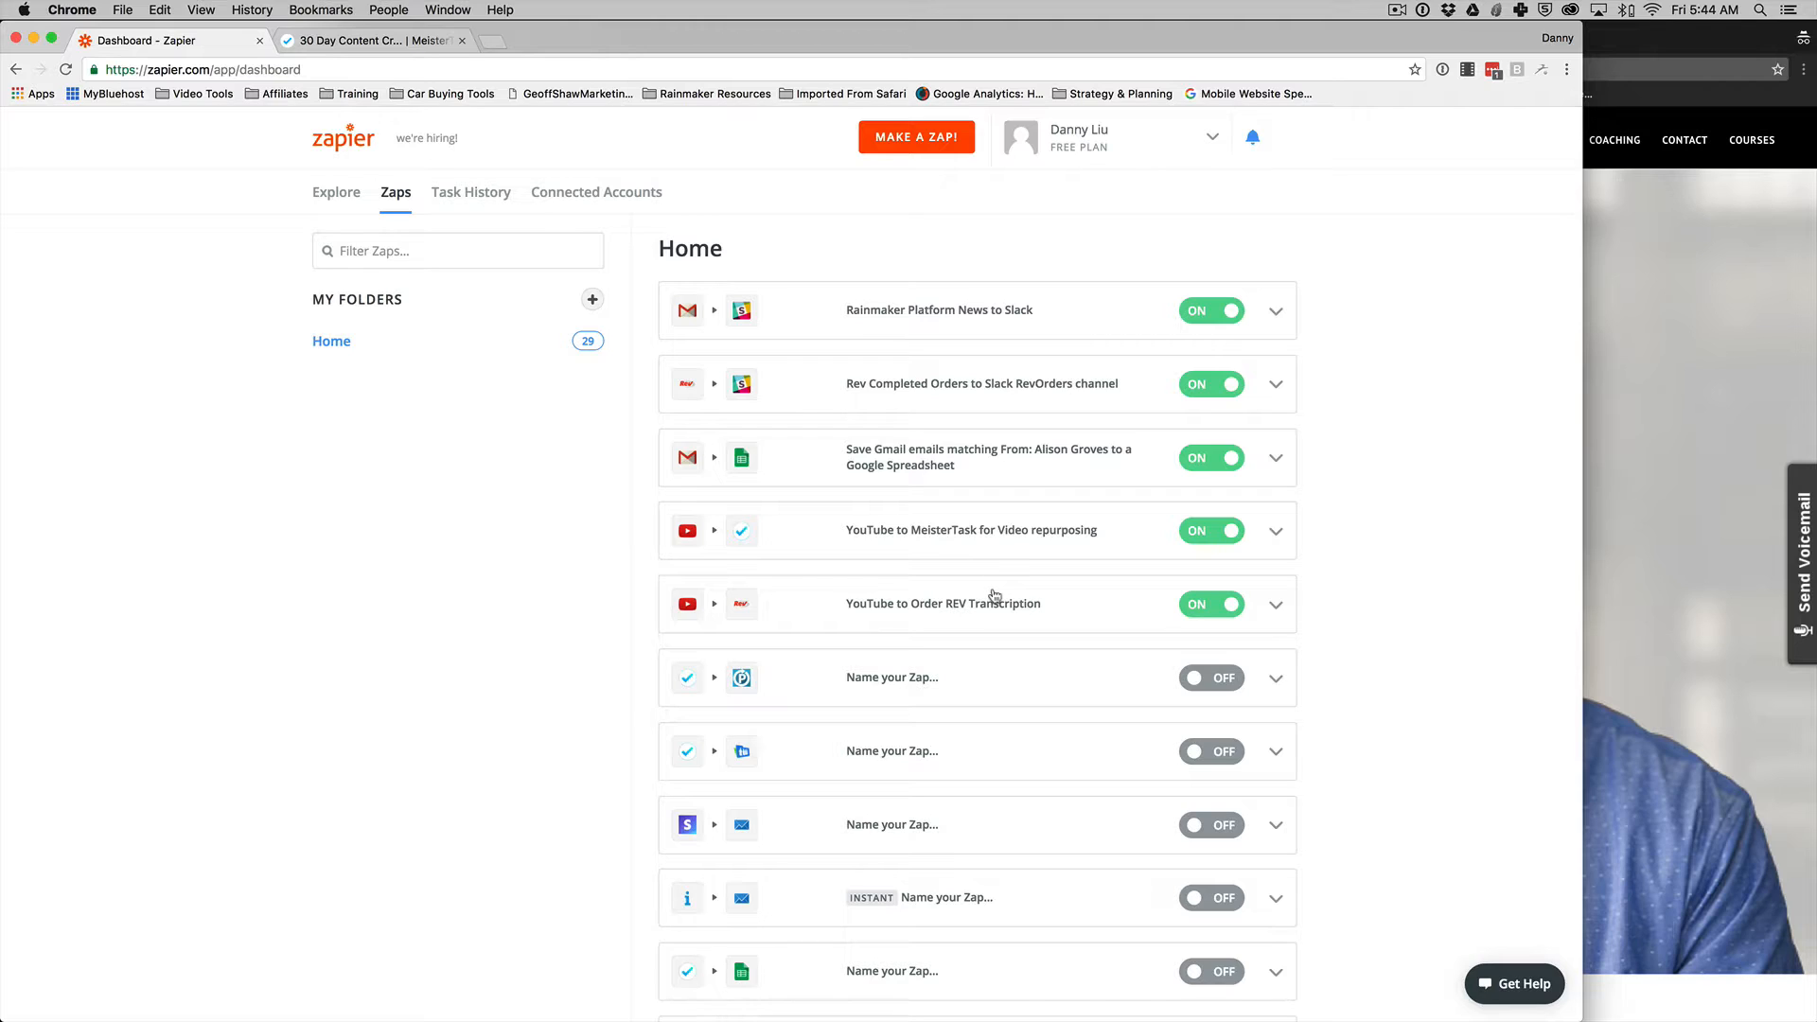
{"action": "mouse_move", "coordinate": [934, 604]}
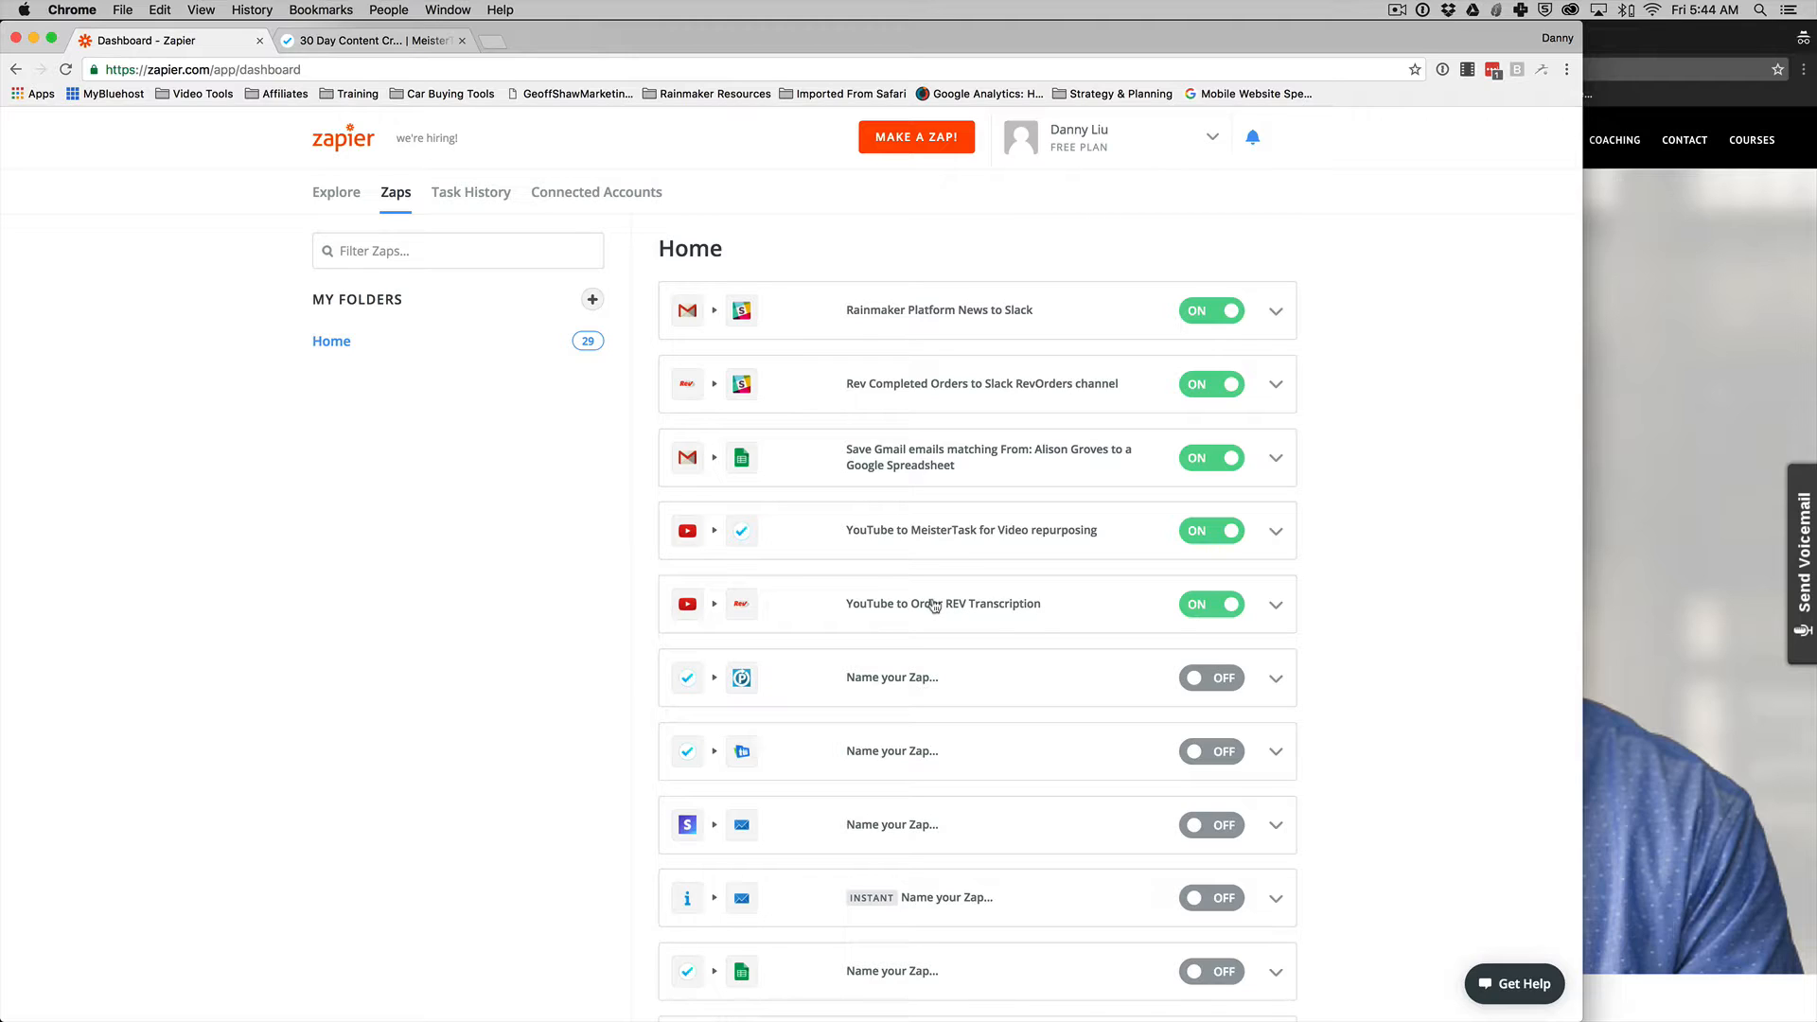
{"action": "mouse_move", "coordinate": [910, 579]}
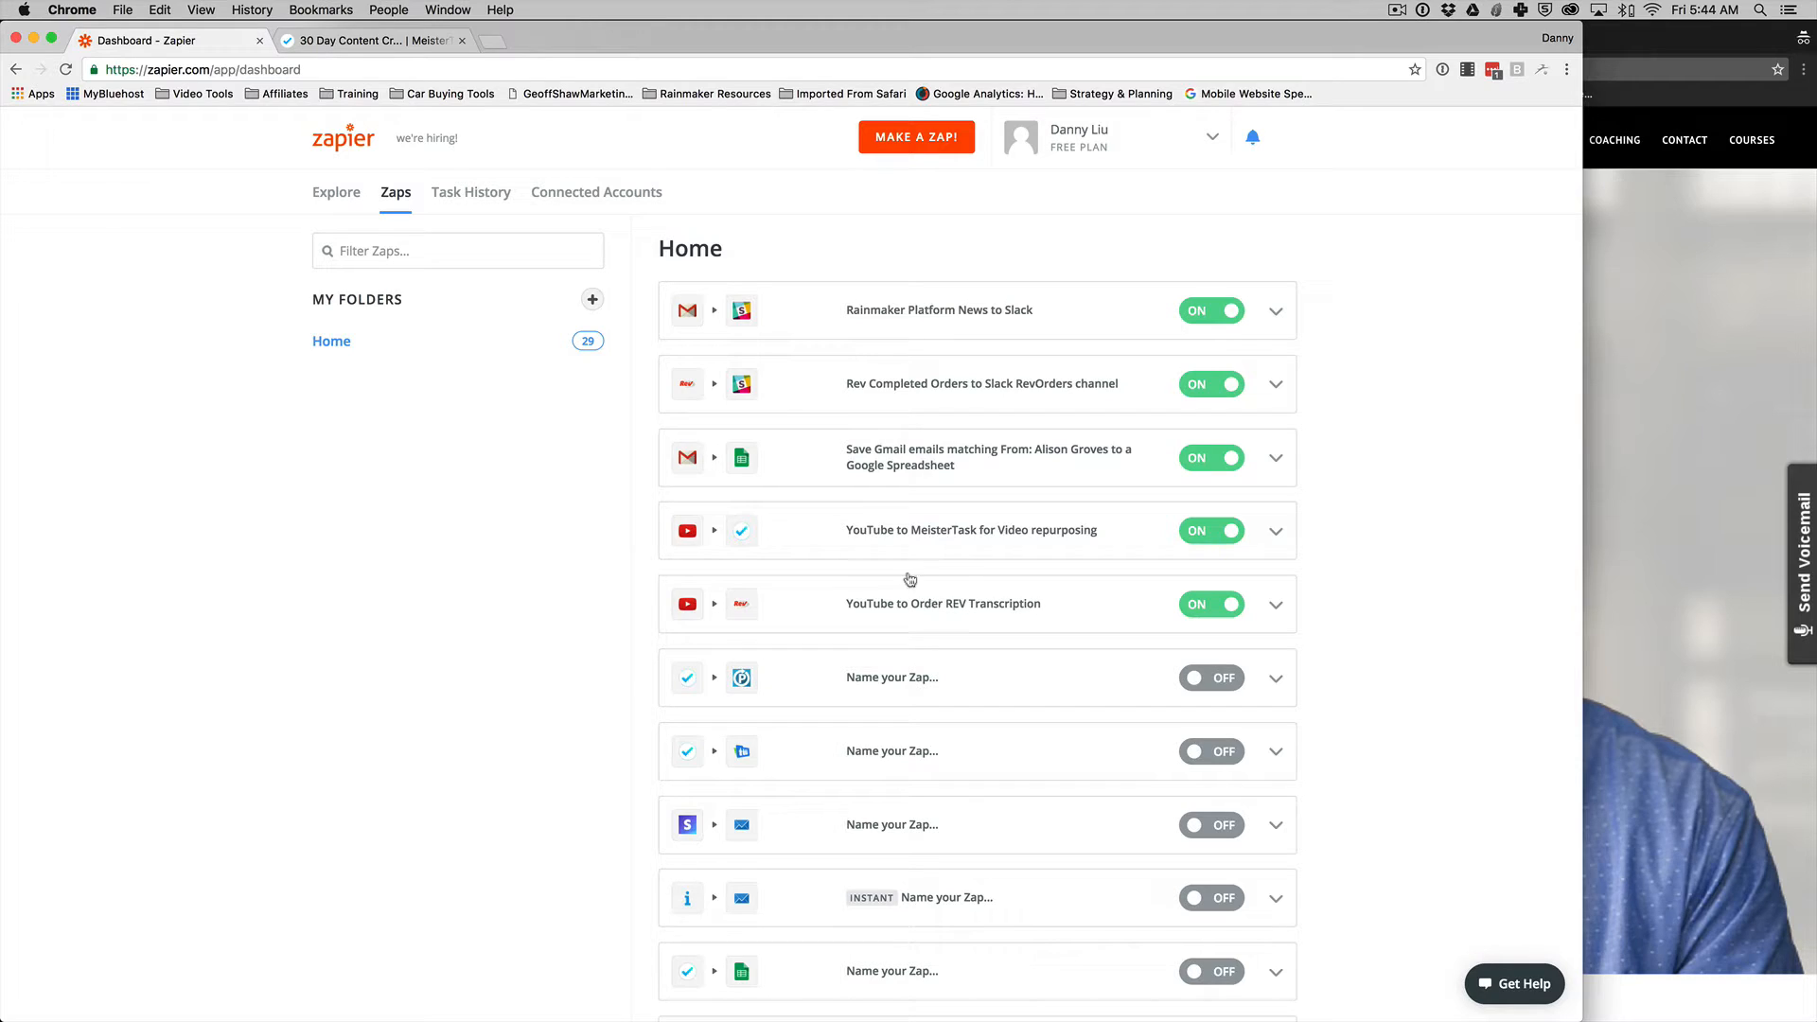
{"action": "mouse_move", "coordinate": [889, 555]}
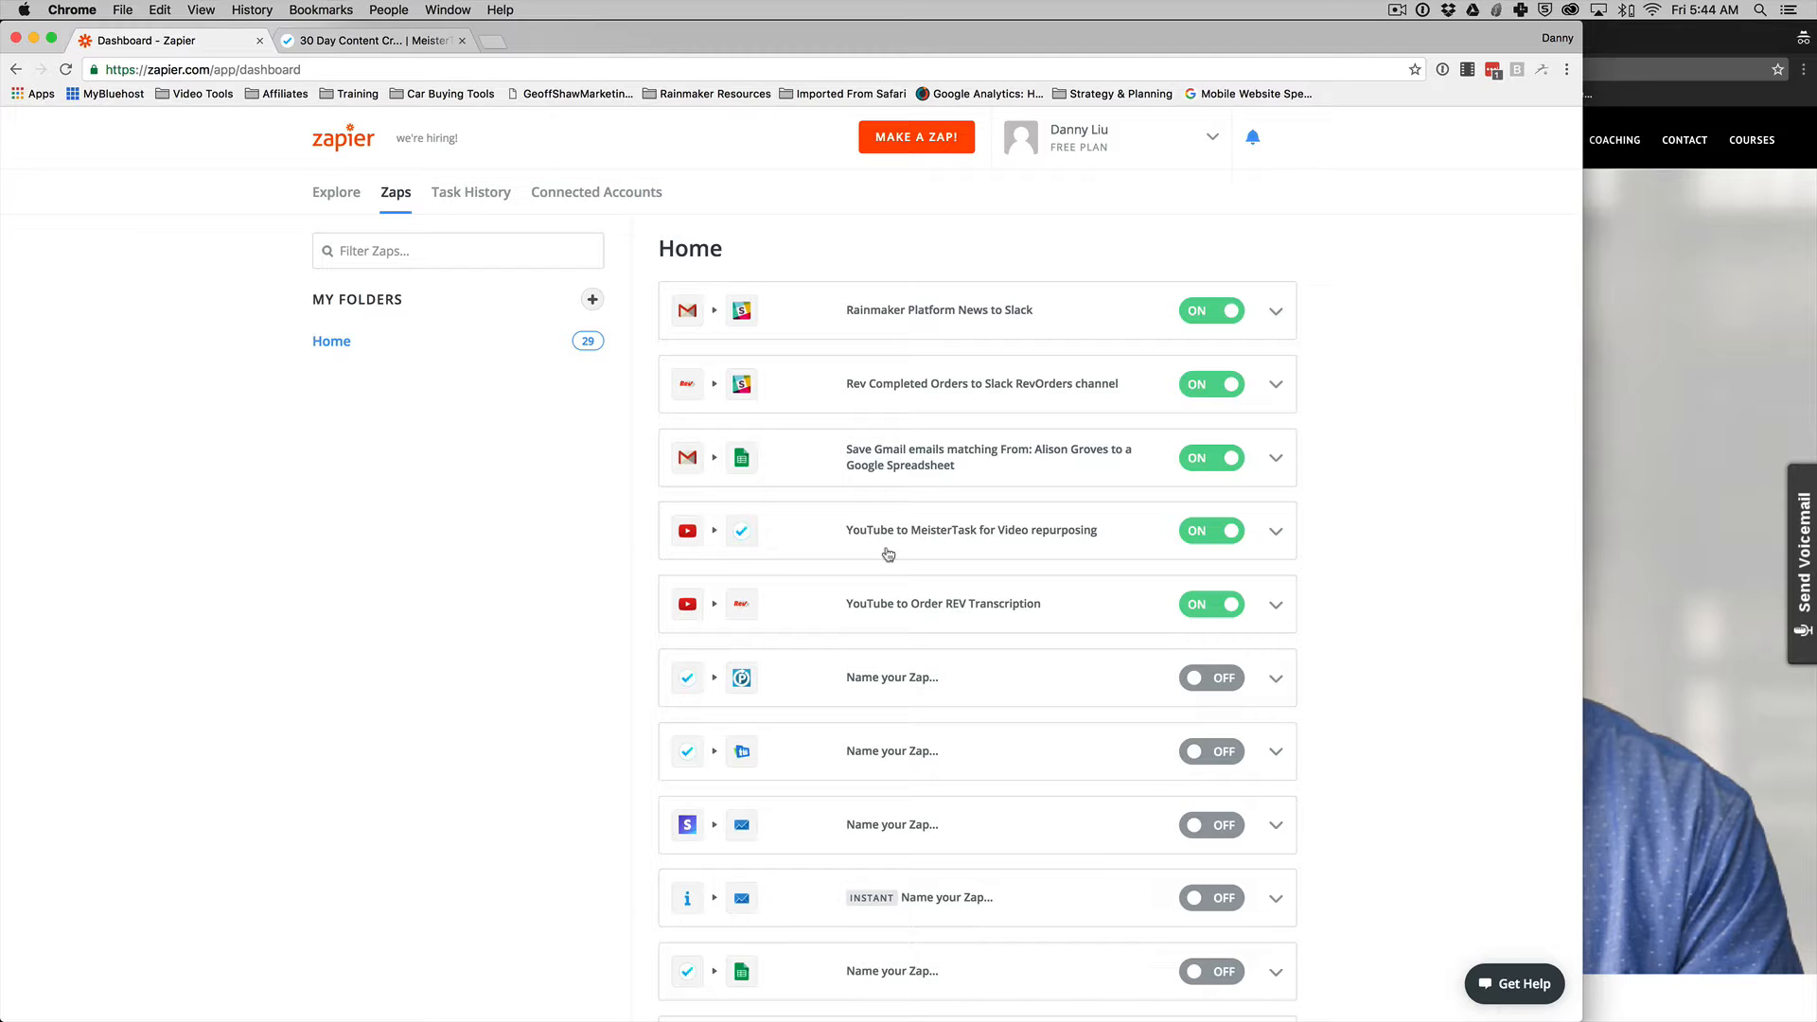
{"action": "mouse_move", "coordinate": [902, 395]}
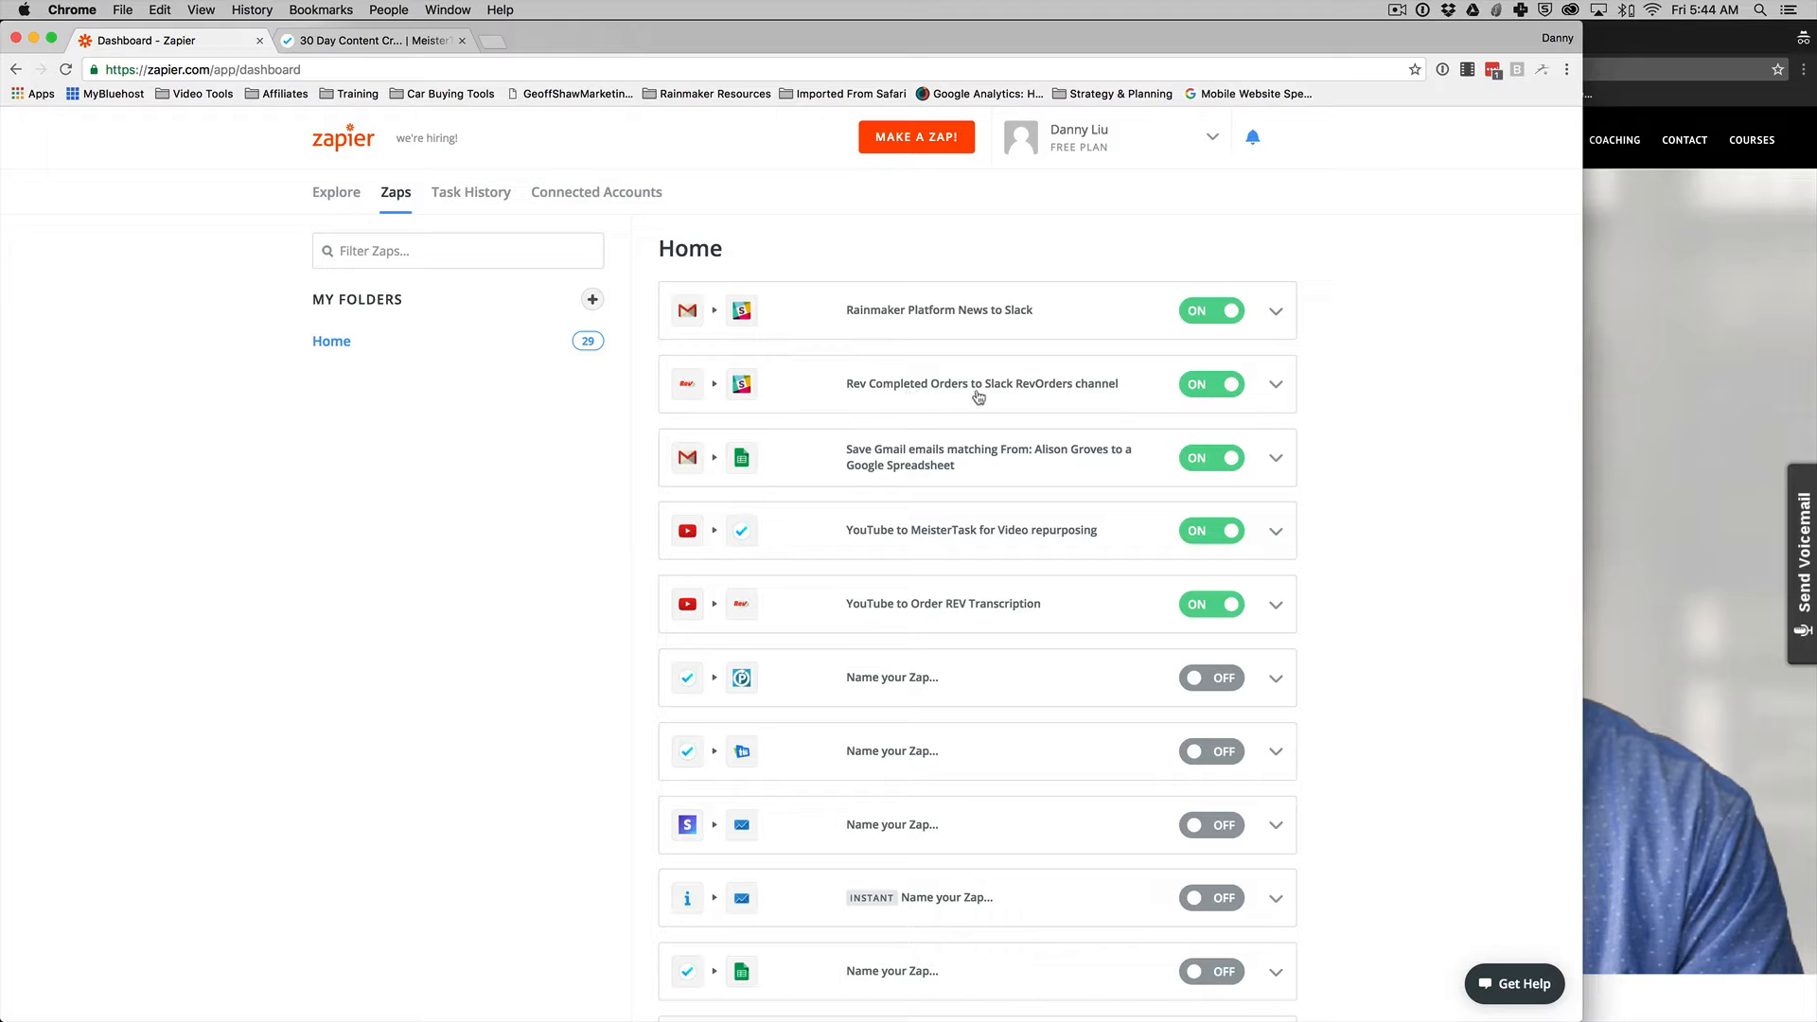
{"action": "mouse_move", "coordinate": [889, 394]}
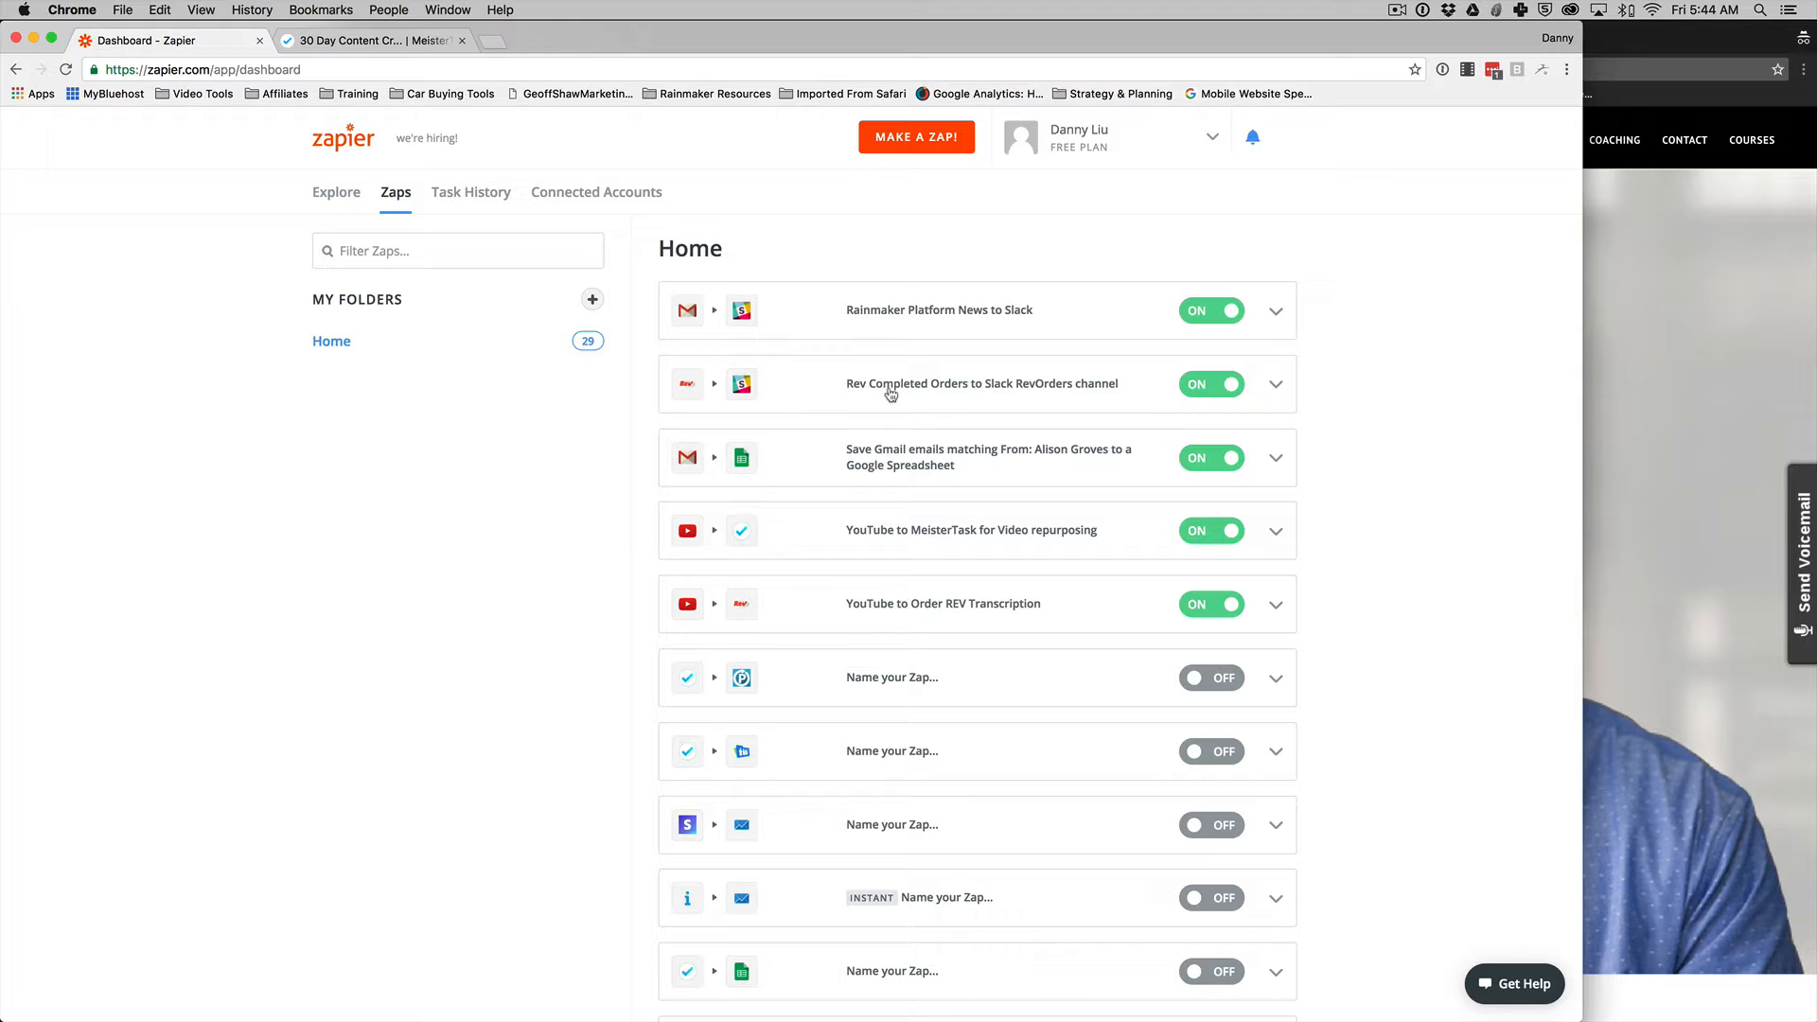
{"action": "mouse_move", "coordinate": [761, 388]}
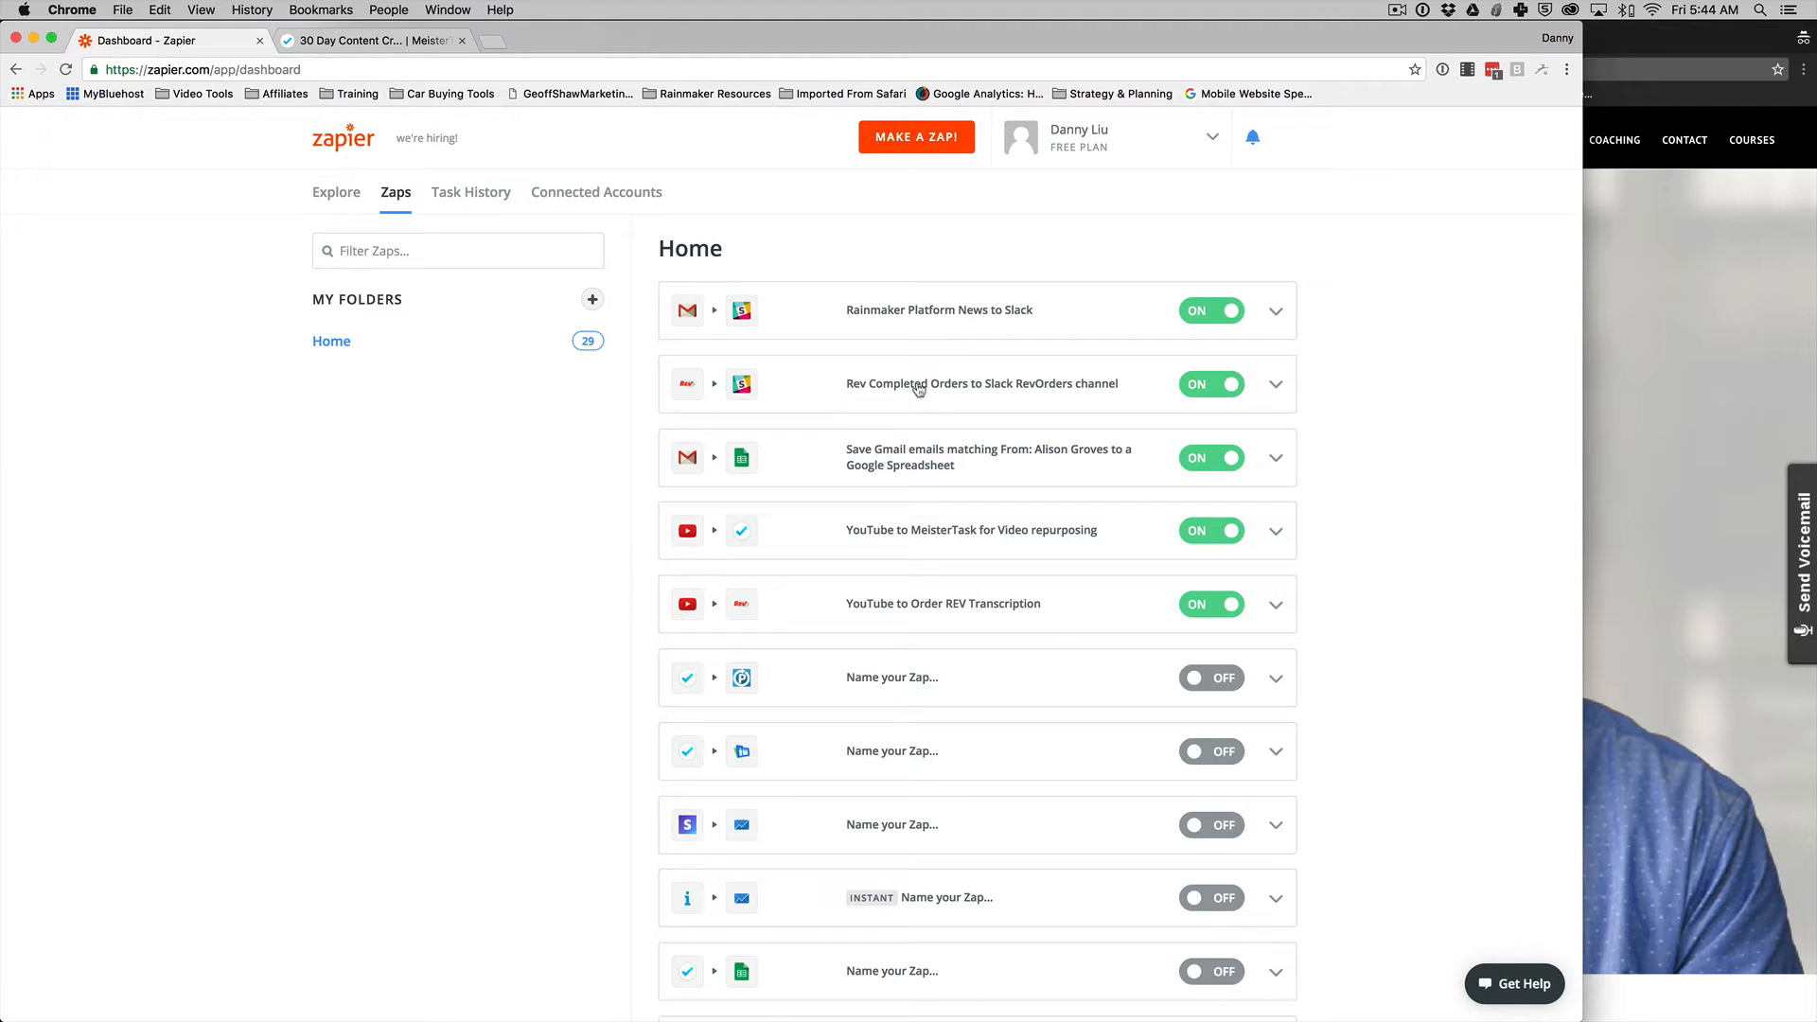
Step: Review the auto-created MeisterTask task, then return to Zapier's Explore workflow ideas page
{"action": "left_click", "coordinate": [370, 39]}
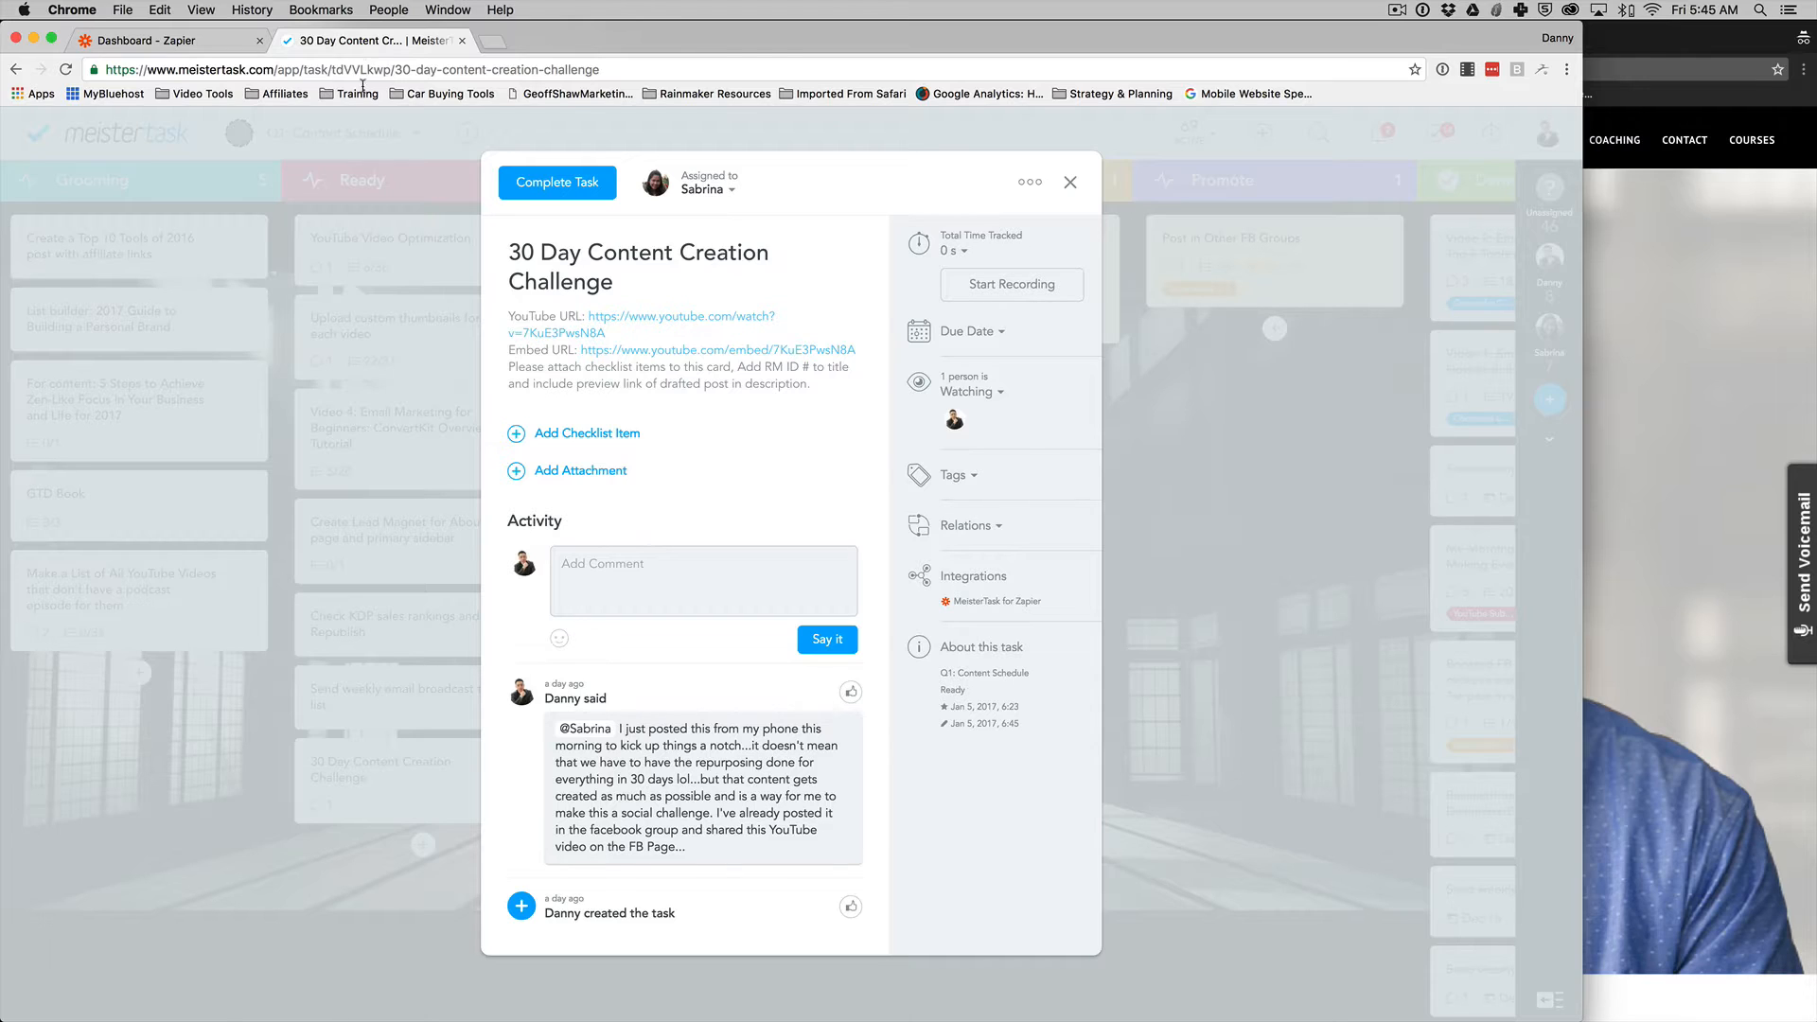
{"action": "mouse_move", "coordinate": [916, 757]}
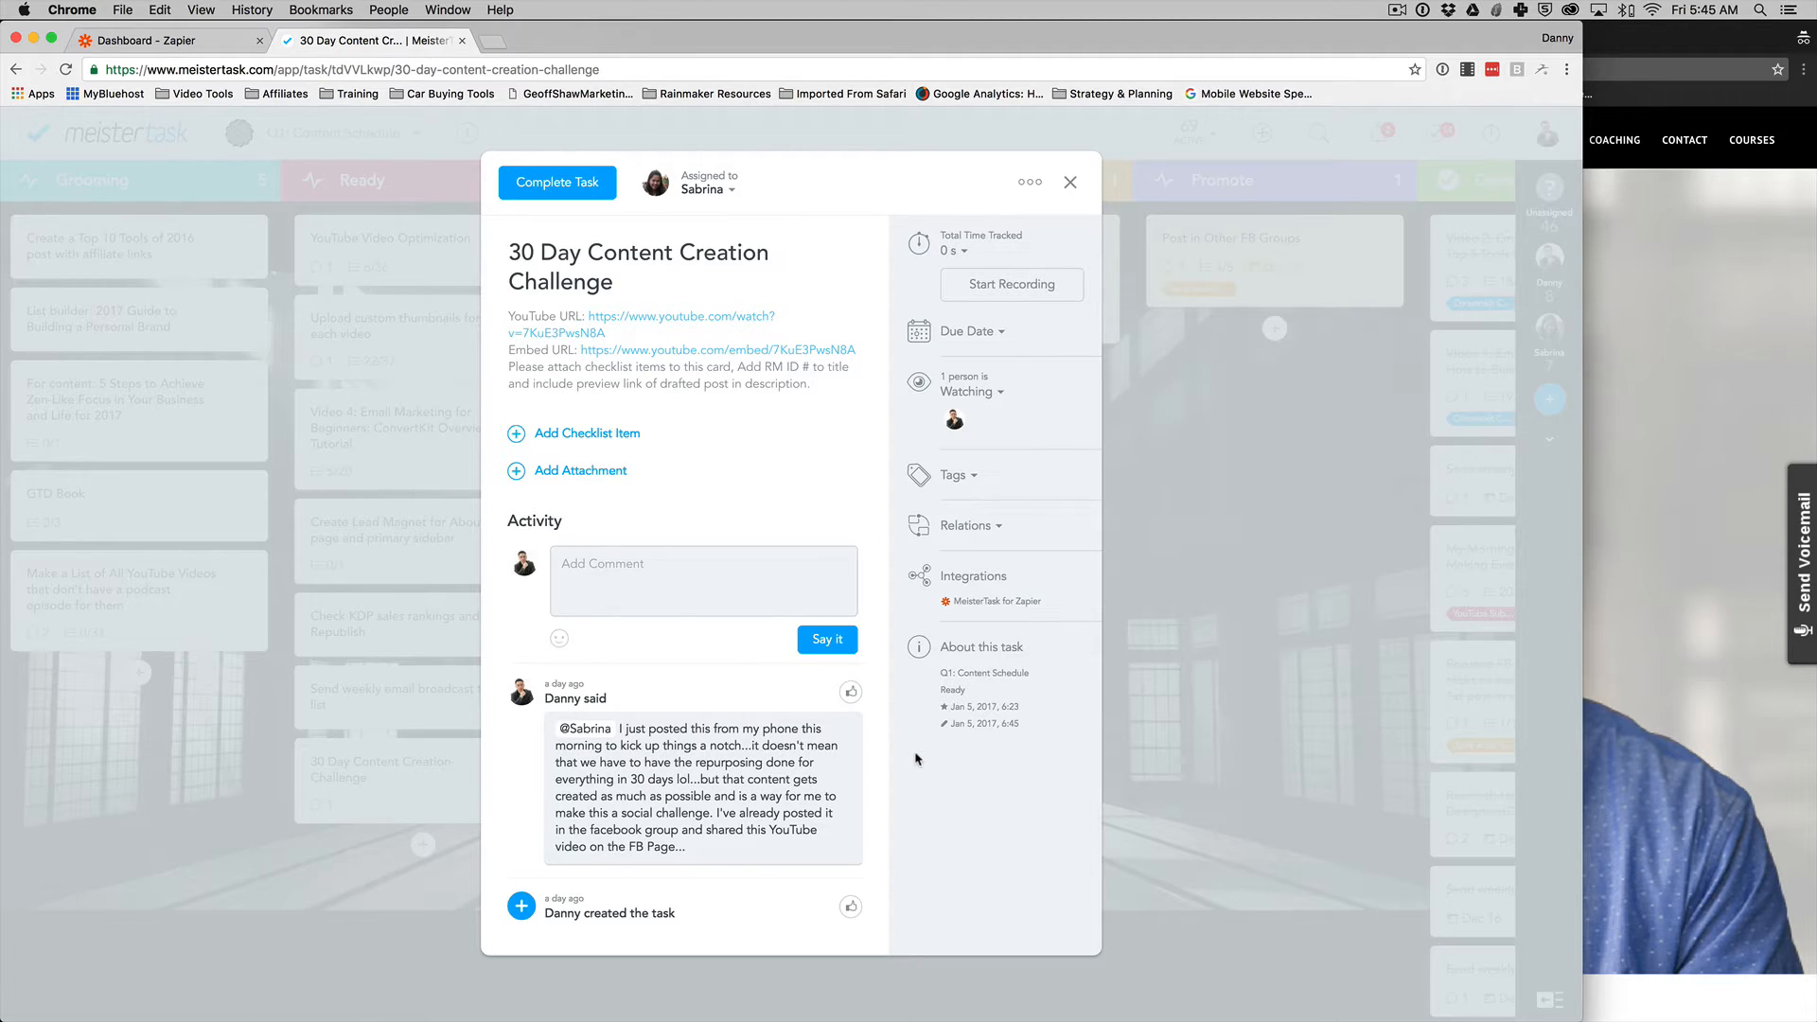
{"action": "mouse_move", "coordinate": [499, 925]}
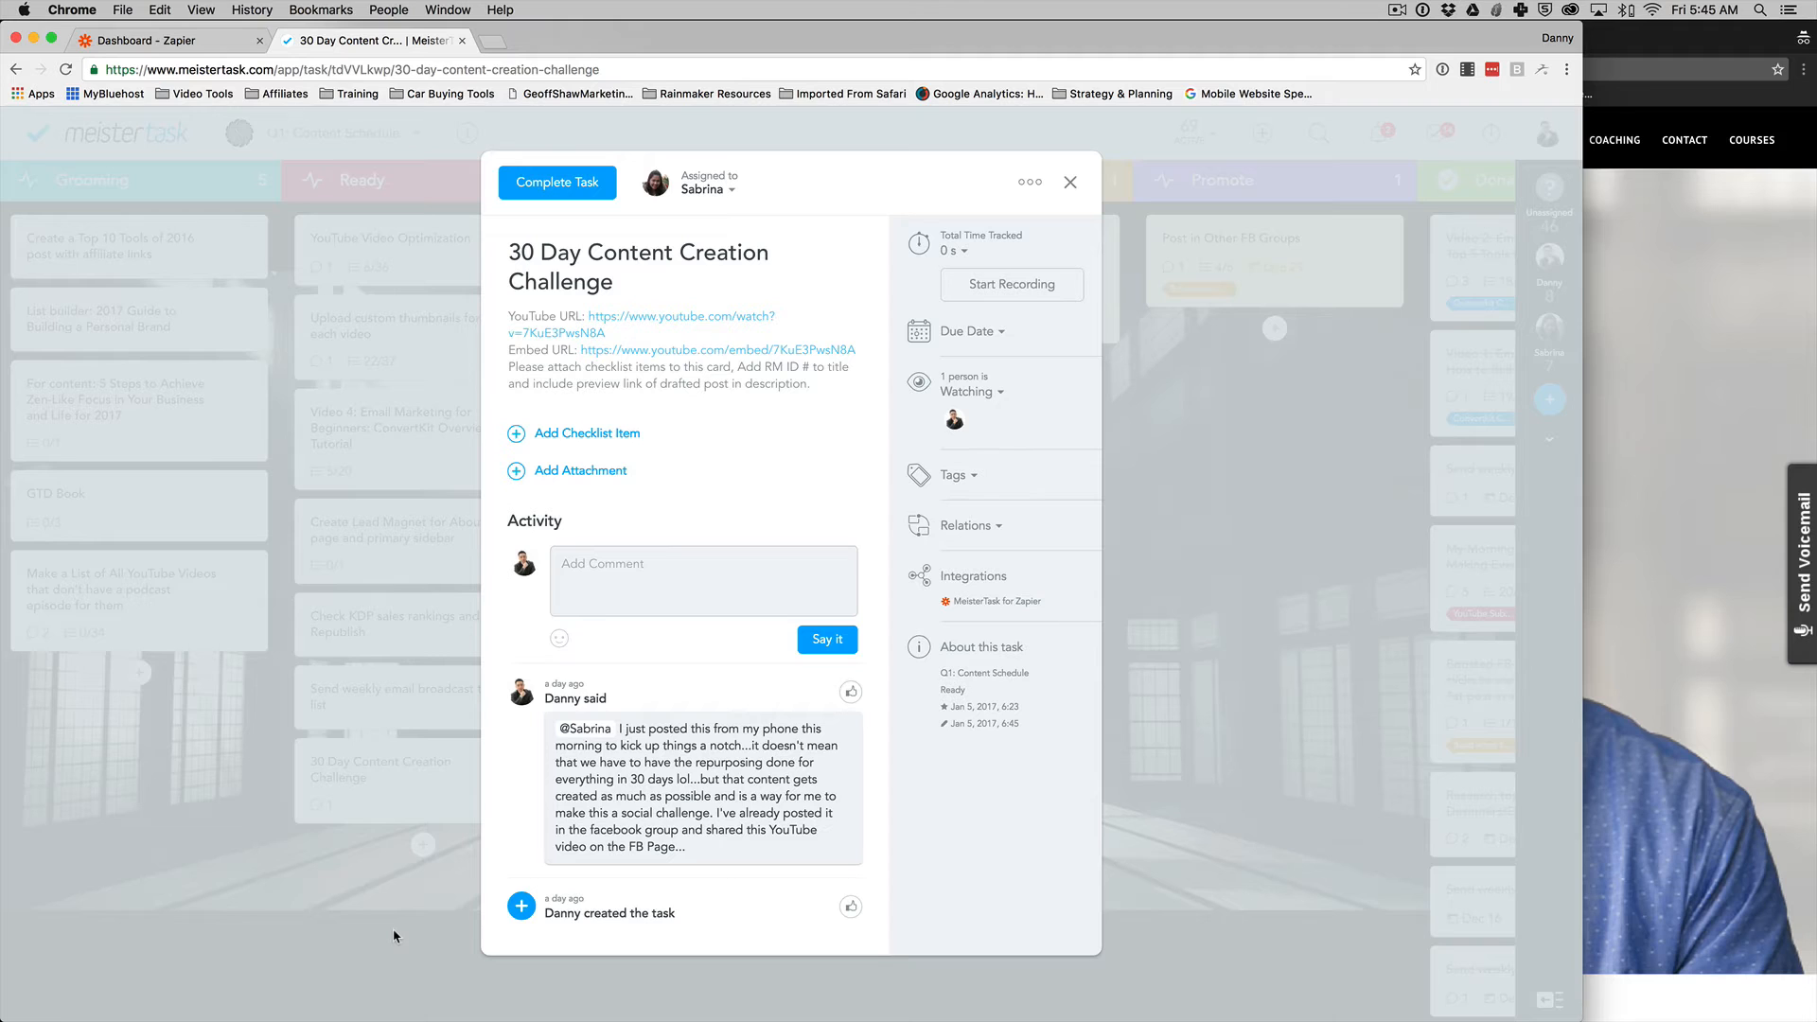
{"action": "mouse_move", "coordinate": [333, 837]}
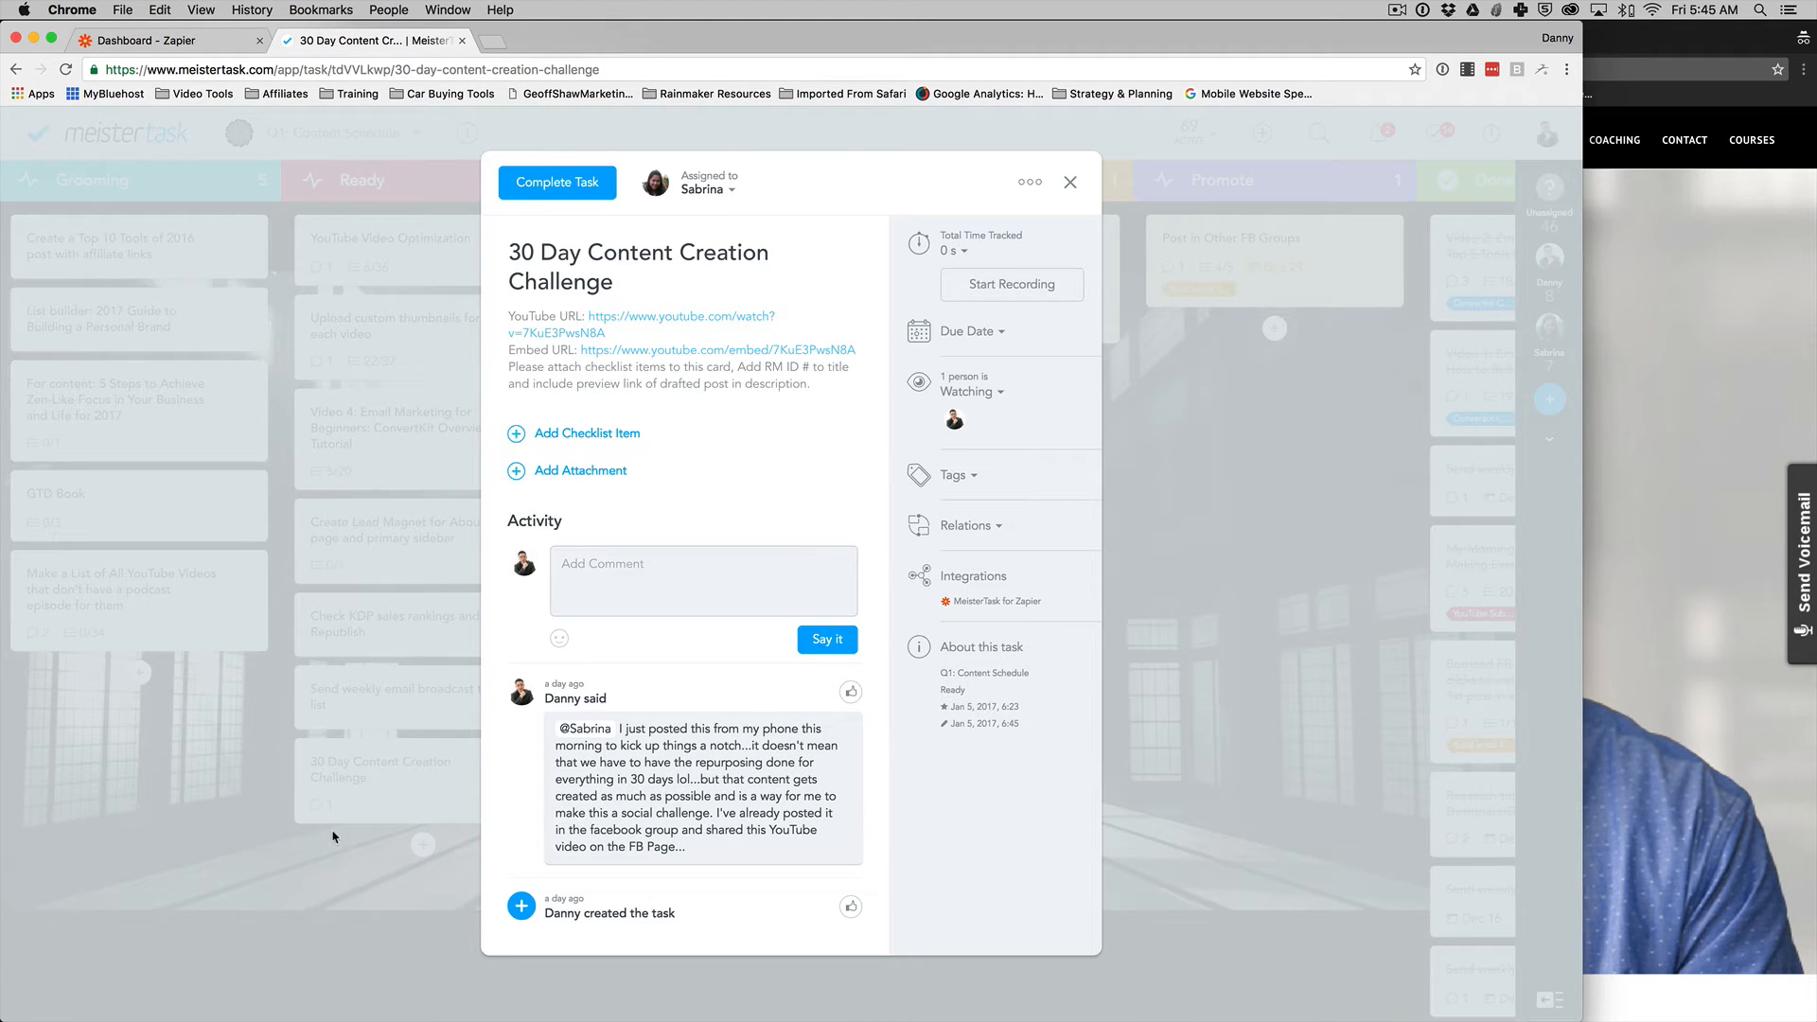
{"action": "left_click", "coordinate": [162, 40]}
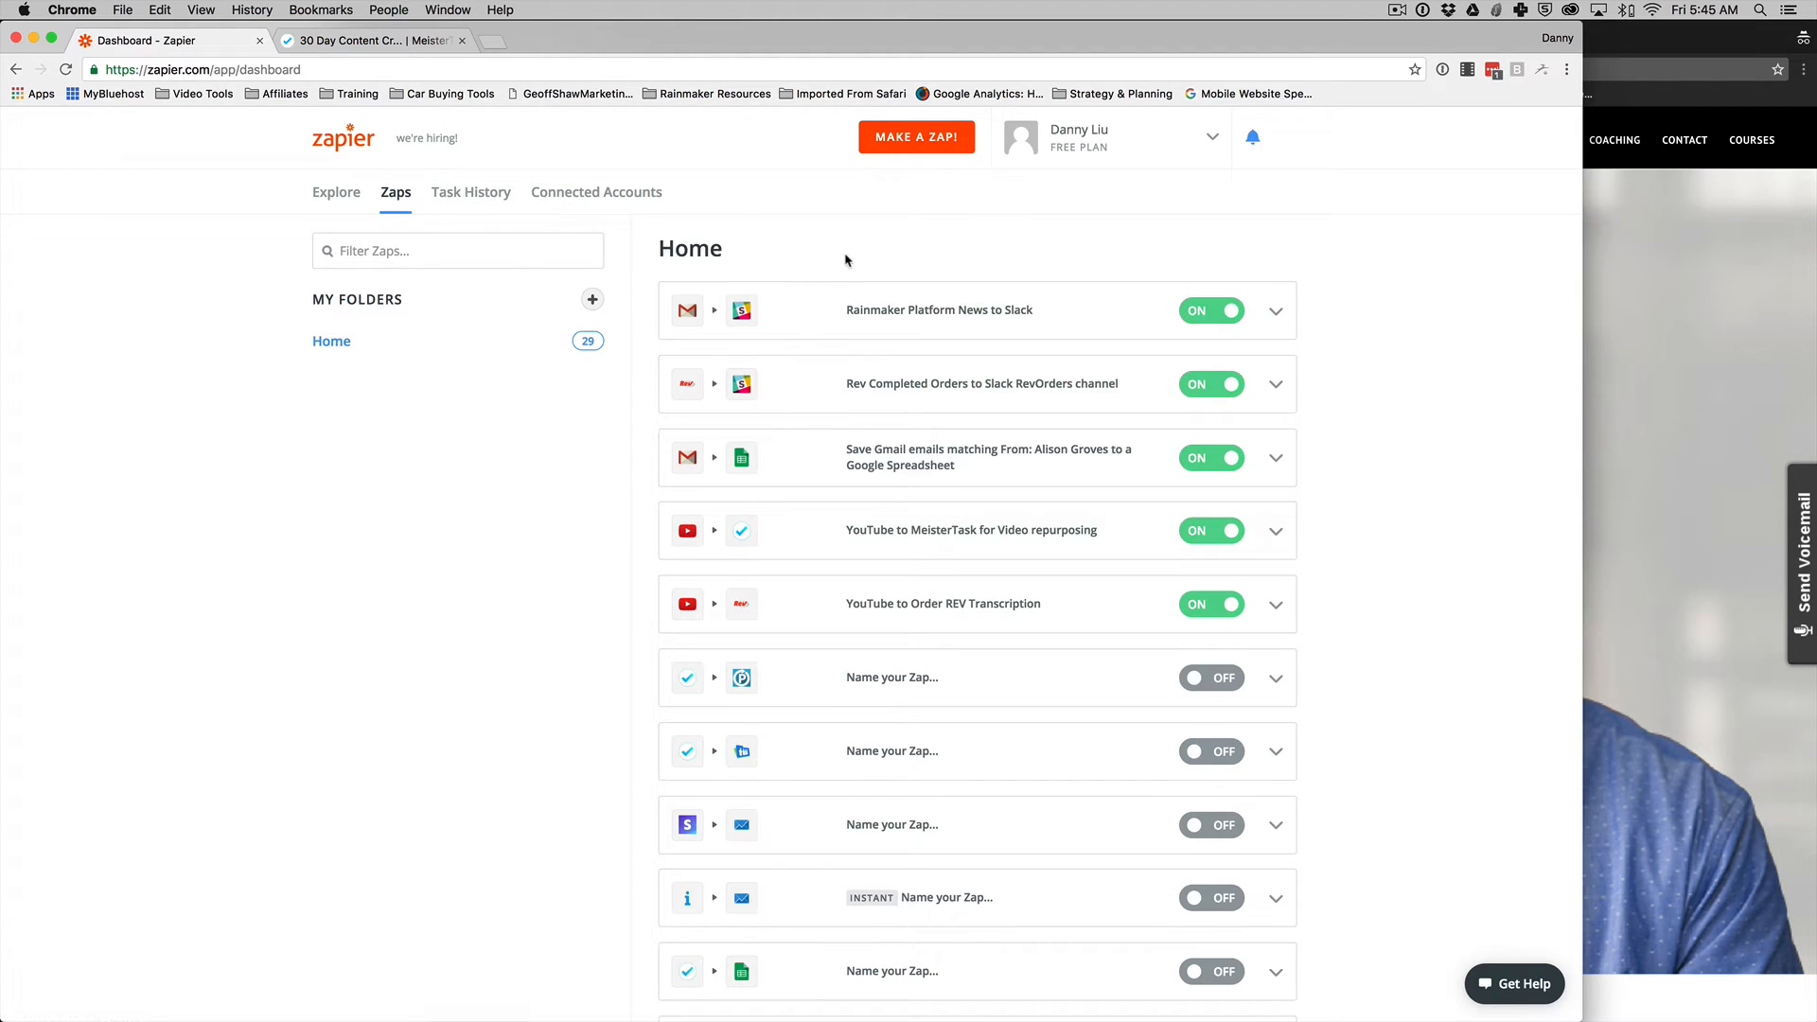
{"action": "mouse_move", "coordinate": [806, 225]}
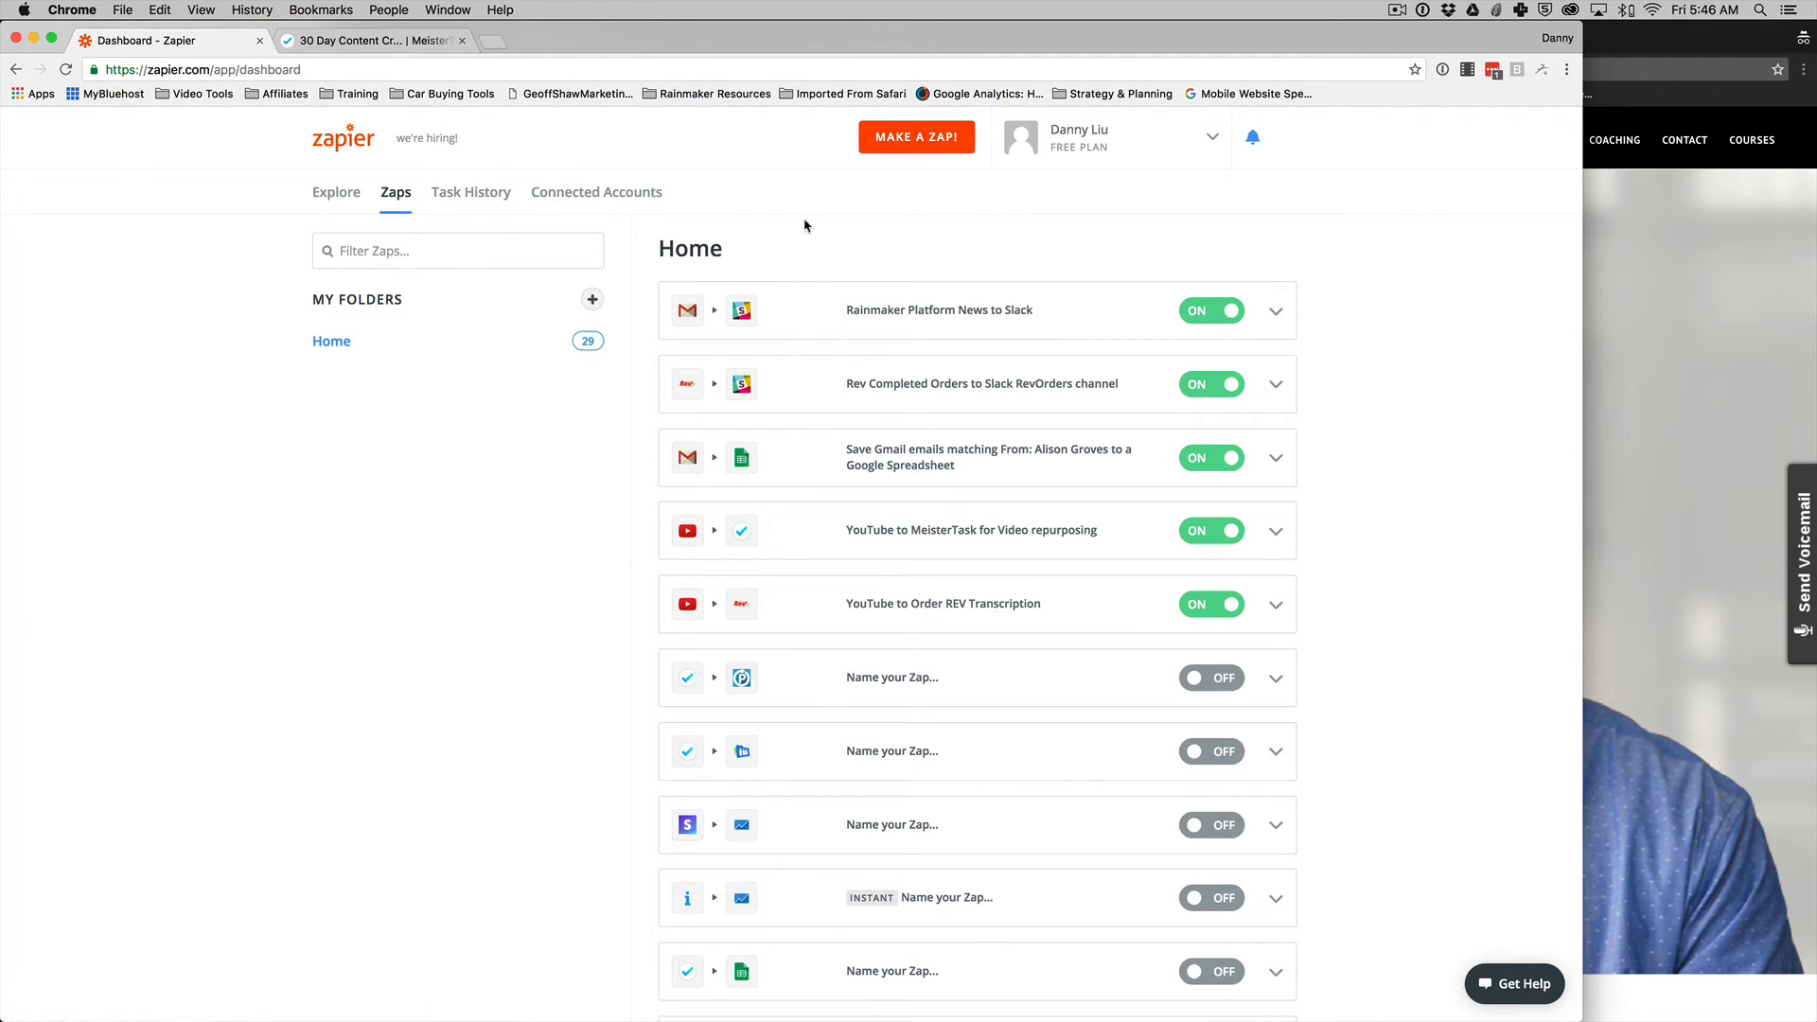
{"action": "left_click", "coordinate": [337, 191]}
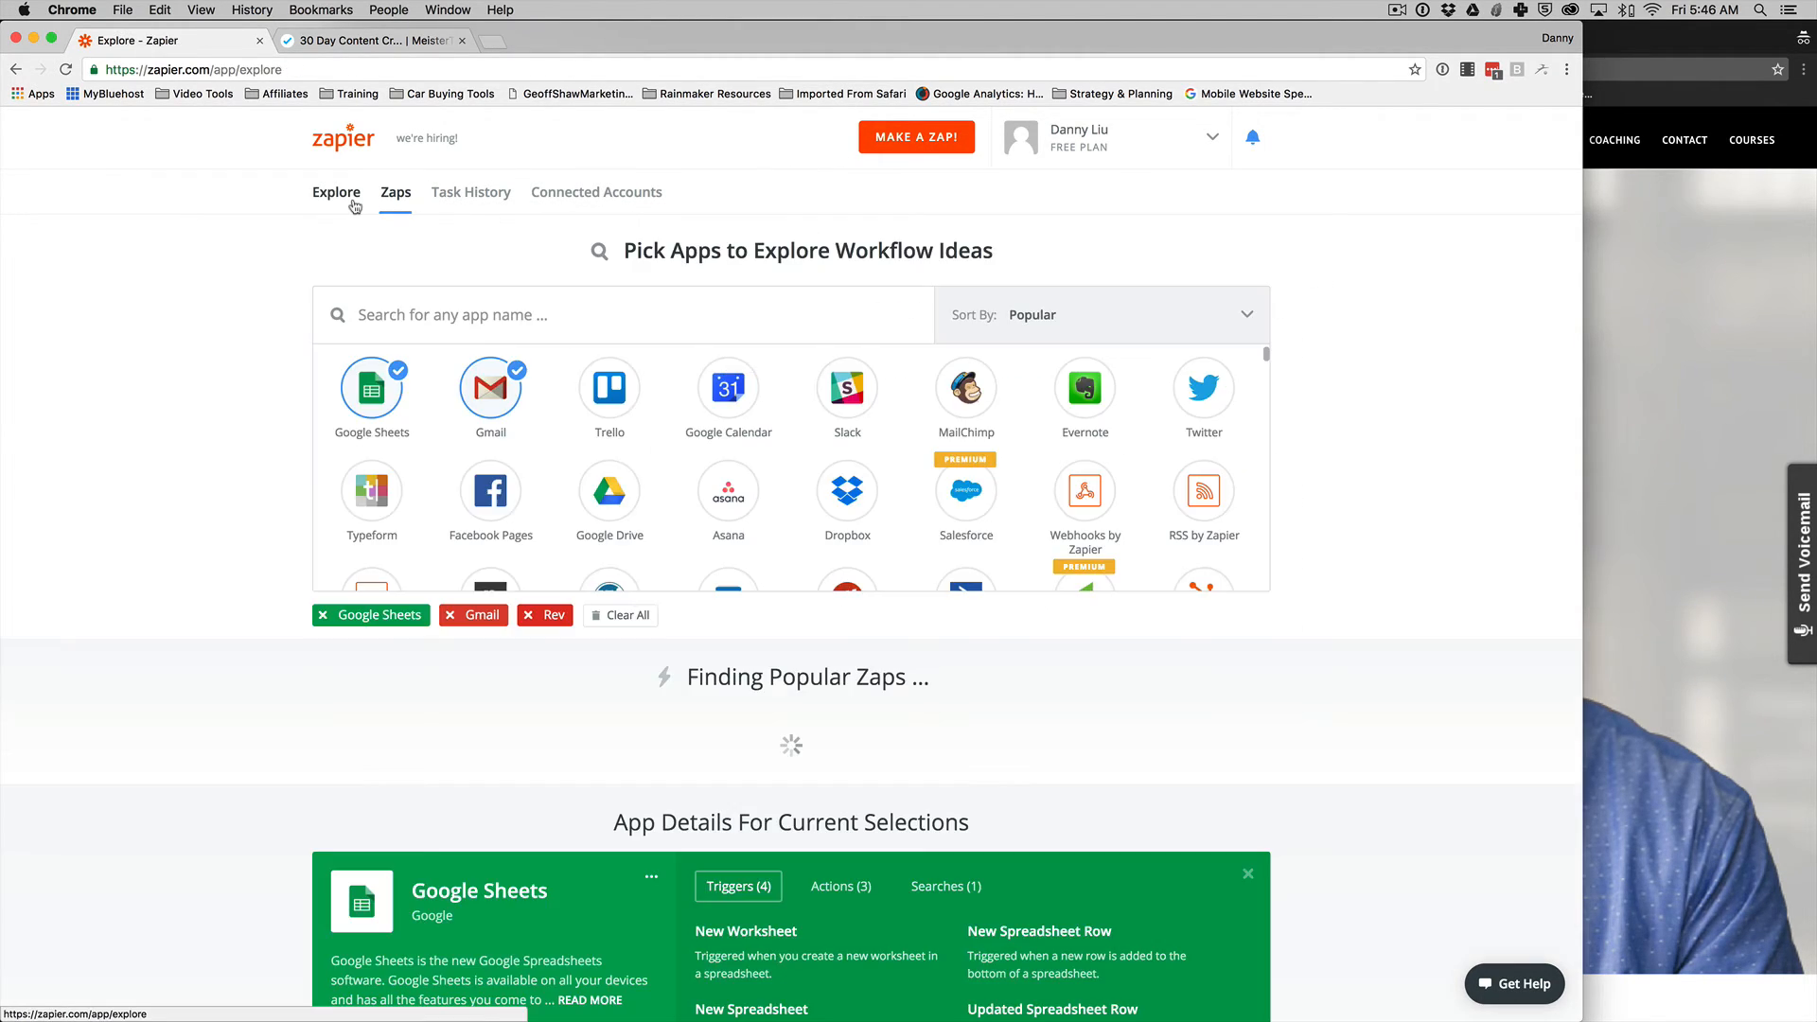
{"action": "left_click", "coordinate": [336, 191]}
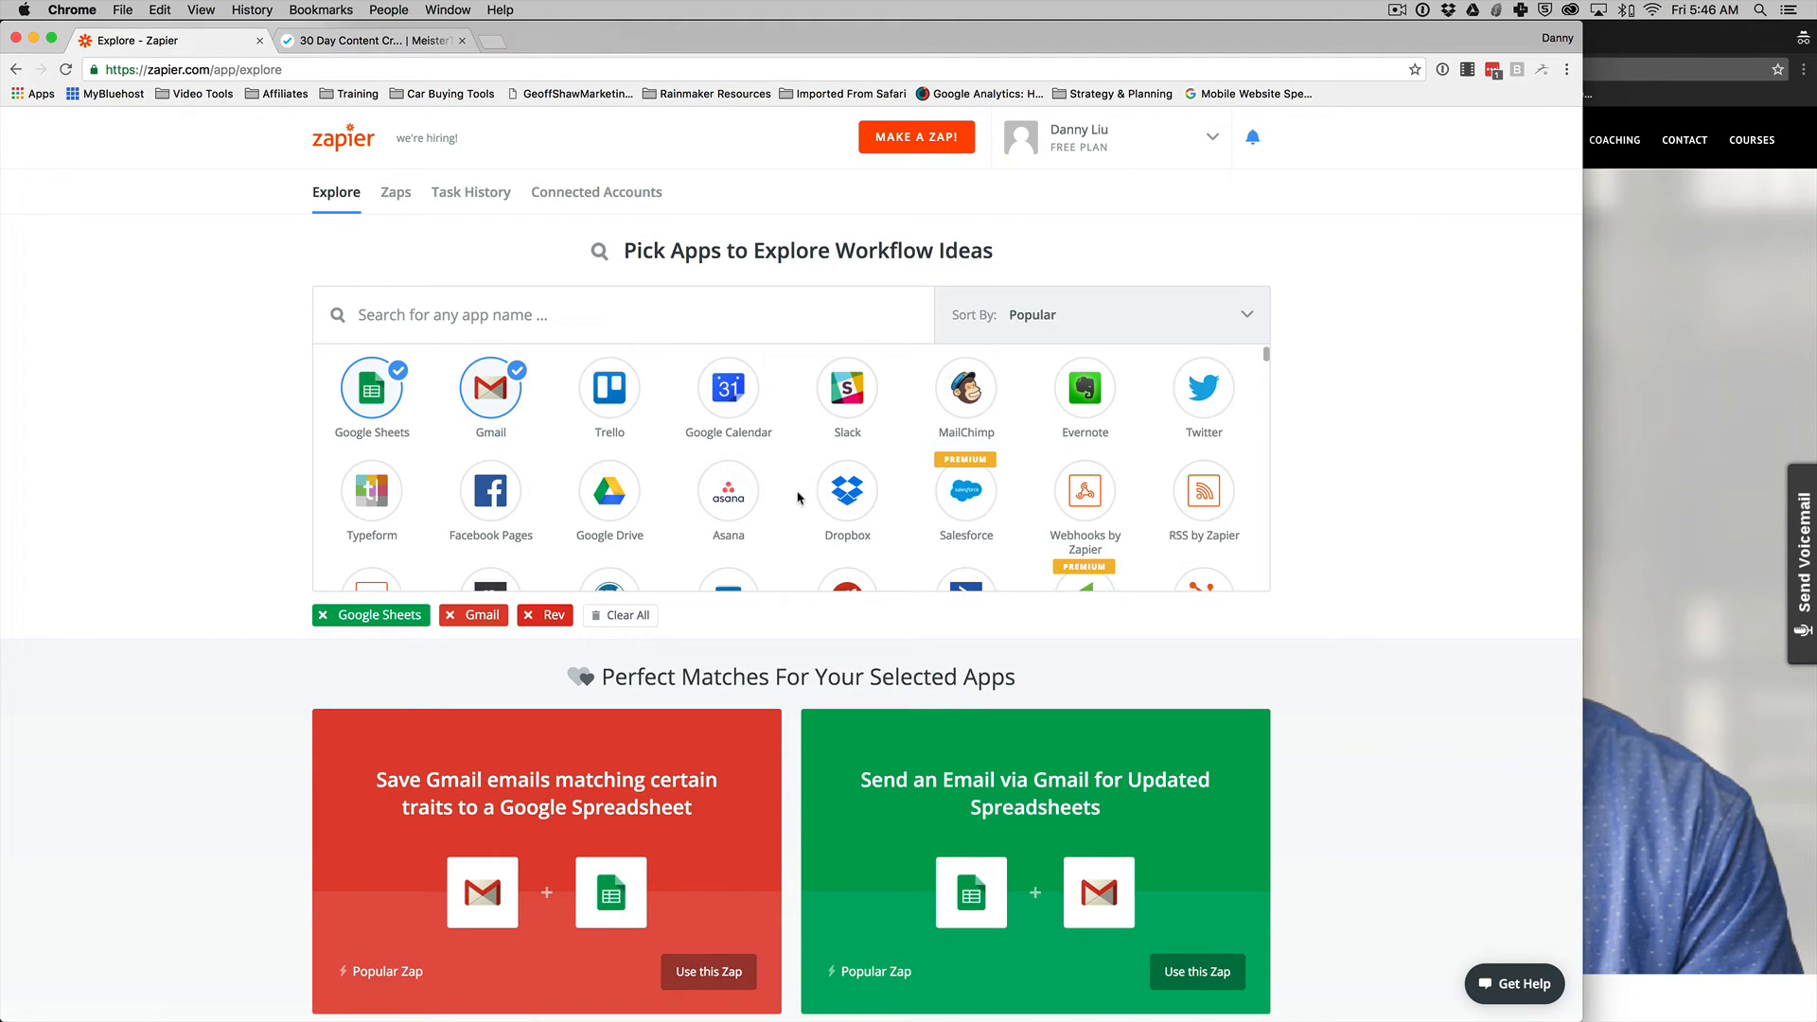
{"action": "scroll", "scroll_direction": "down", "scroll_amount": 3}
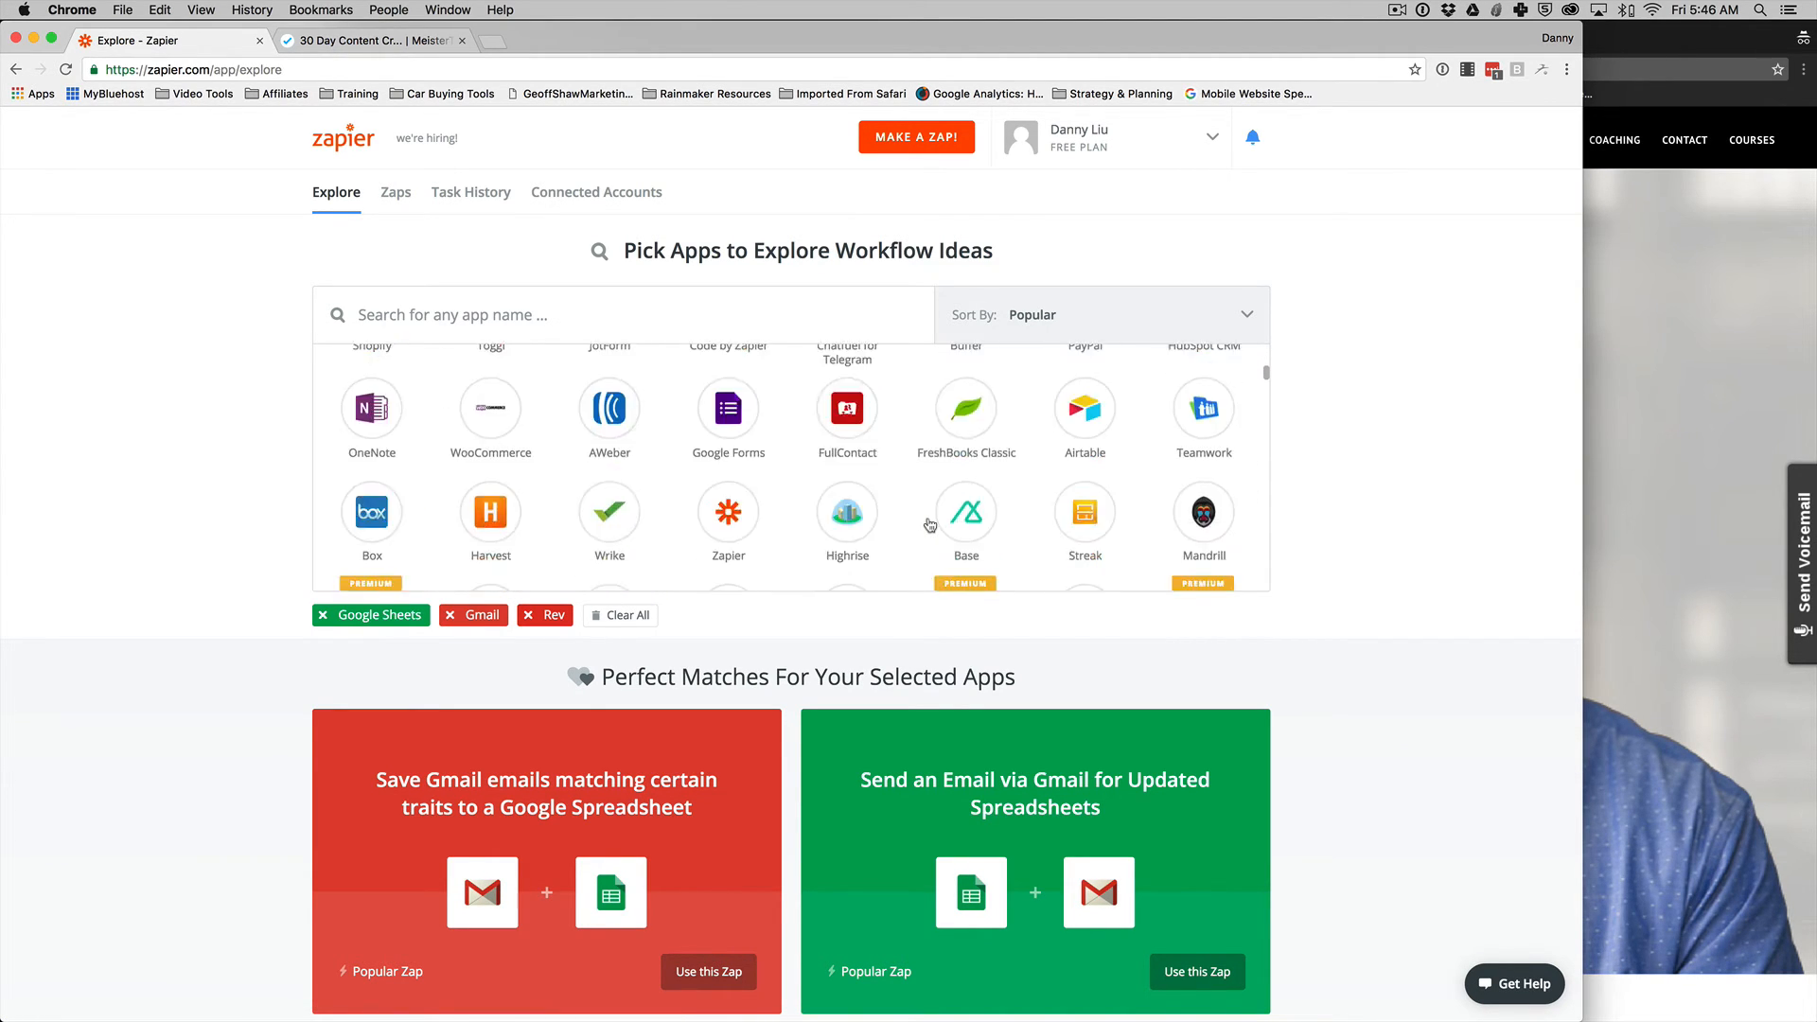
{"action": "scroll", "scroll_direction": "down", "scroll_amount": 3}
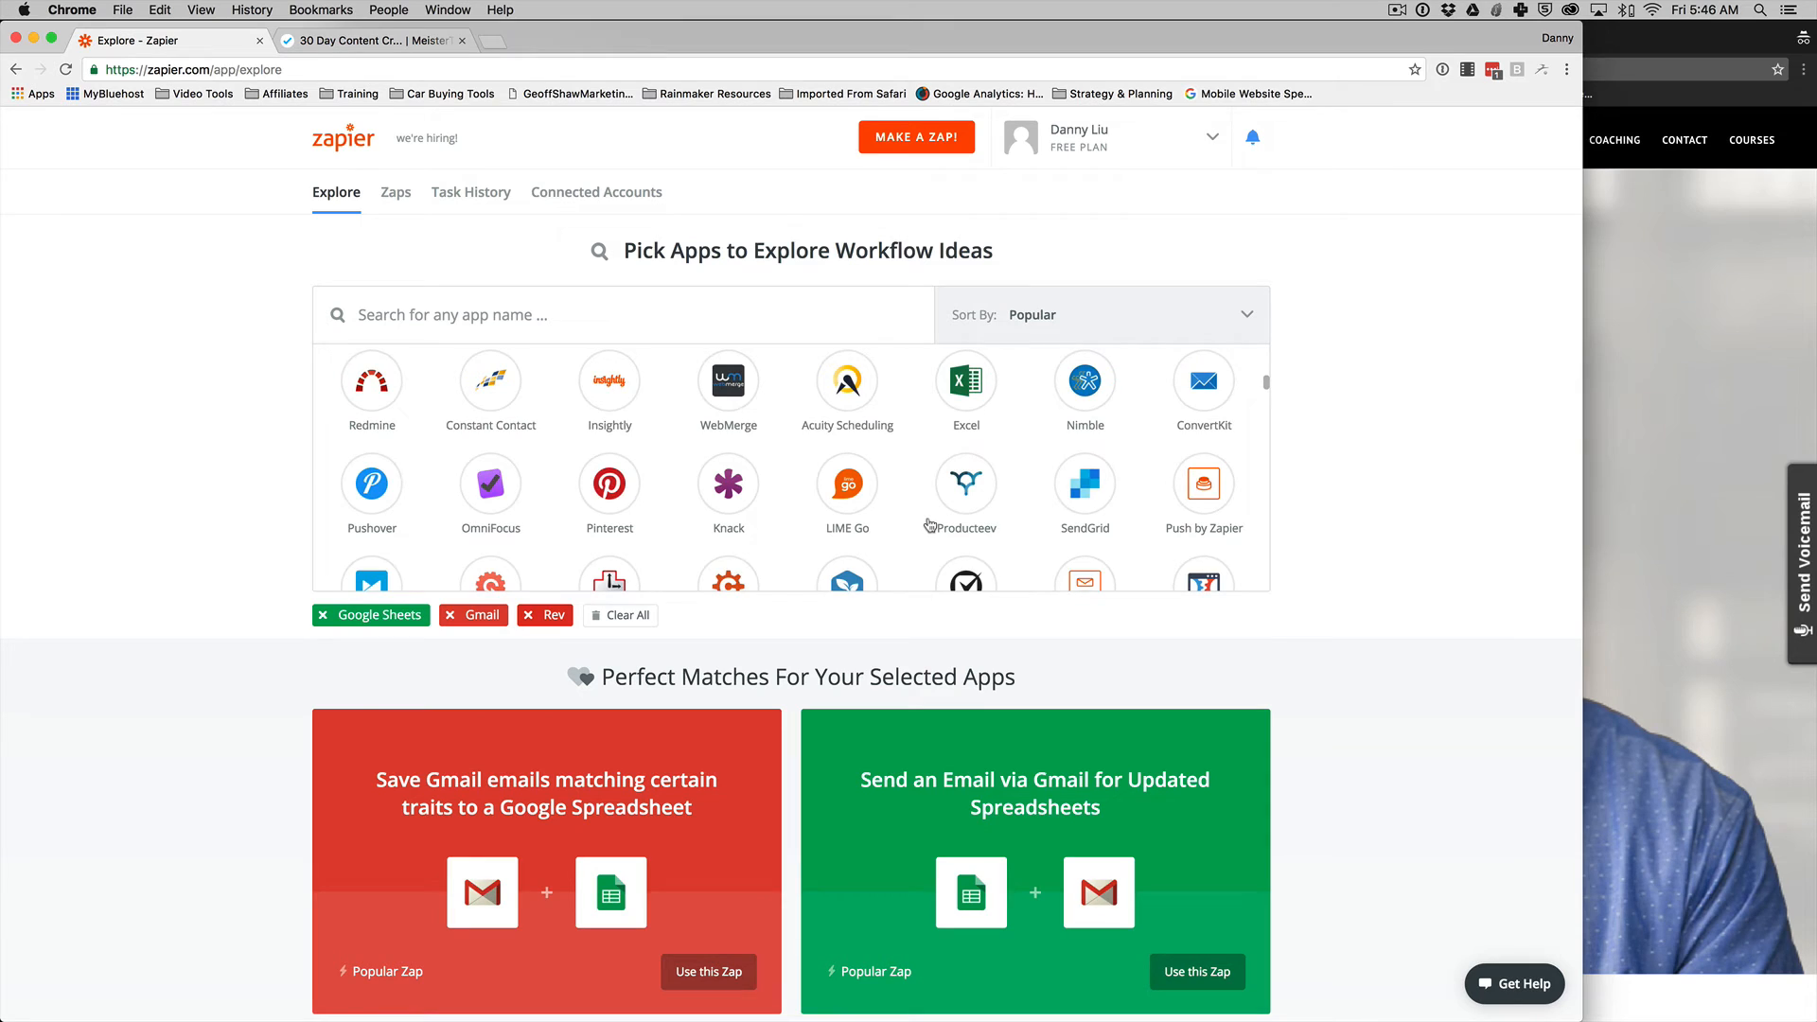
{"action": "scroll", "scroll_direction": "down", "scroll_amount": 3}
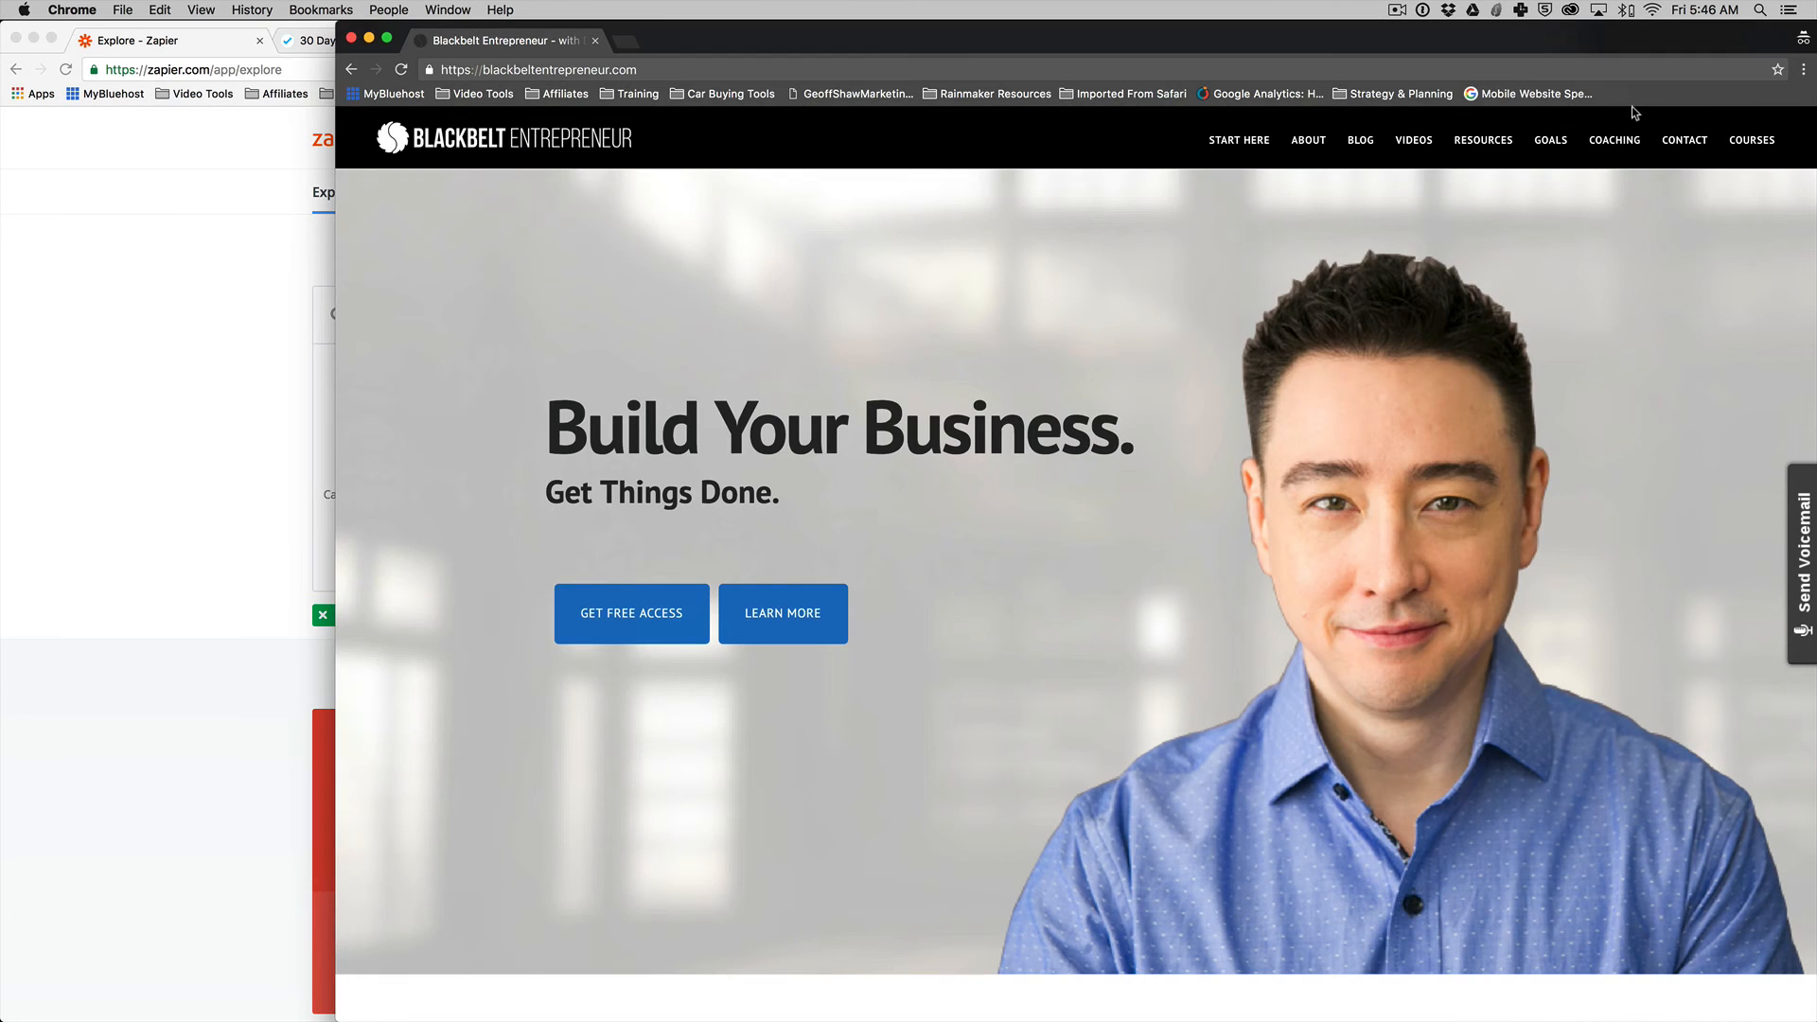
{"action": "mouse_move", "coordinate": [631, 613]}
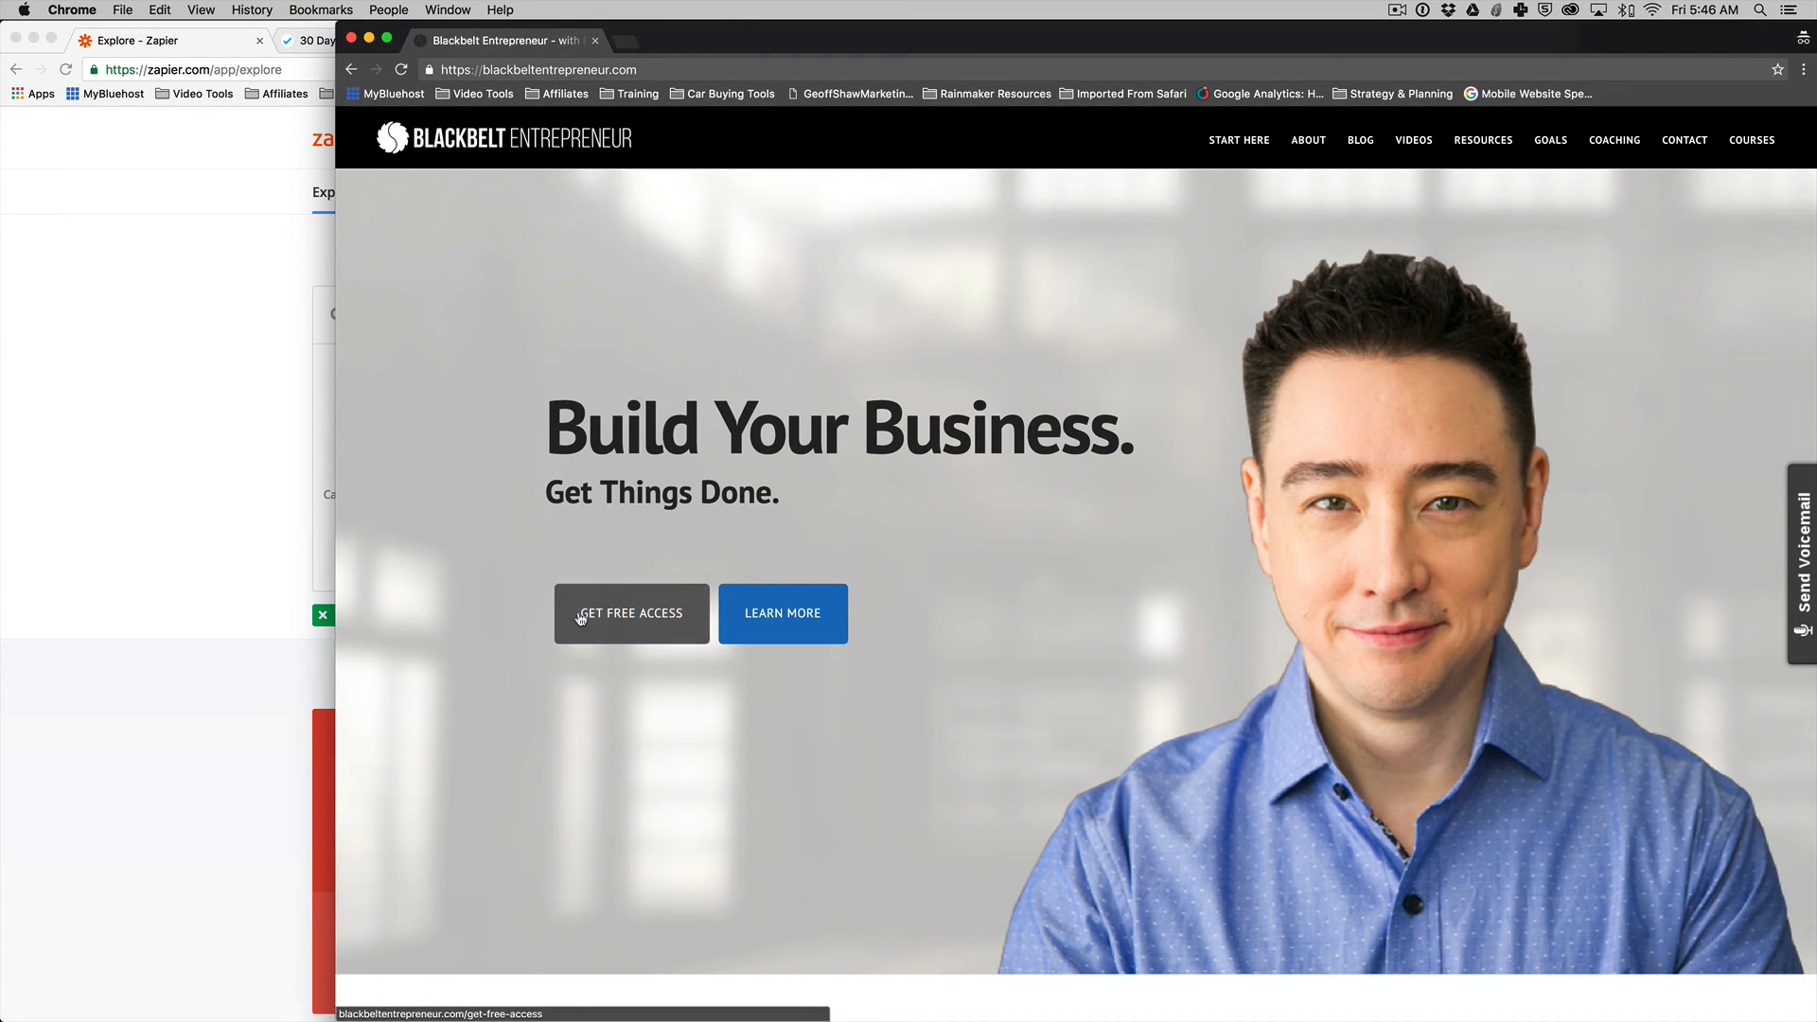
Step: Request the free access signup page via Get Free Access on the home page
{"action": "left_click", "coordinate": [630, 613]}
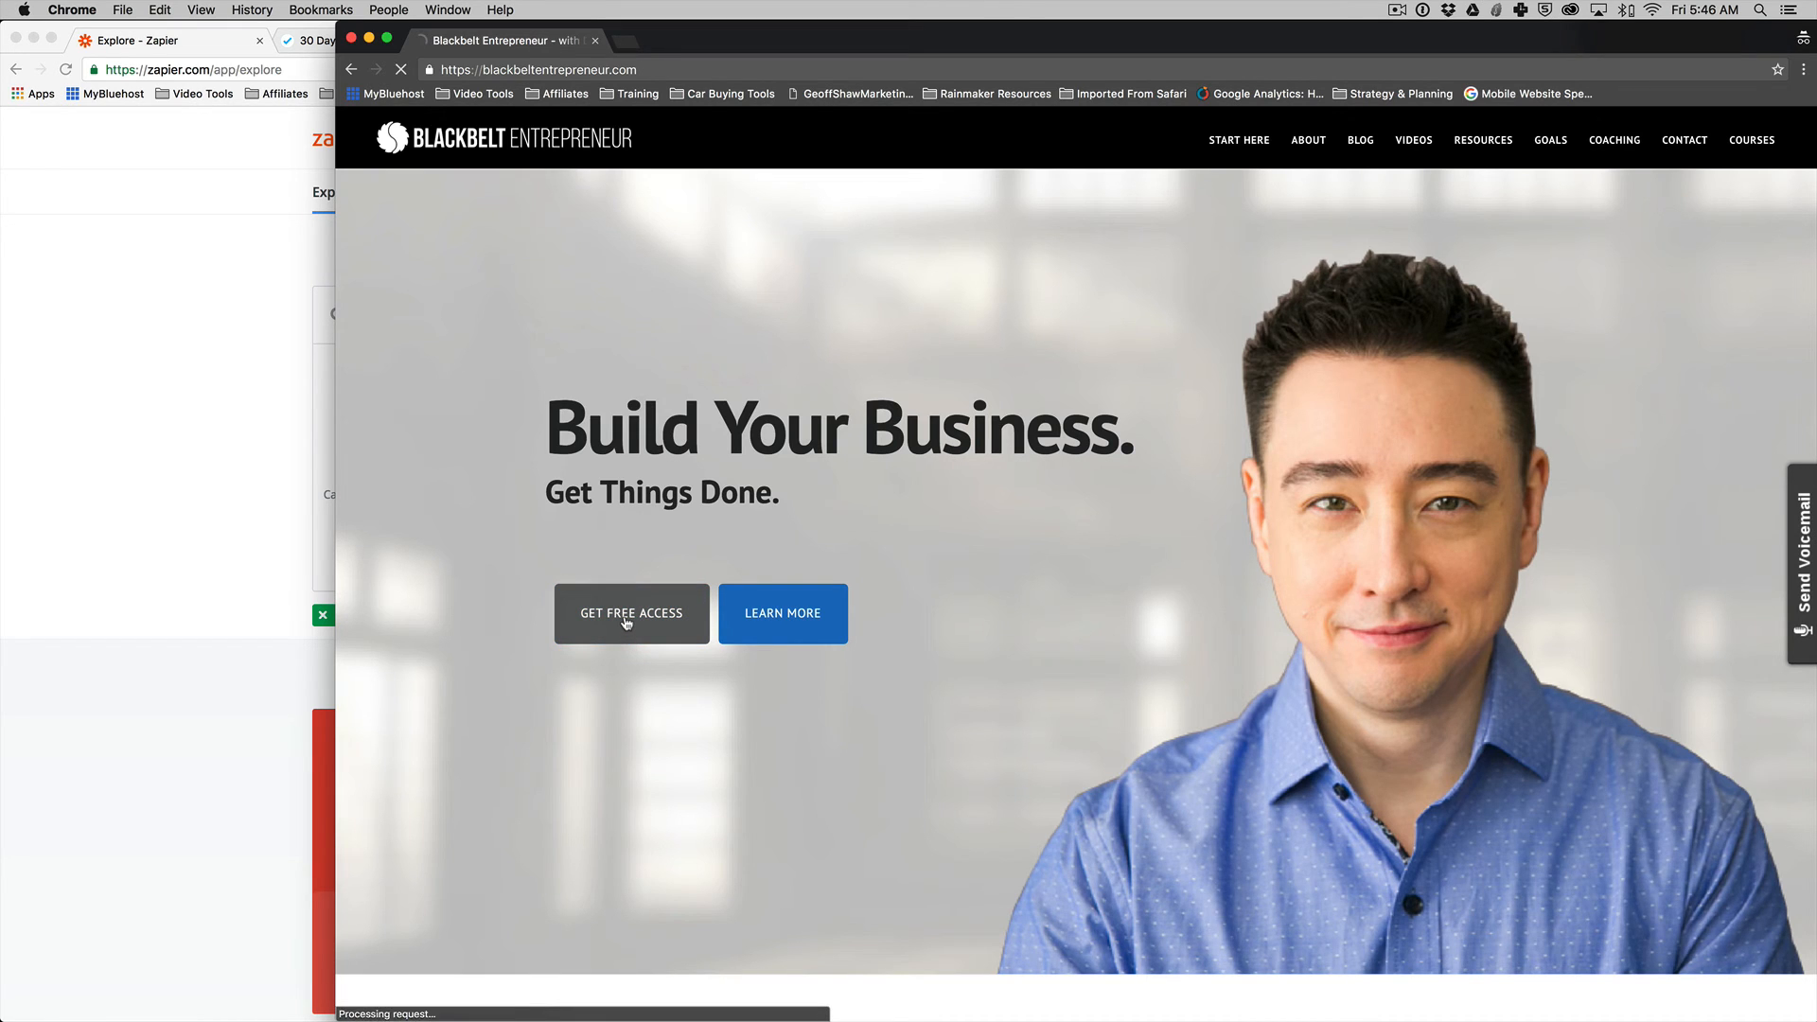
{"action": "left_click", "coordinate": [632, 613]}
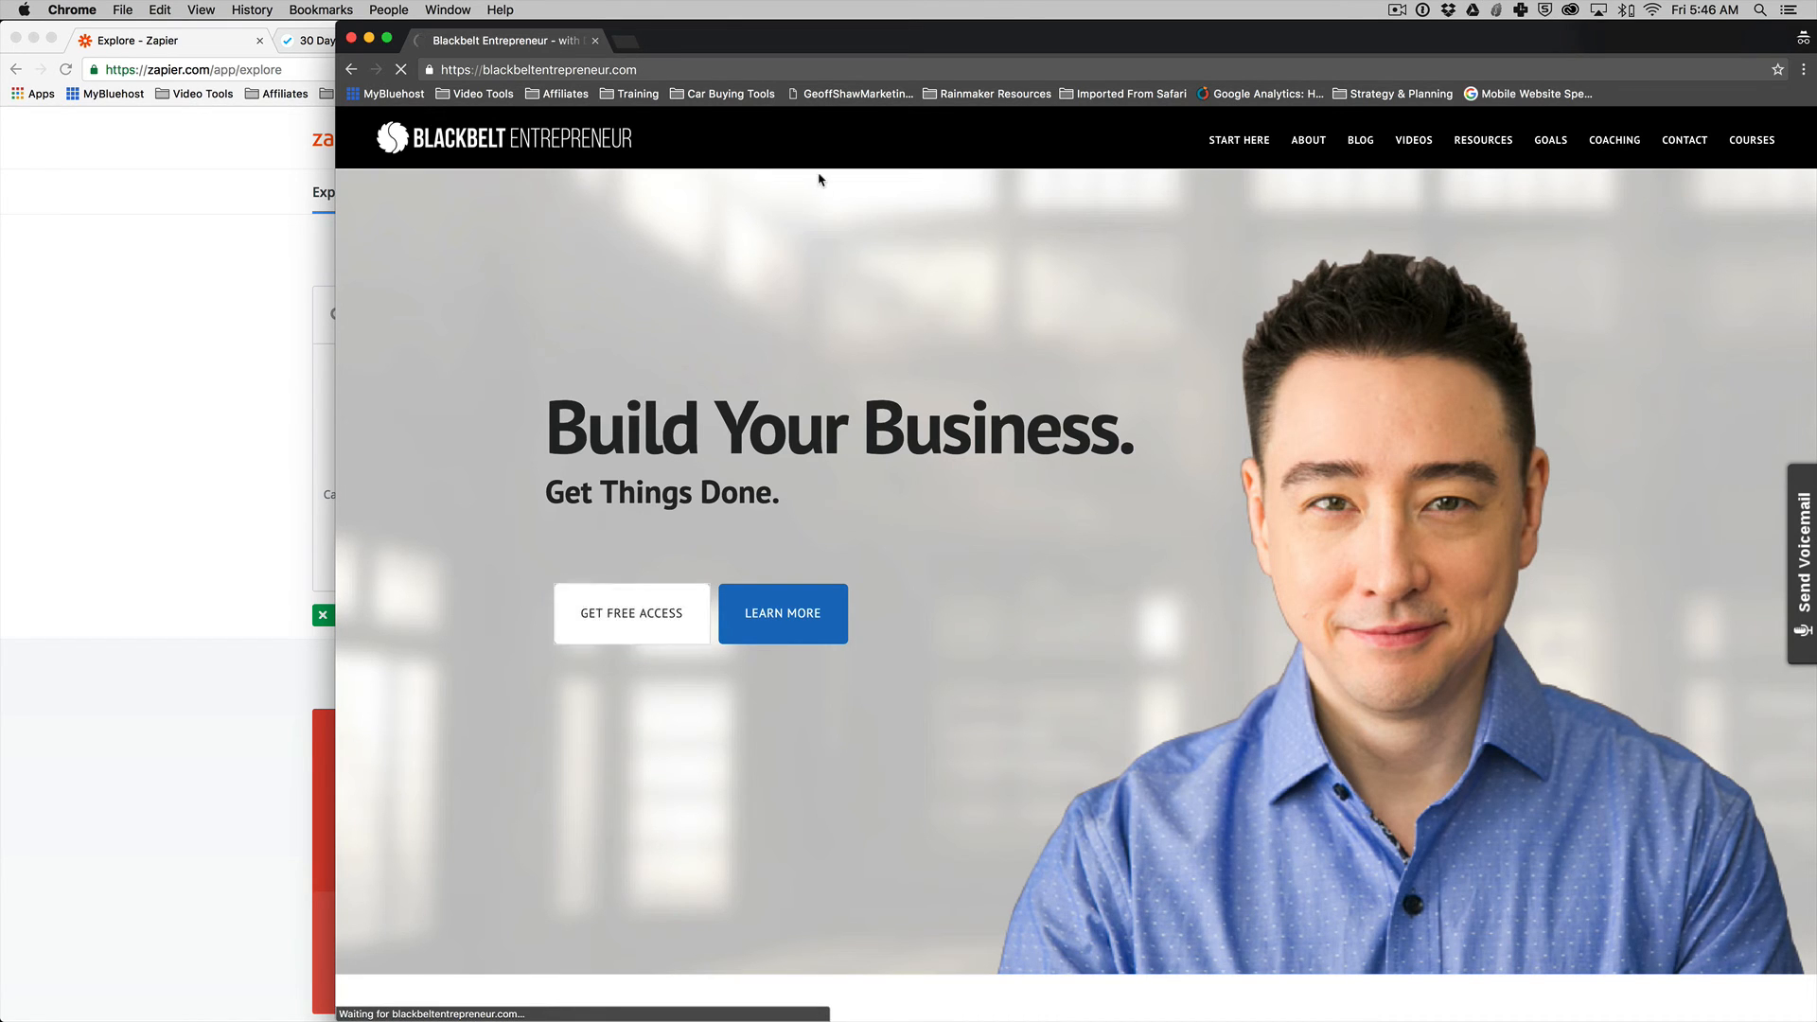
Step: Scroll through the Business Automation Academy Join for Free form and back to the top
{"action": "left_click", "coordinate": [630, 613]}
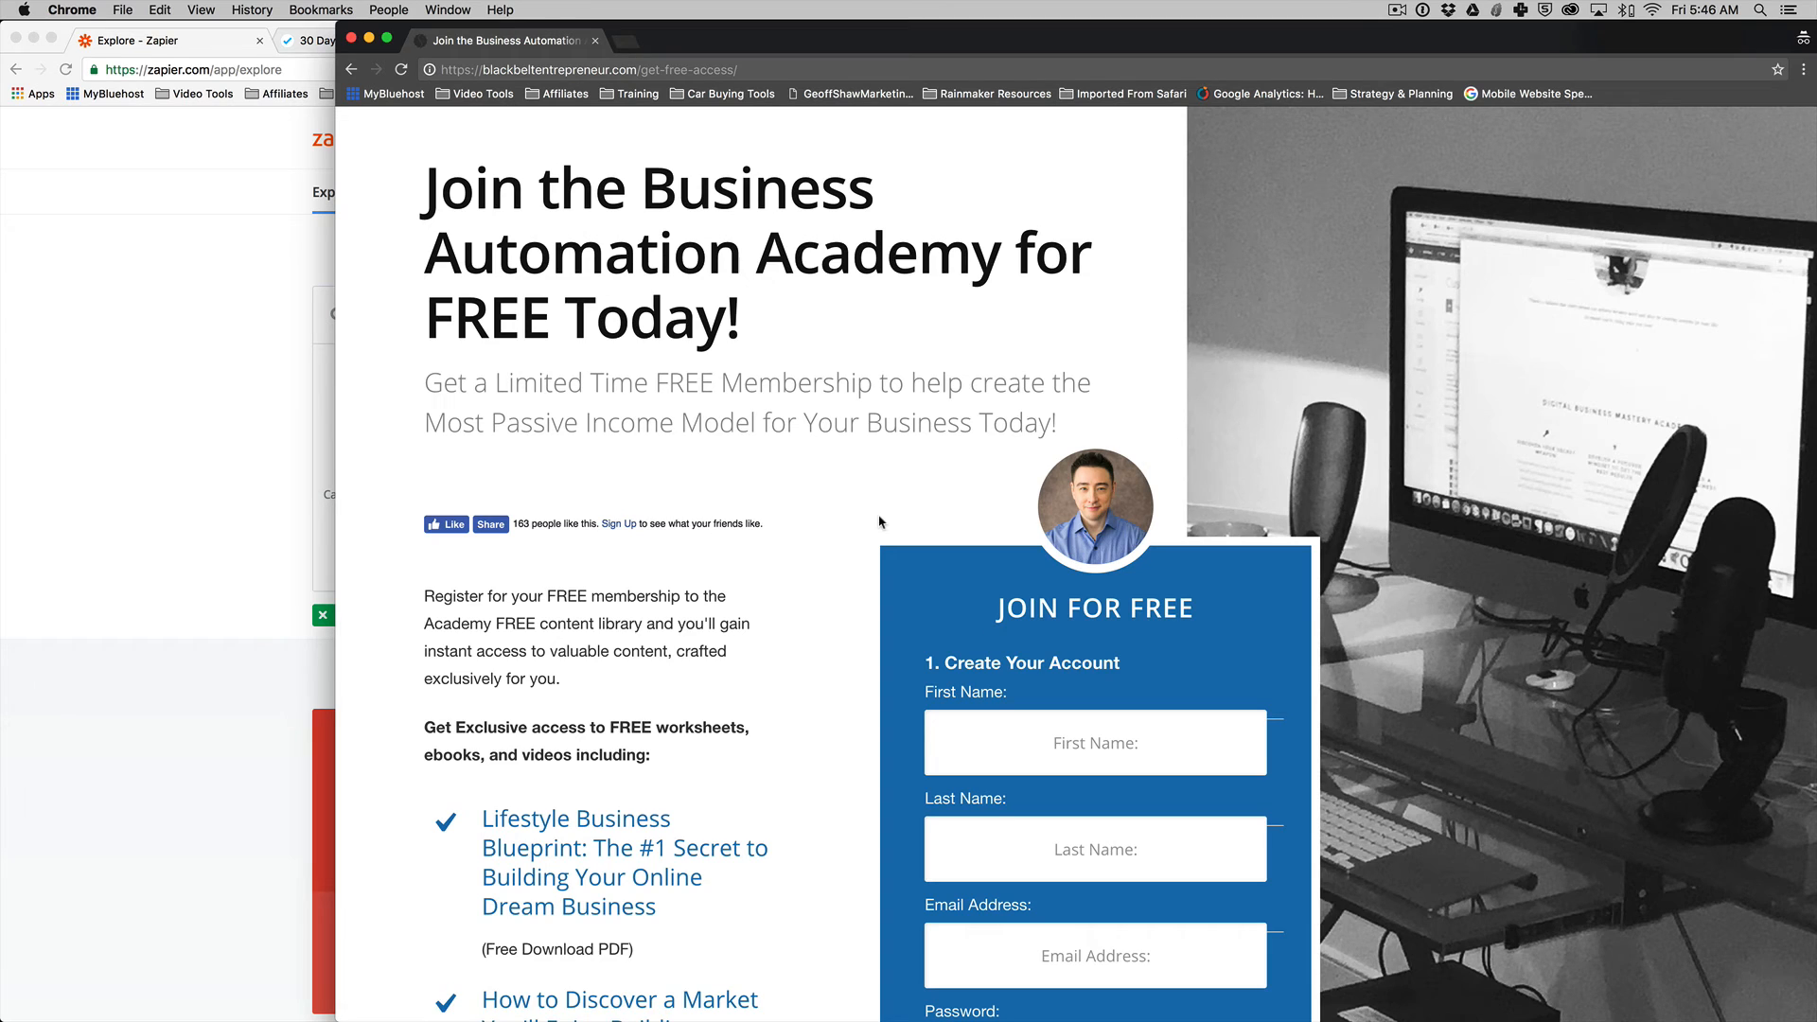
{"action": "scroll", "scroll_direction": "down", "scroll_amount": 3}
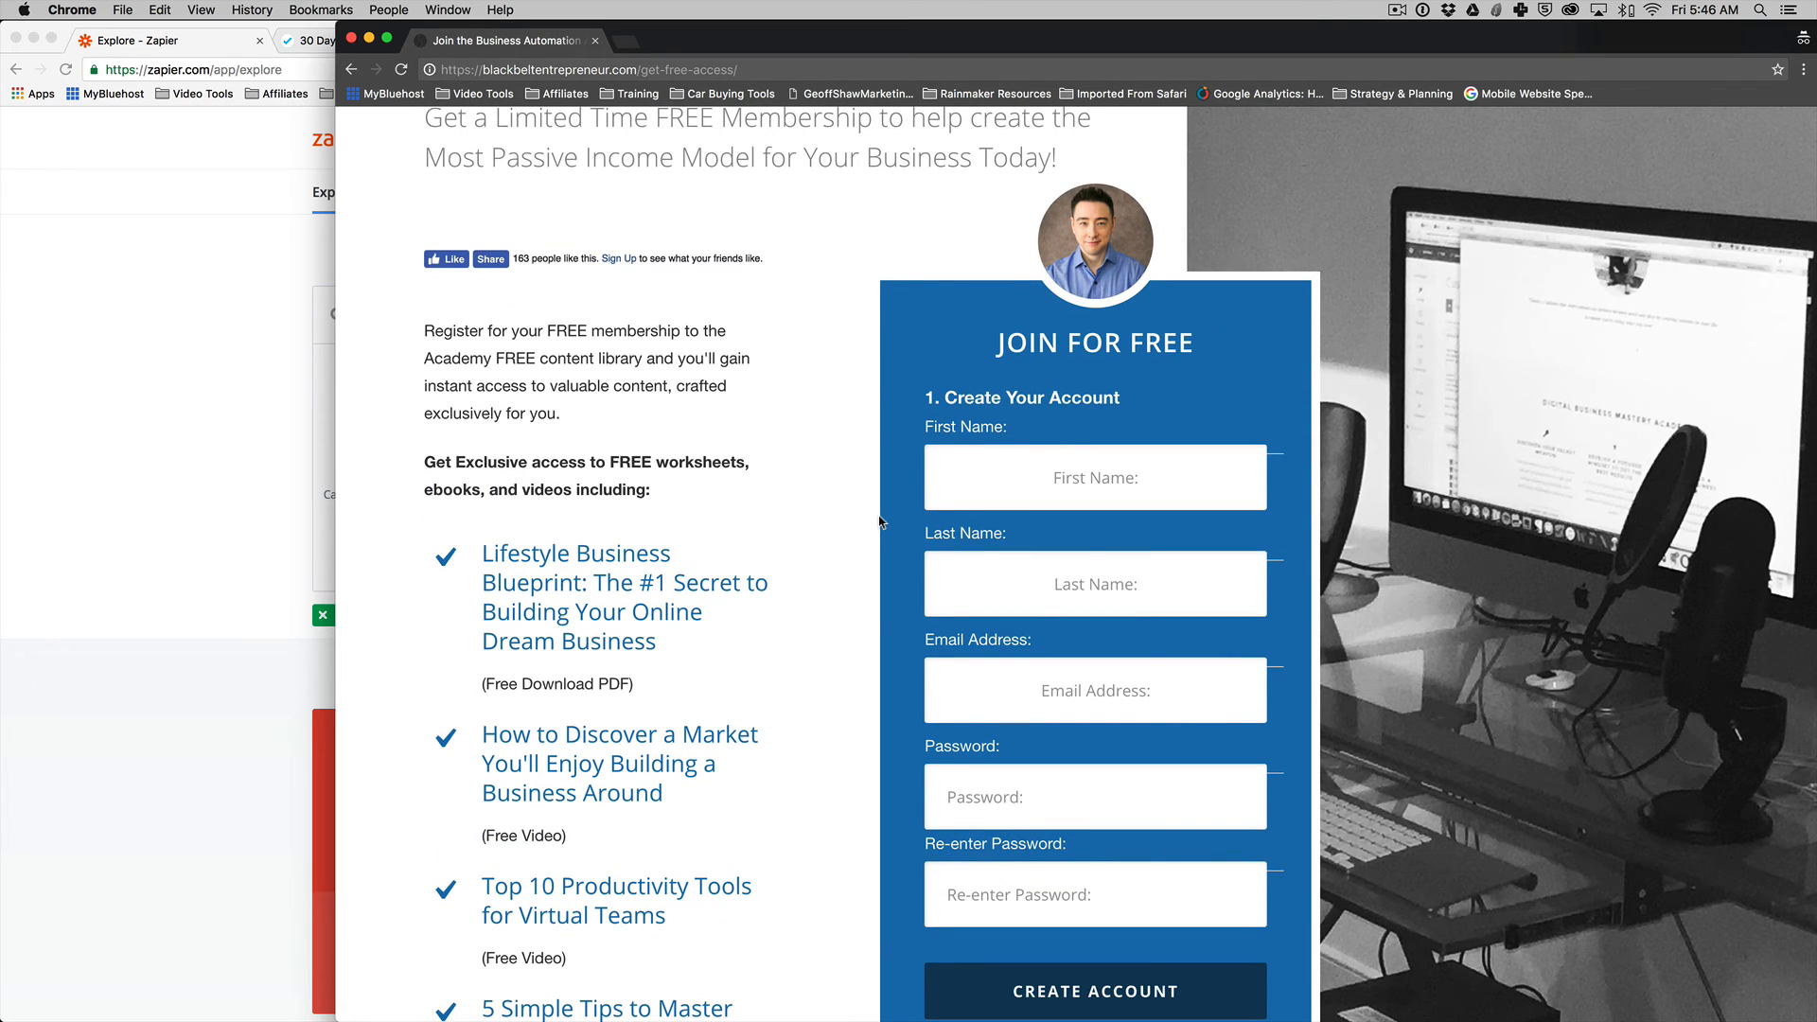
{"action": "scroll", "scroll_direction": "down", "scroll_amount": 3}
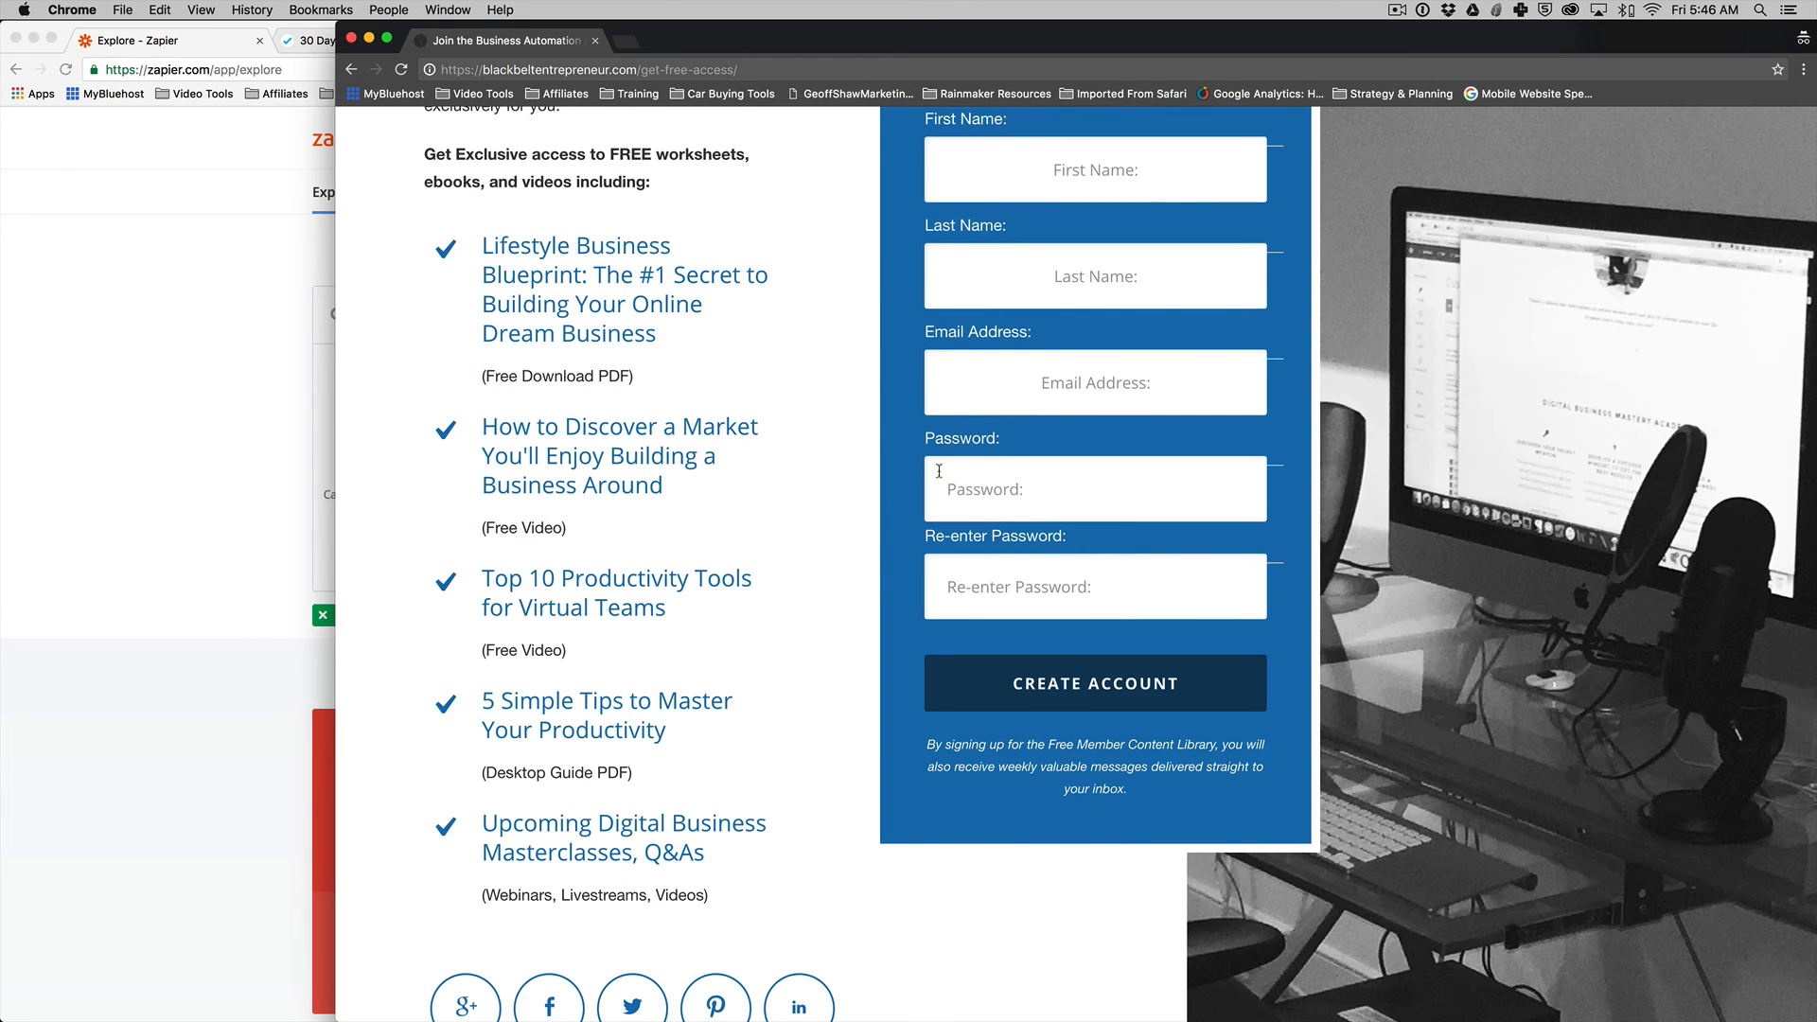
{"action": "mouse_move", "coordinate": [677, 361]}
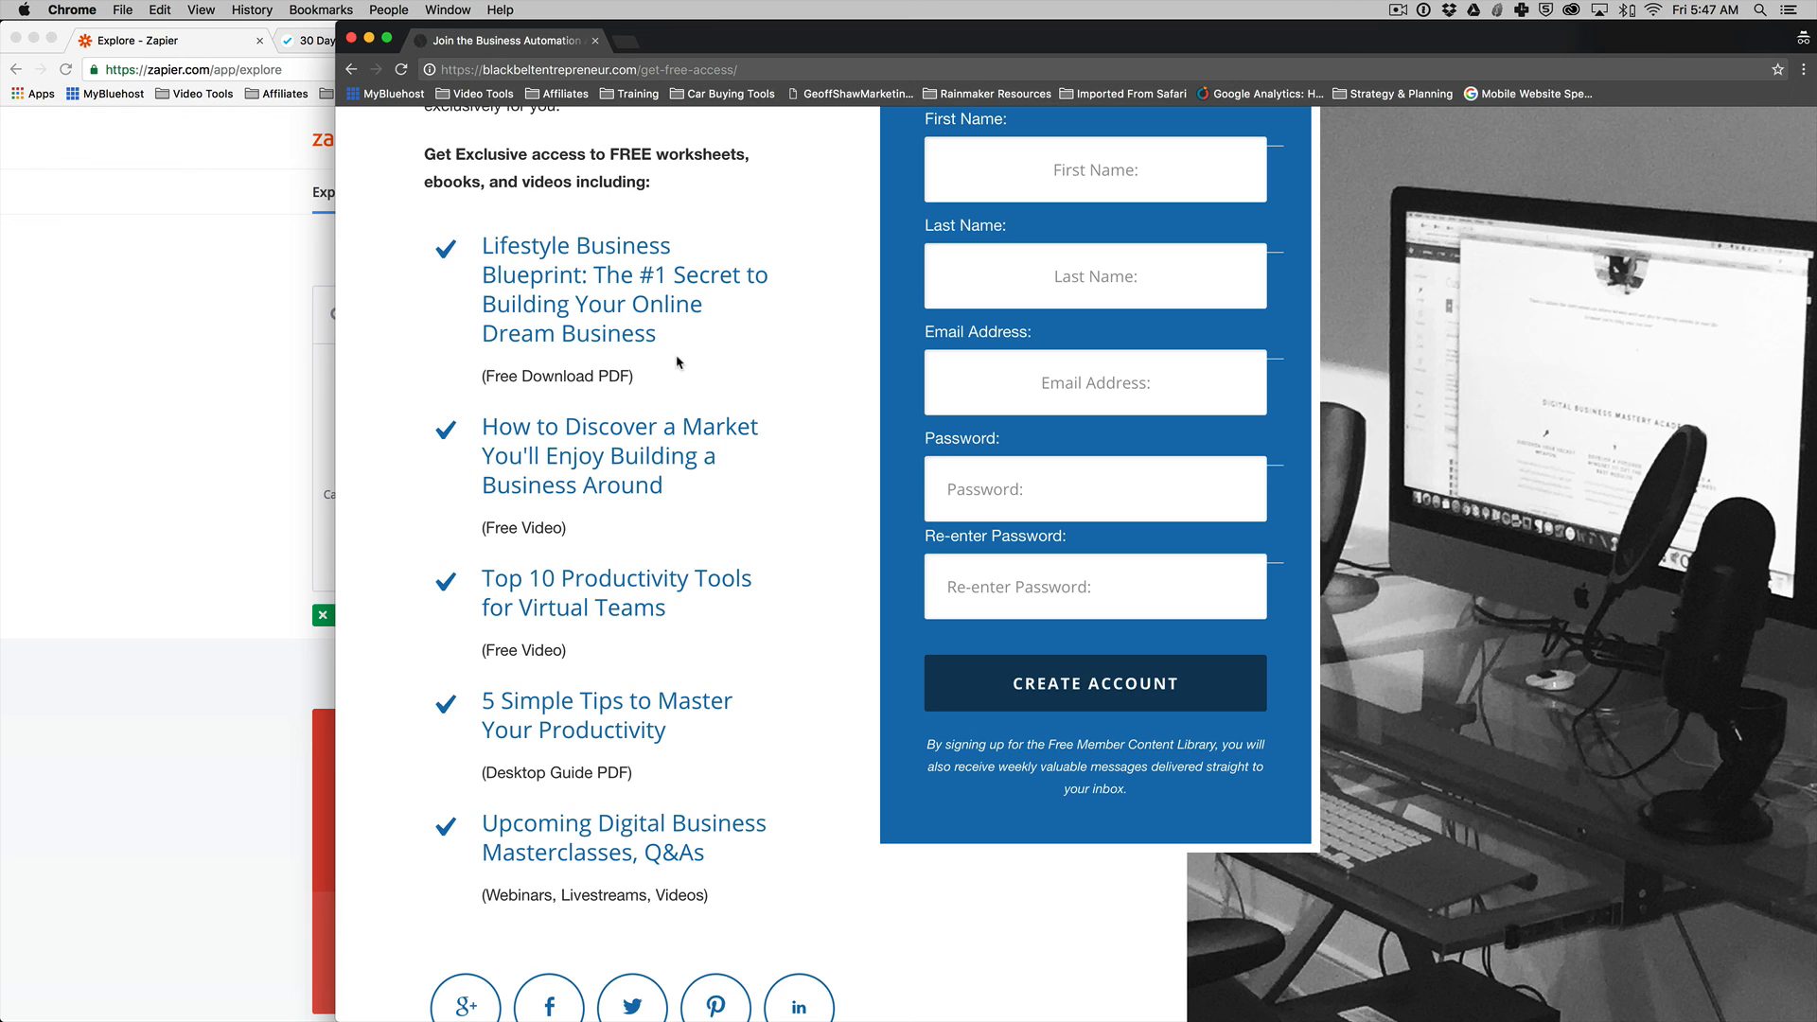
{"action": "scroll", "scroll_direction": "up", "scroll_amount": 3}
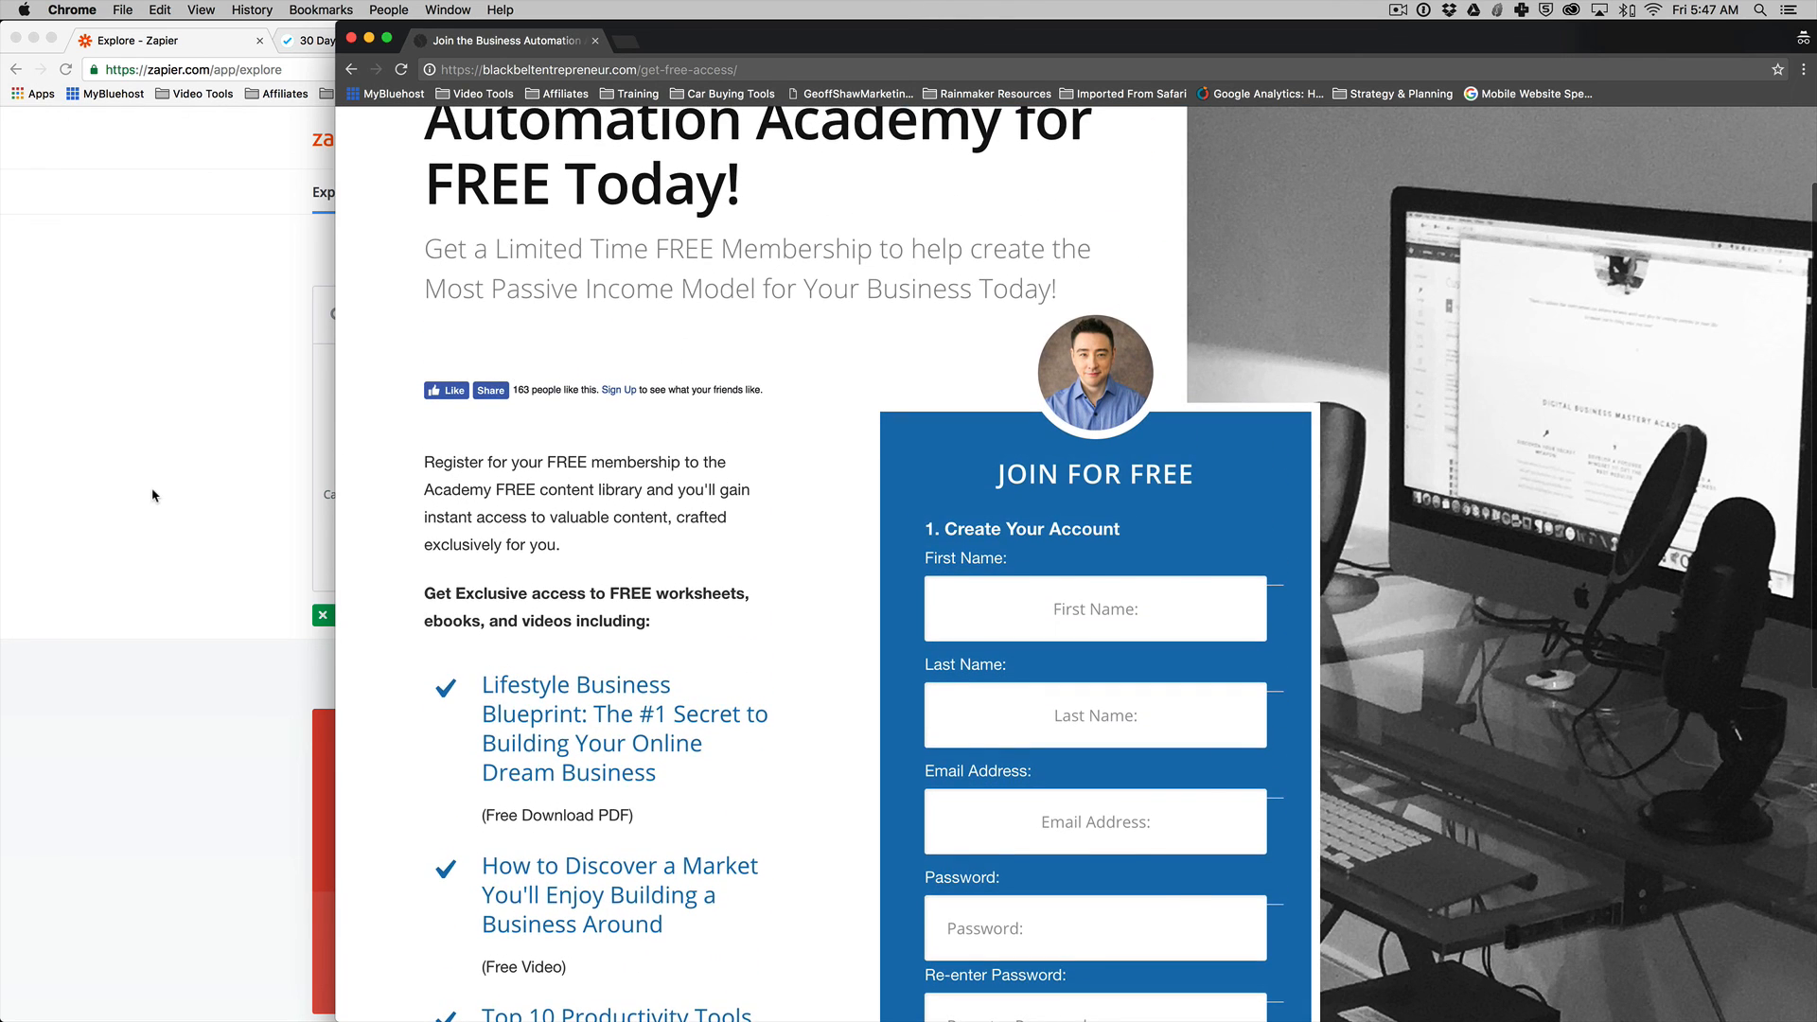